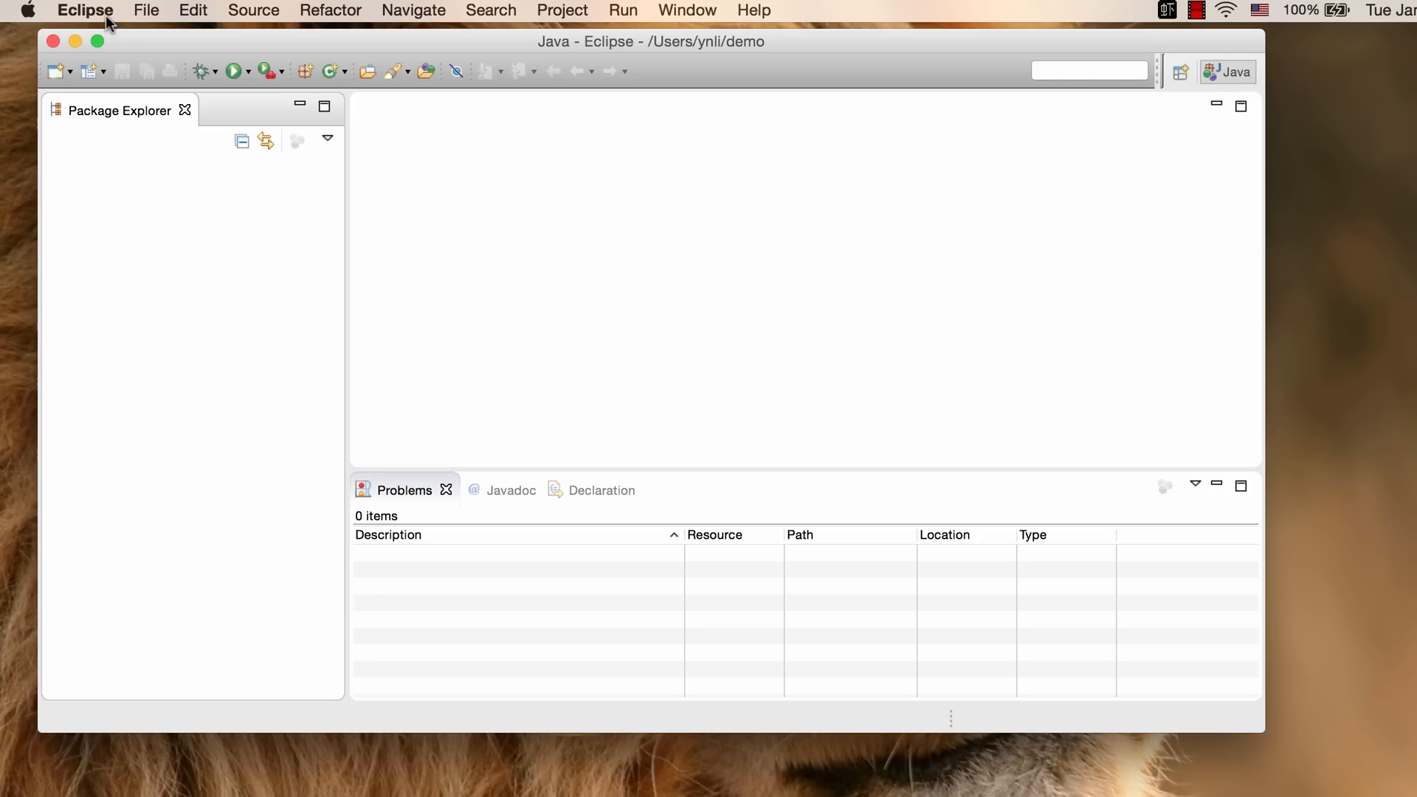
# - In Preferences, view the JREs compatible with JavaSE-1.7 under Installed JREs > Execution Environments
pyautogui.click(84, 9)
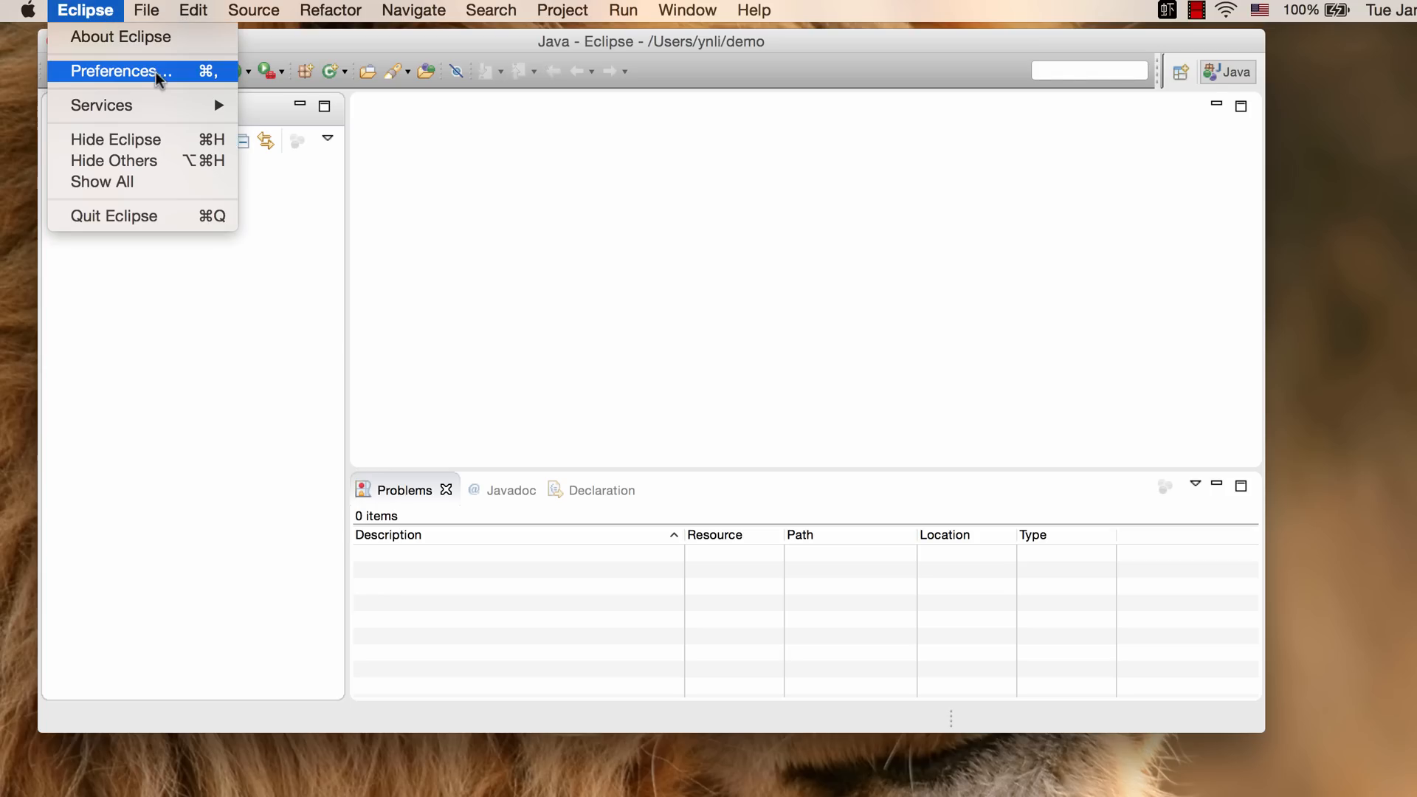
pyautogui.click(115, 71)
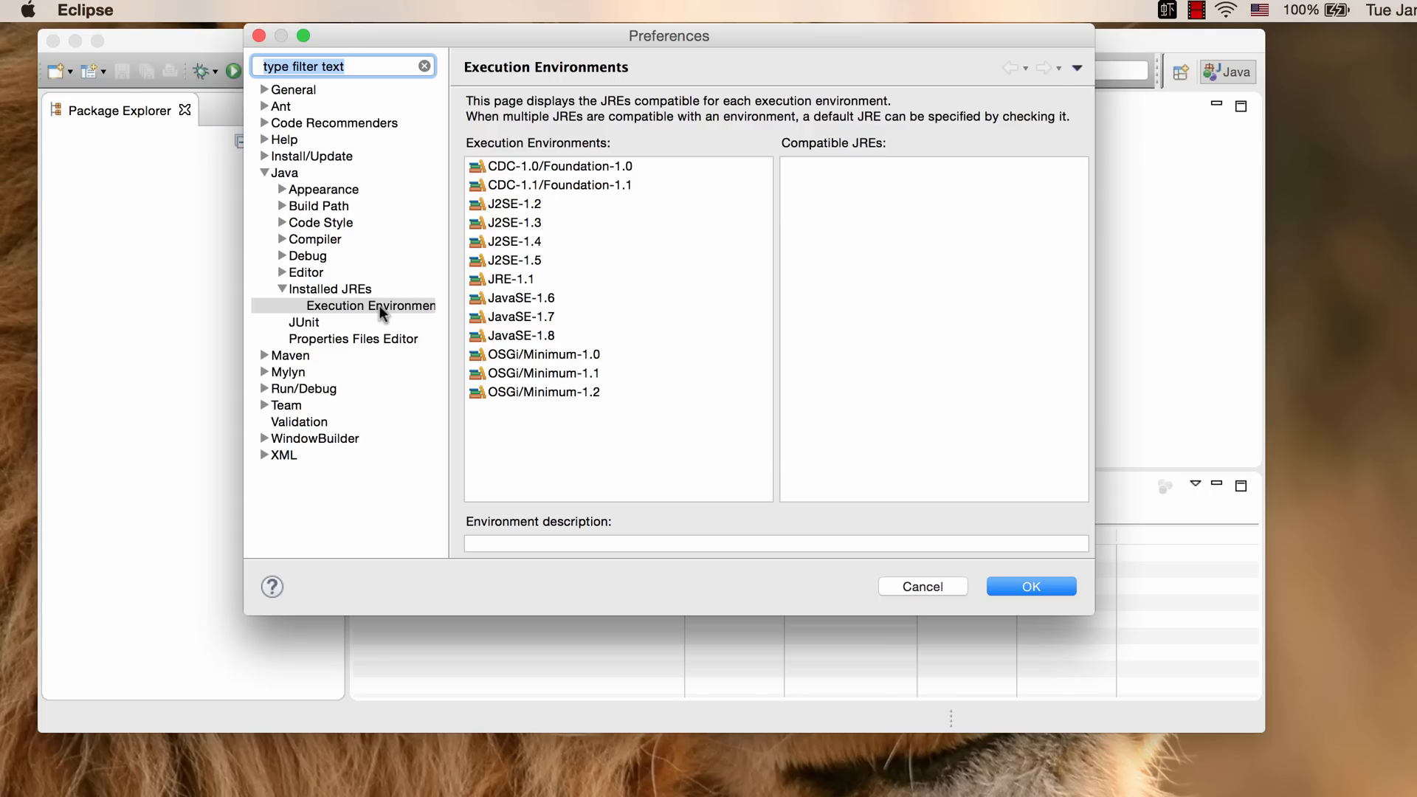
pyautogui.moveTo(378, 313)
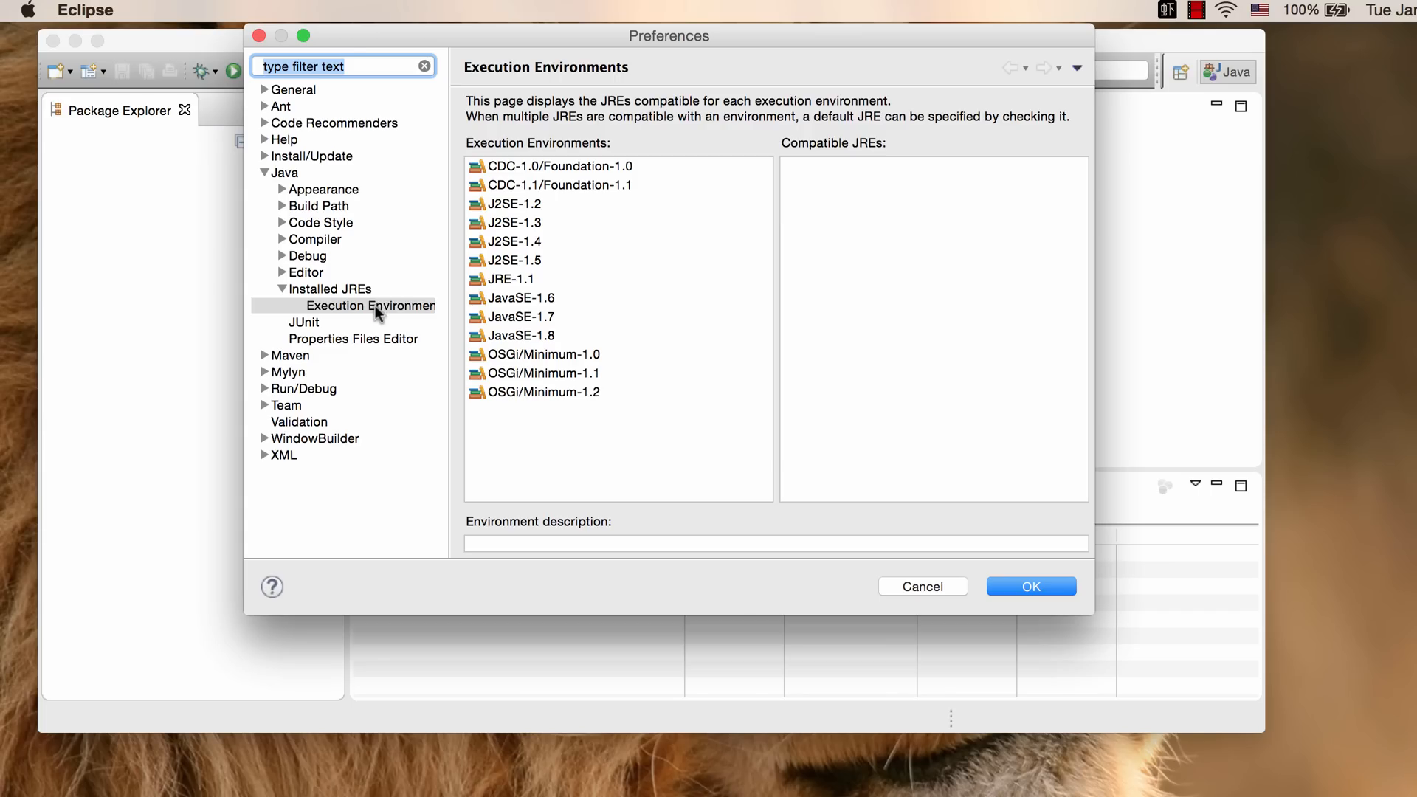
pyautogui.click(375, 306)
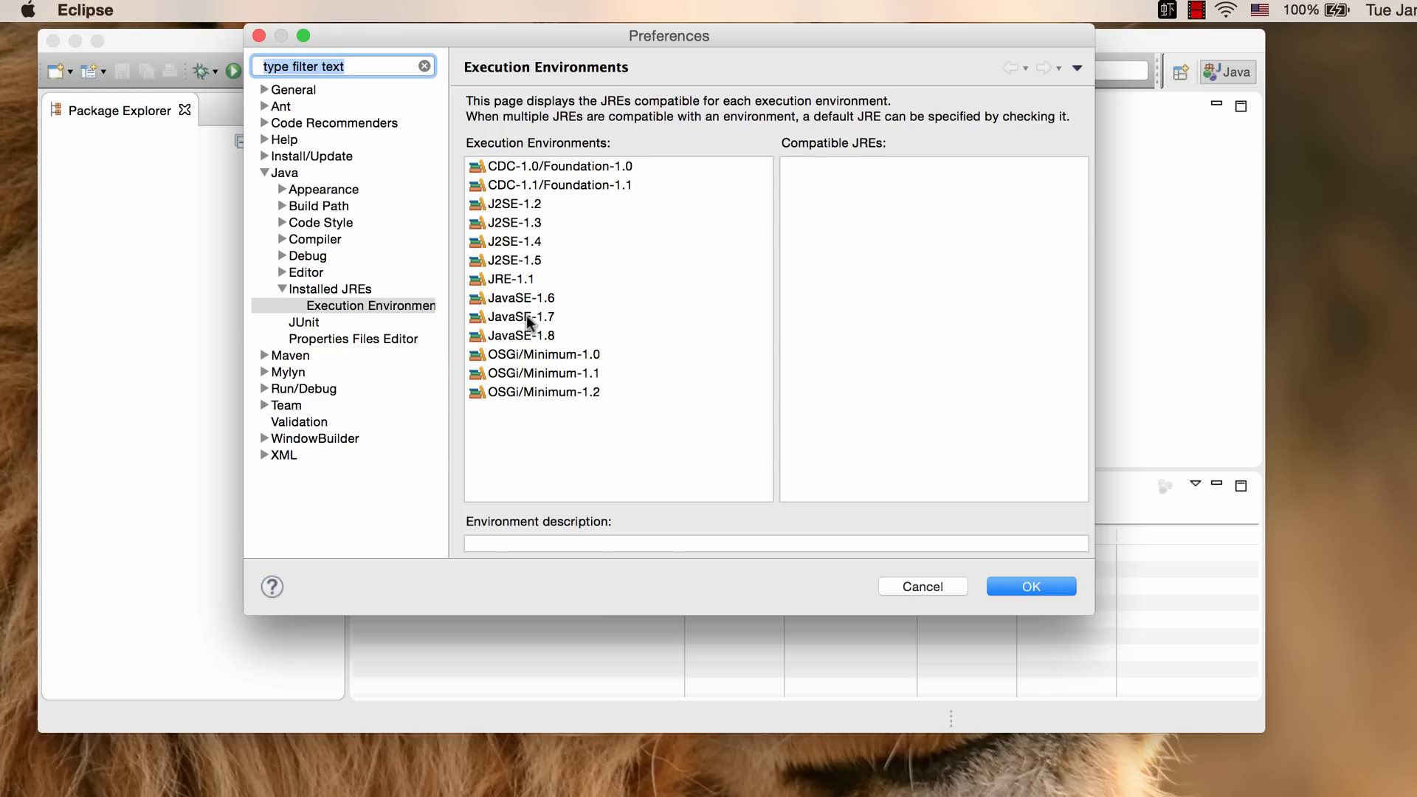
pyautogui.click(519, 317)
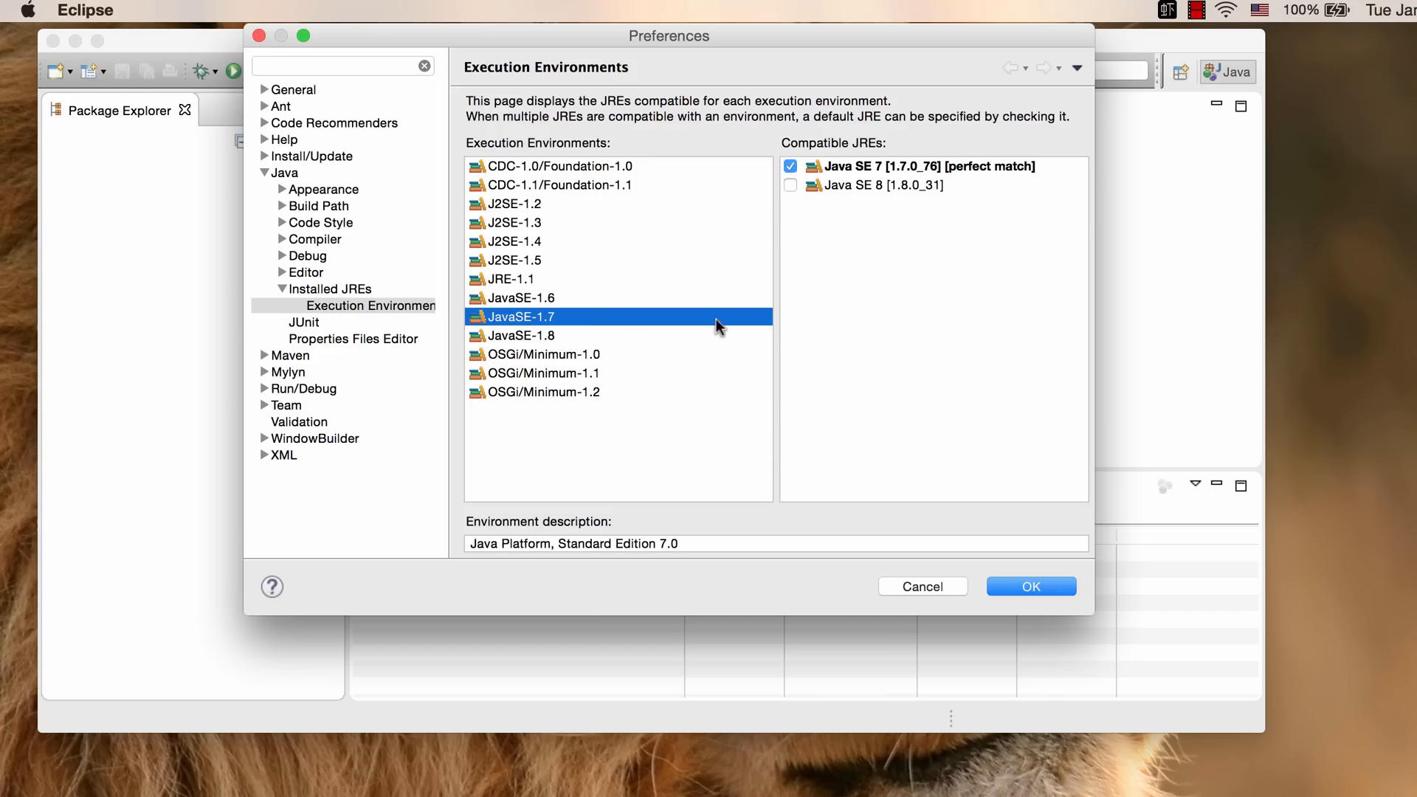
pyautogui.moveTo(923, 182)
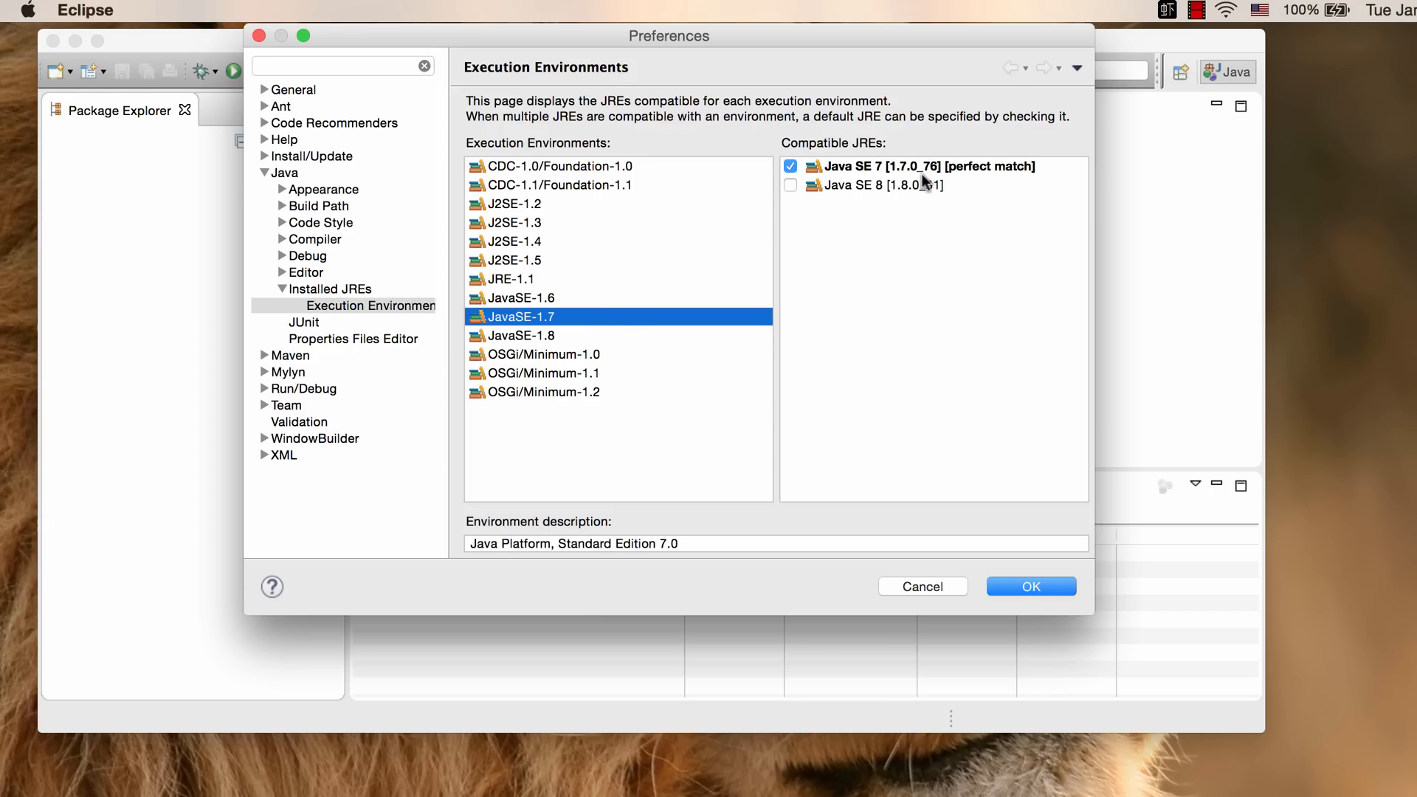
pyautogui.moveTo(977, 177)
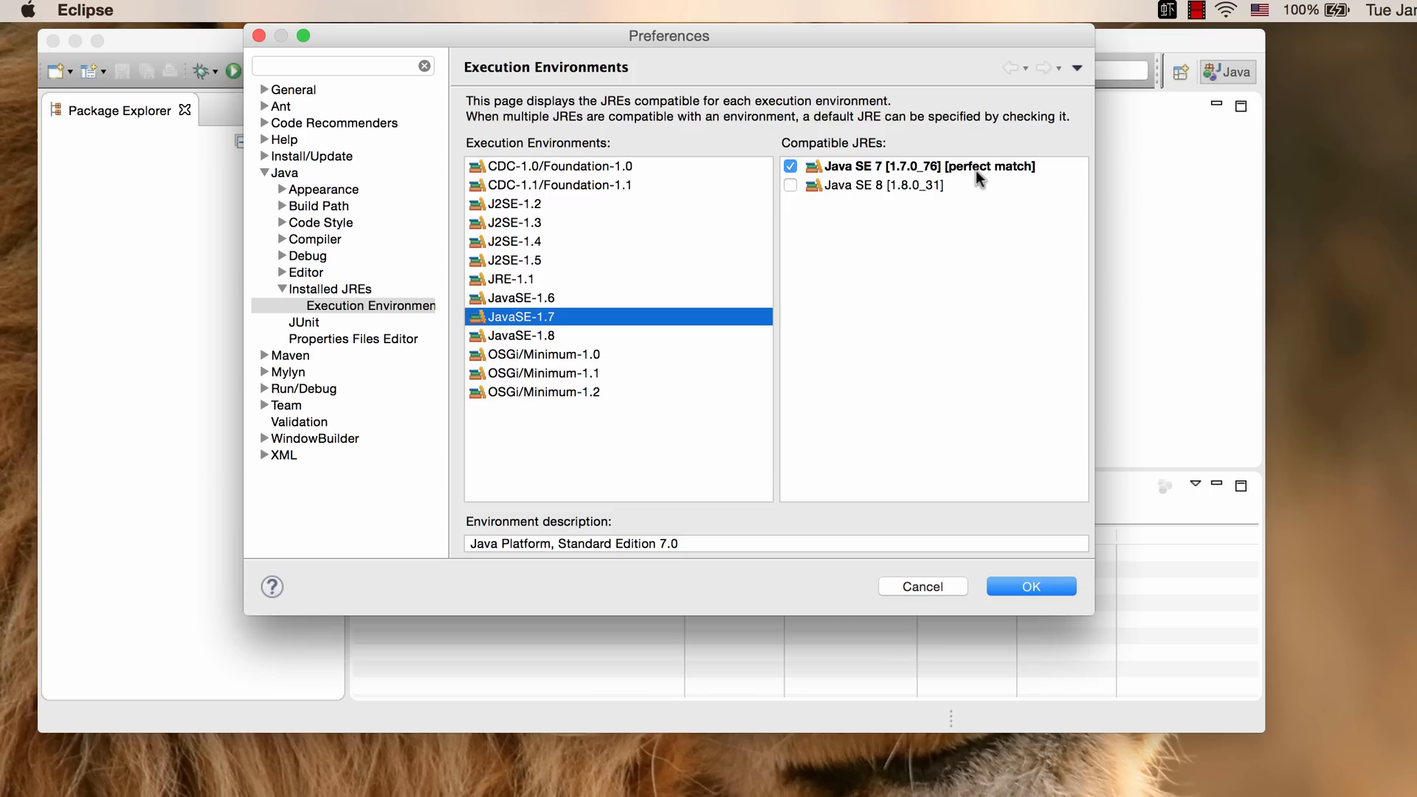
pyautogui.moveTo(999, 503)
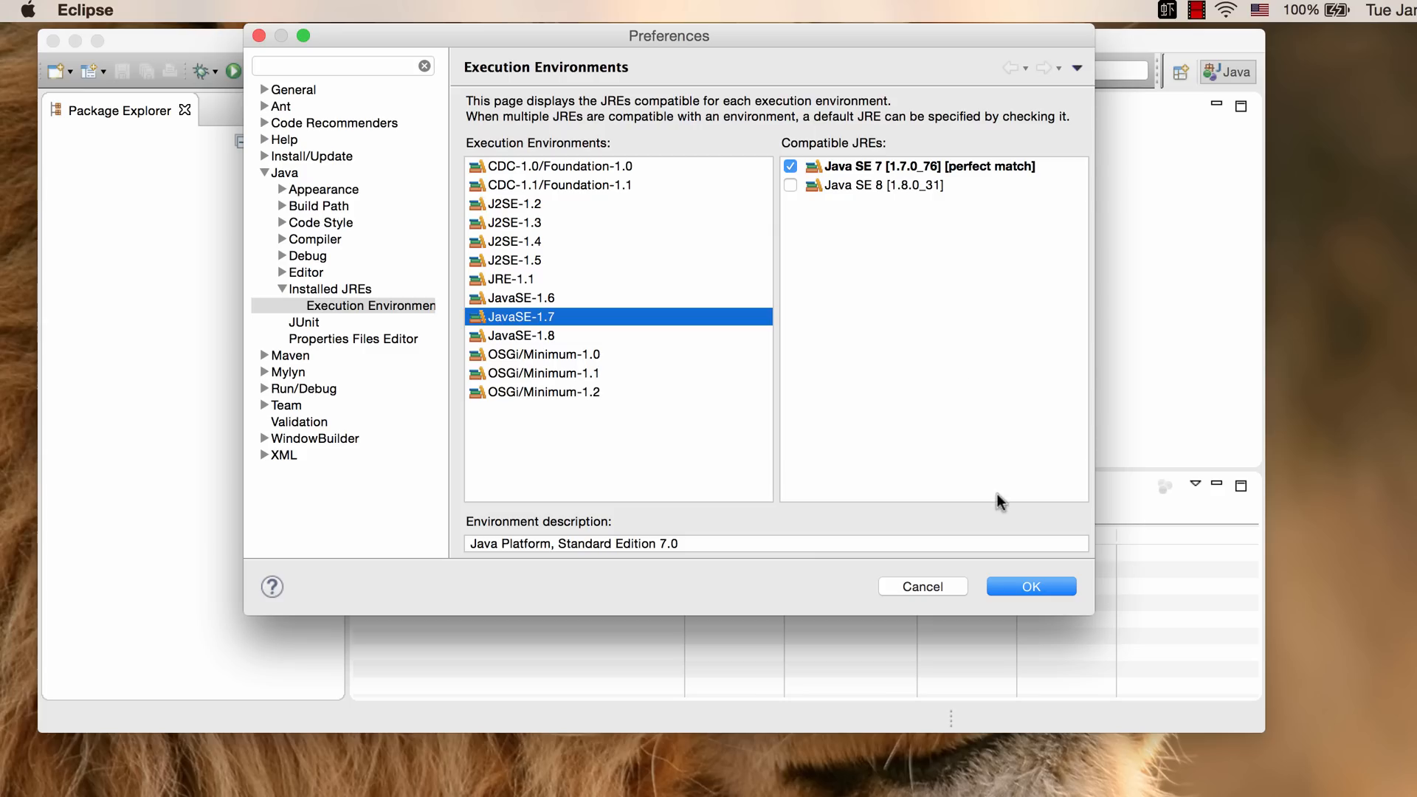
# - Close Preferences and import the existing project from demo/db_java_sample into the workspace
pyautogui.click(1029, 585)
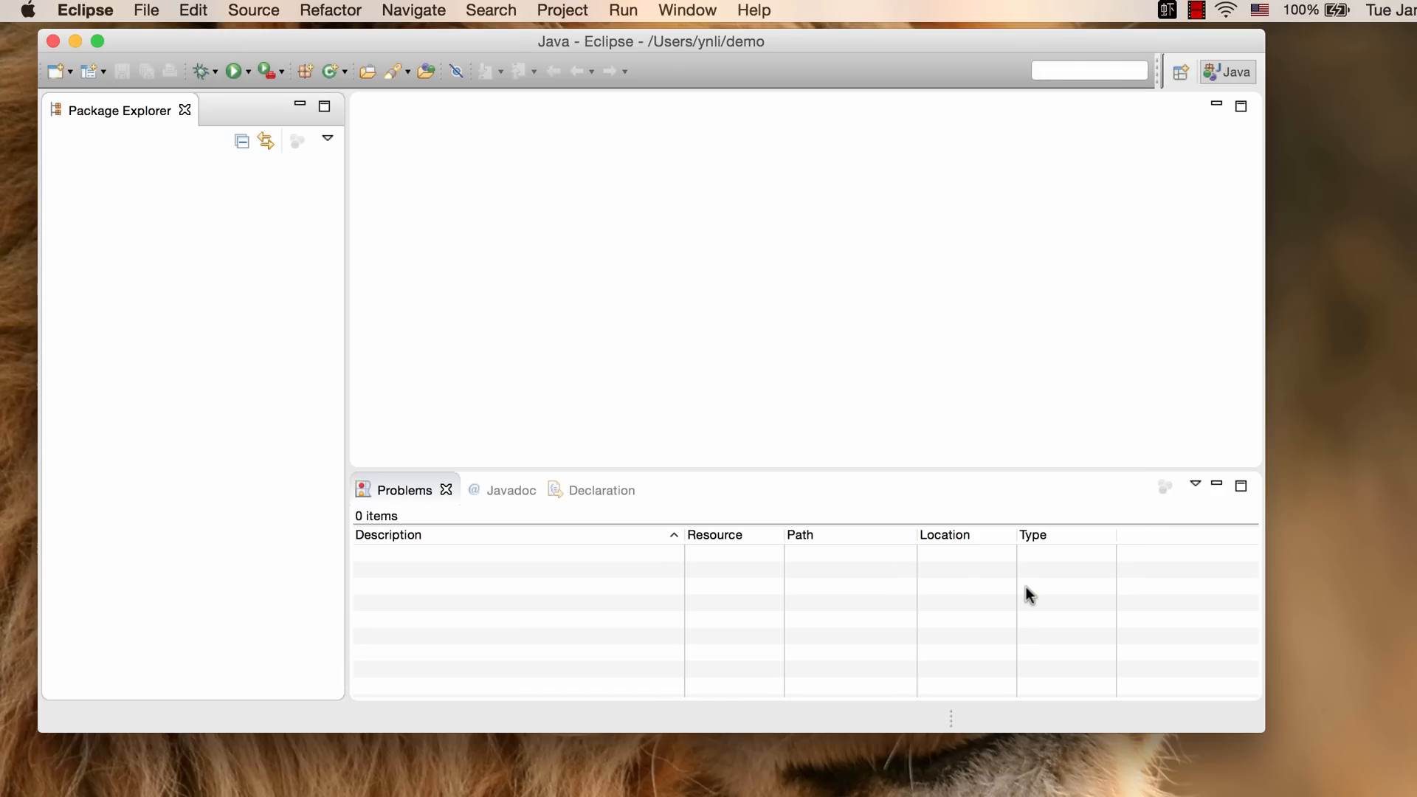
pyautogui.moveTo(376, 217)
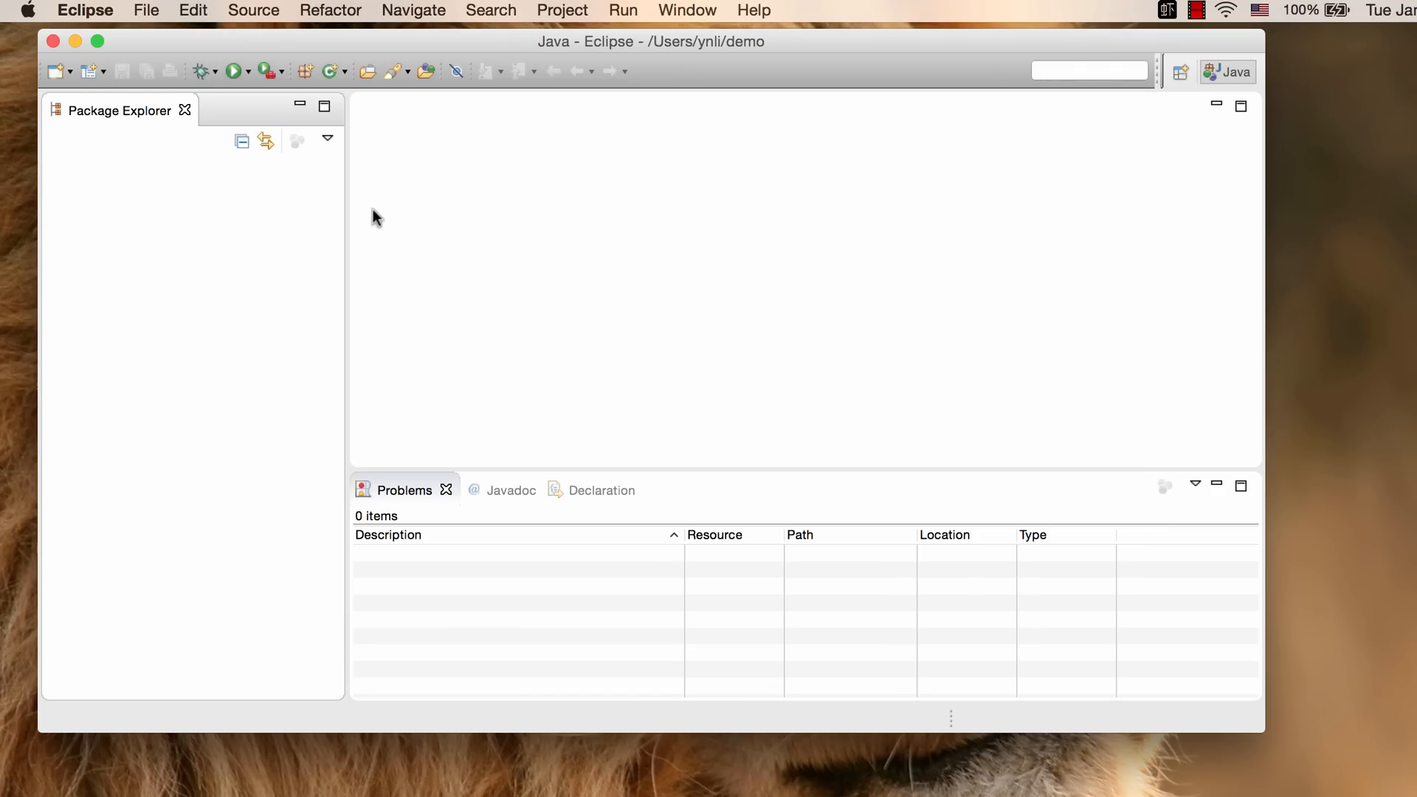
pyautogui.moveTo(173, 201)
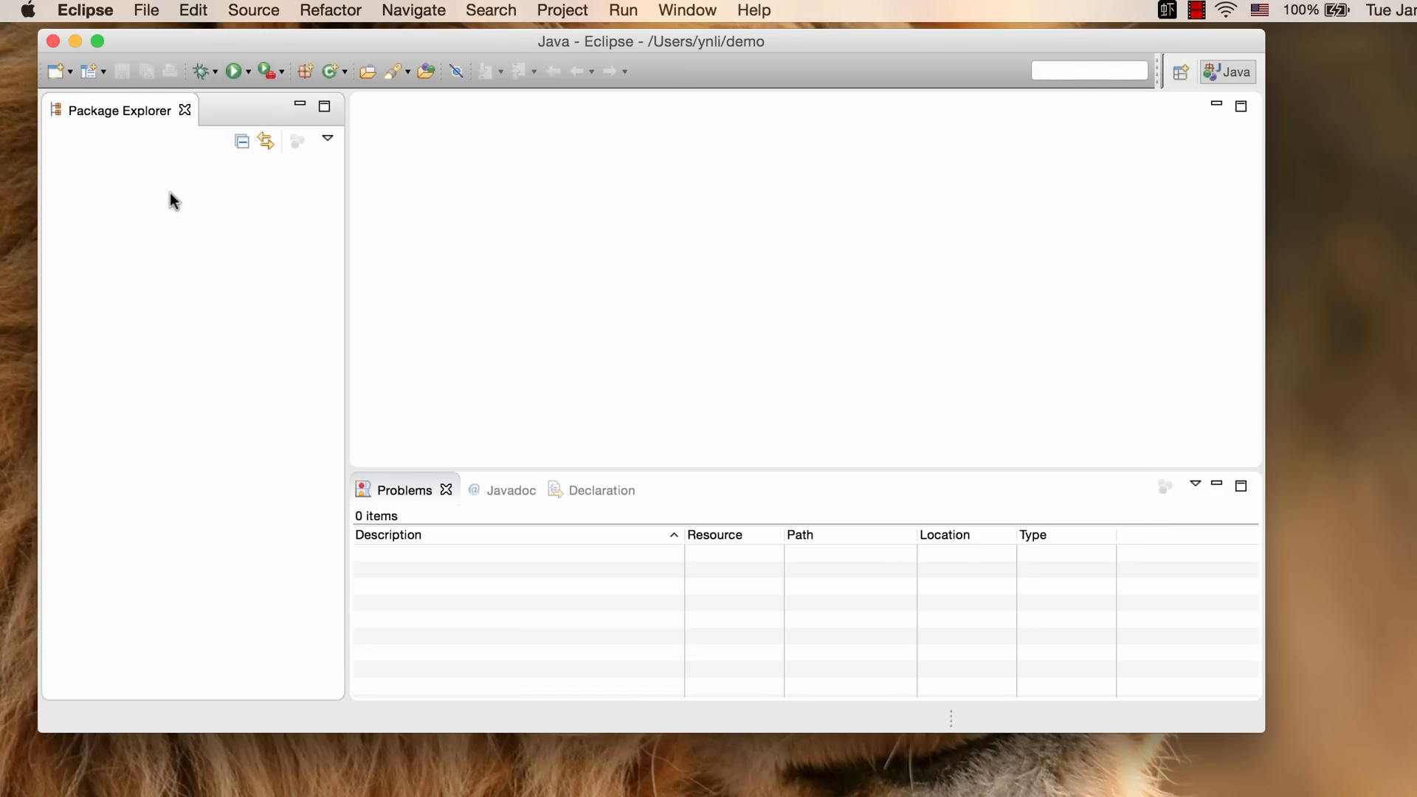
pyautogui.rightClick(173, 200)
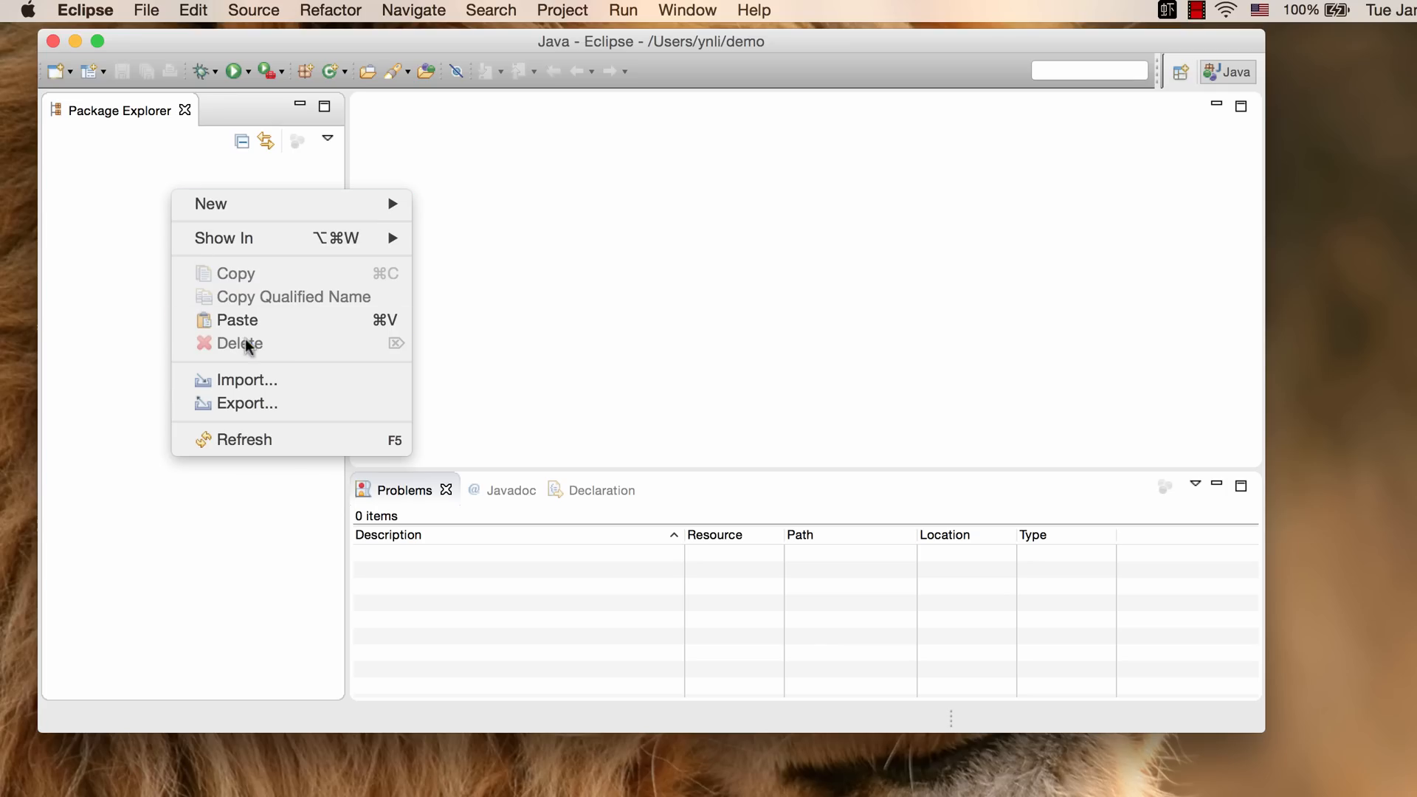
pyautogui.click(245, 378)
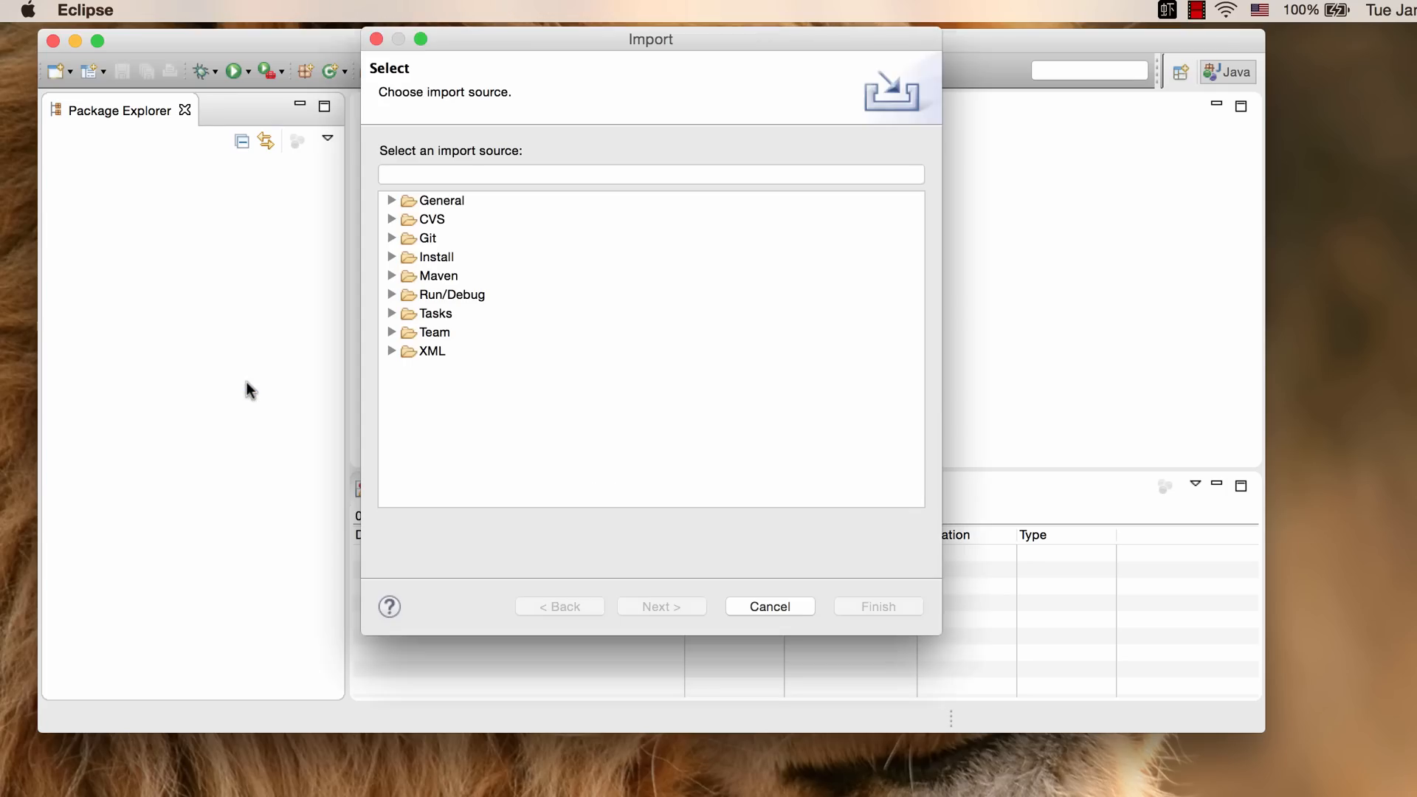
pyautogui.click(651, 174)
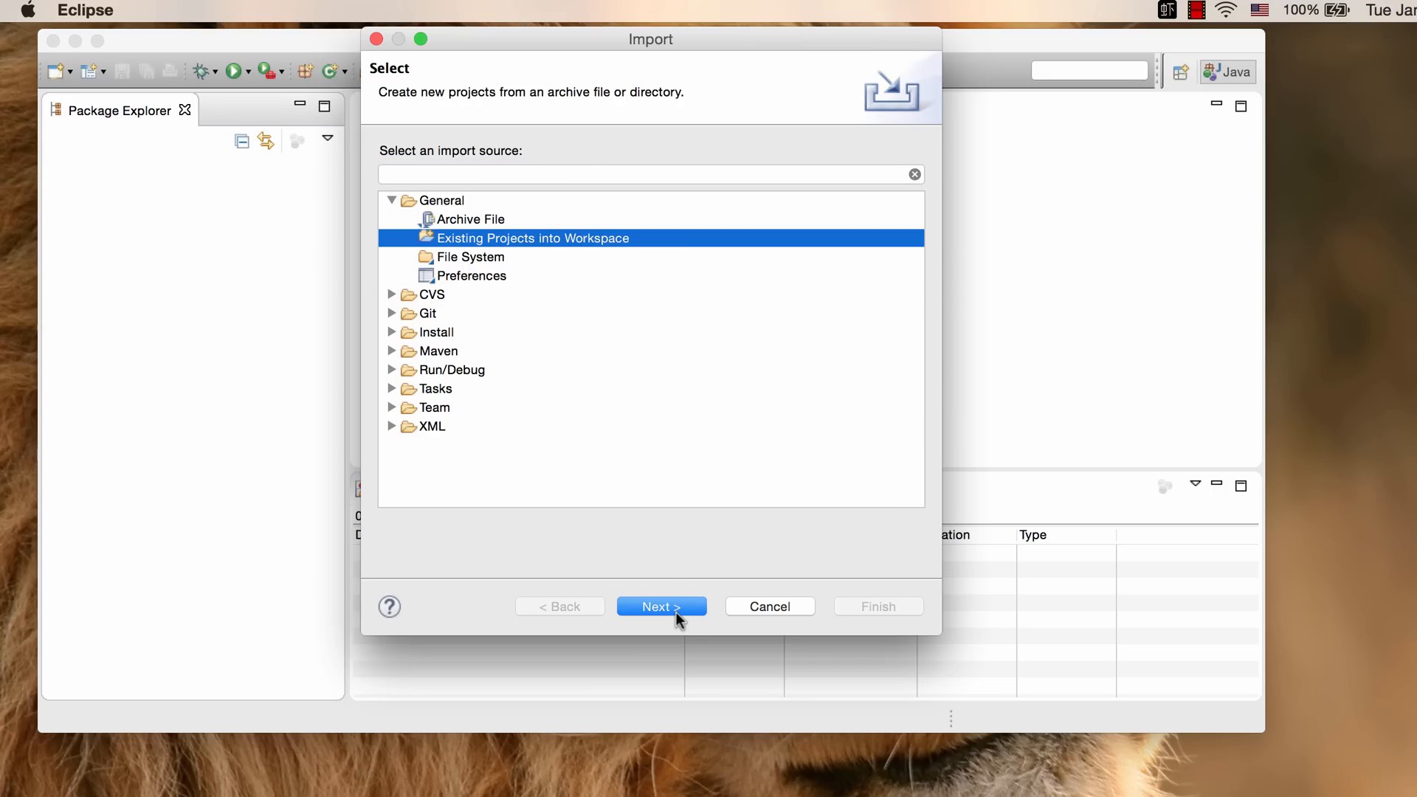
pyautogui.click(660, 607)
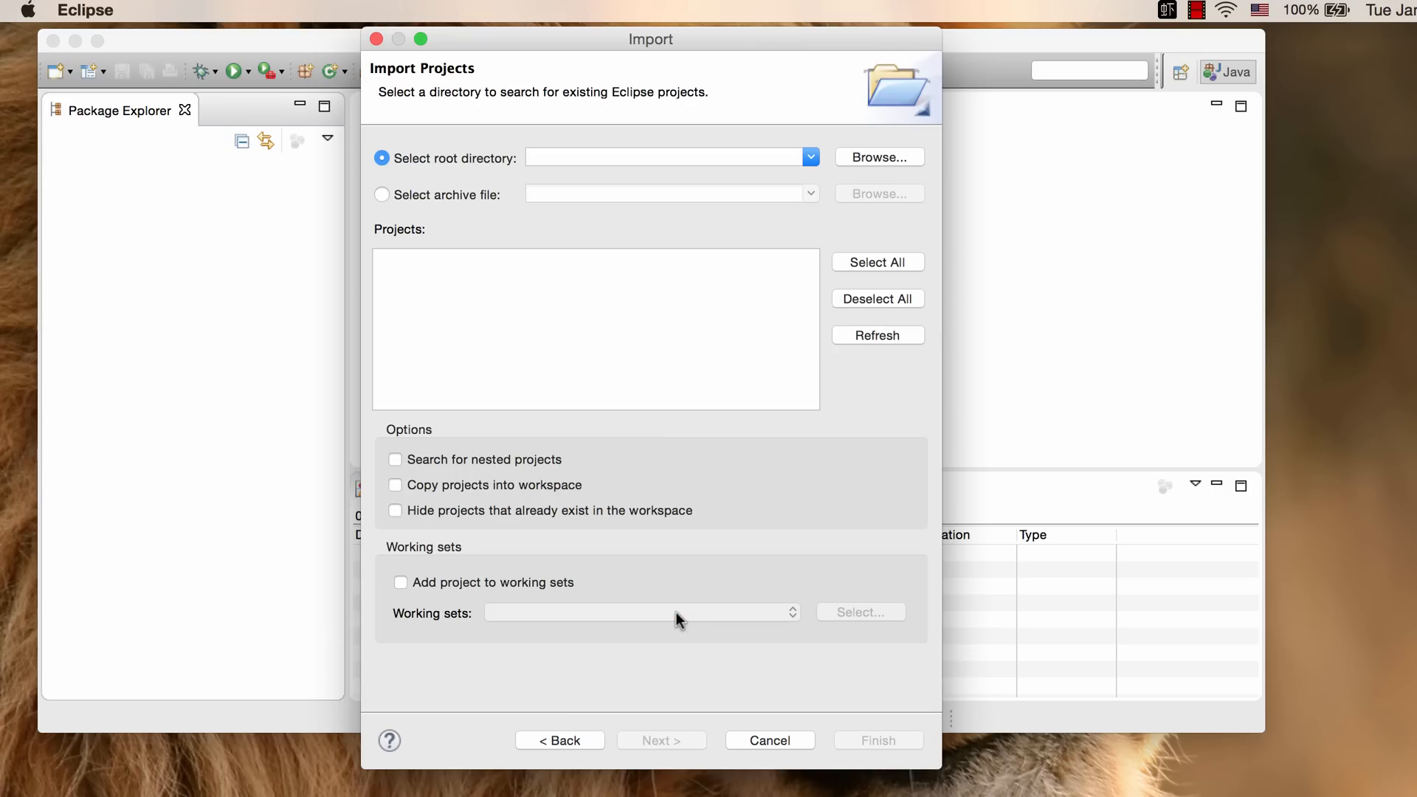
pyautogui.click(877, 157)
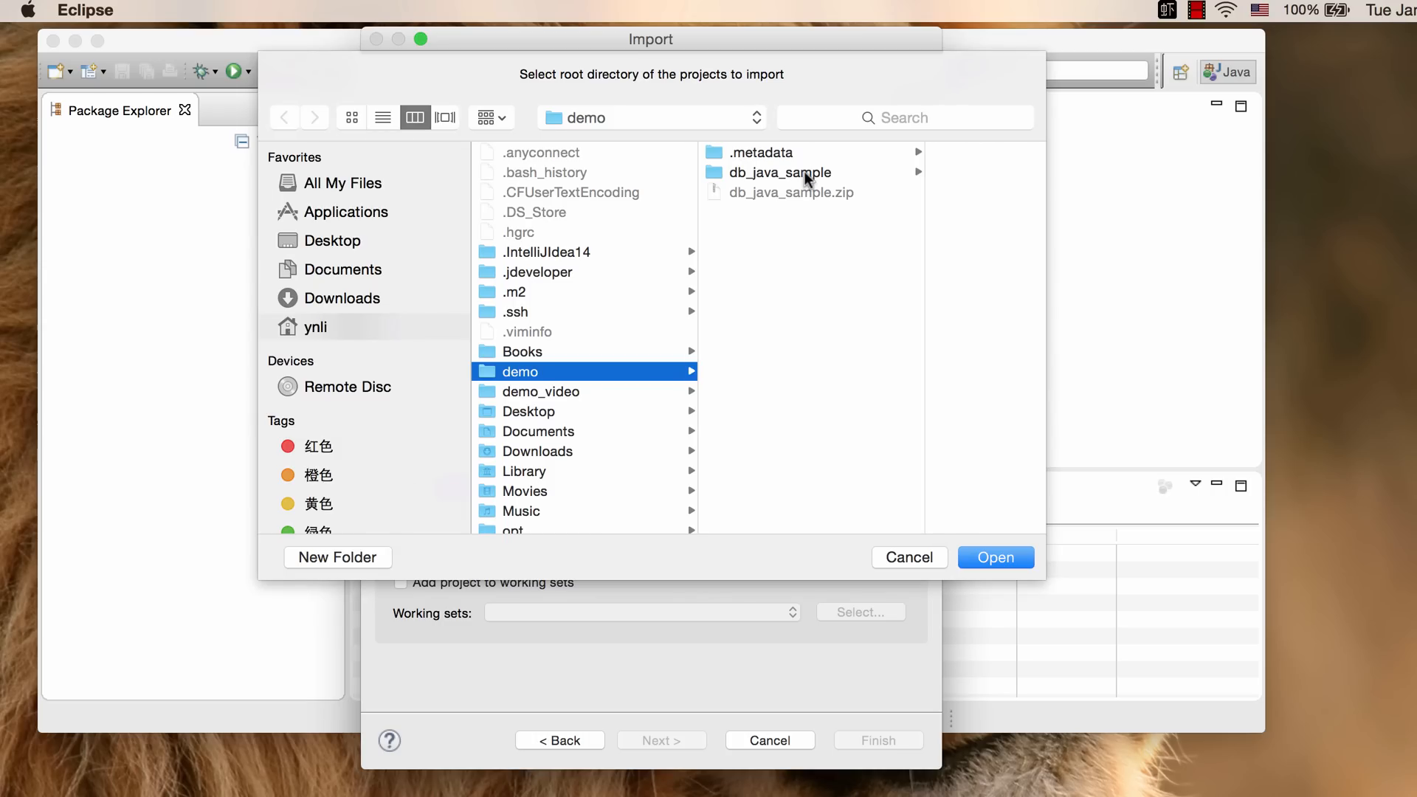
pyautogui.click(780, 172)
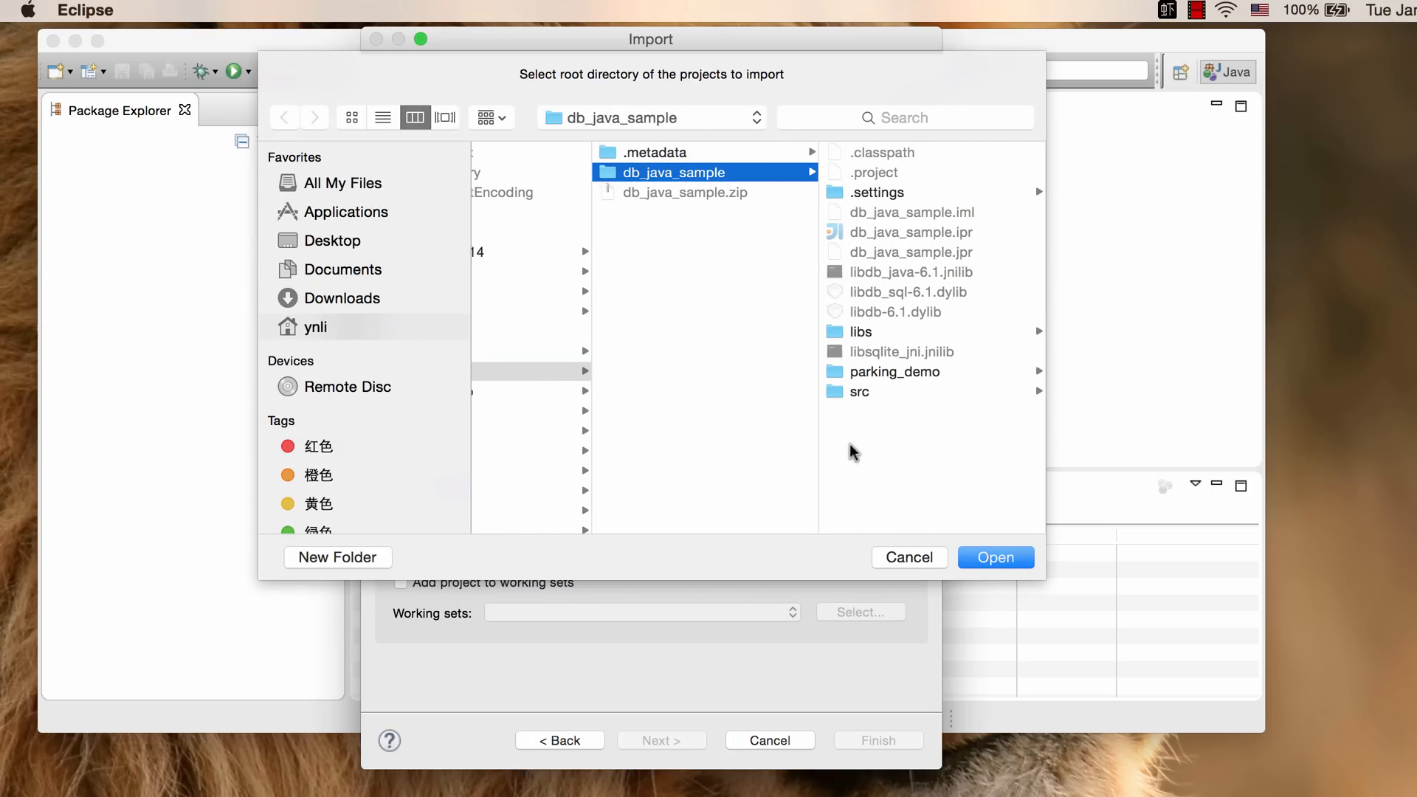
pyautogui.click(994, 557)
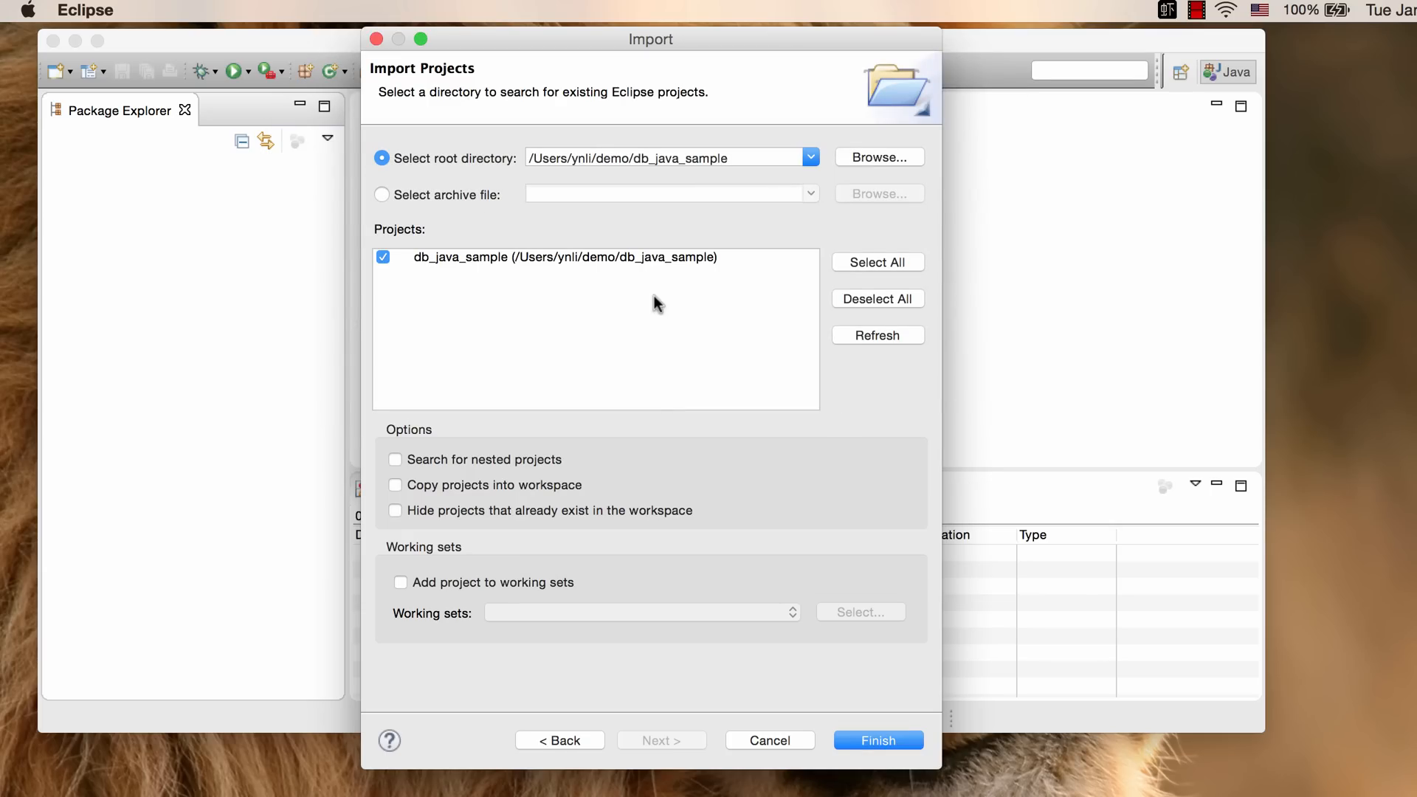
pyautogui.moveTo(634, 267)
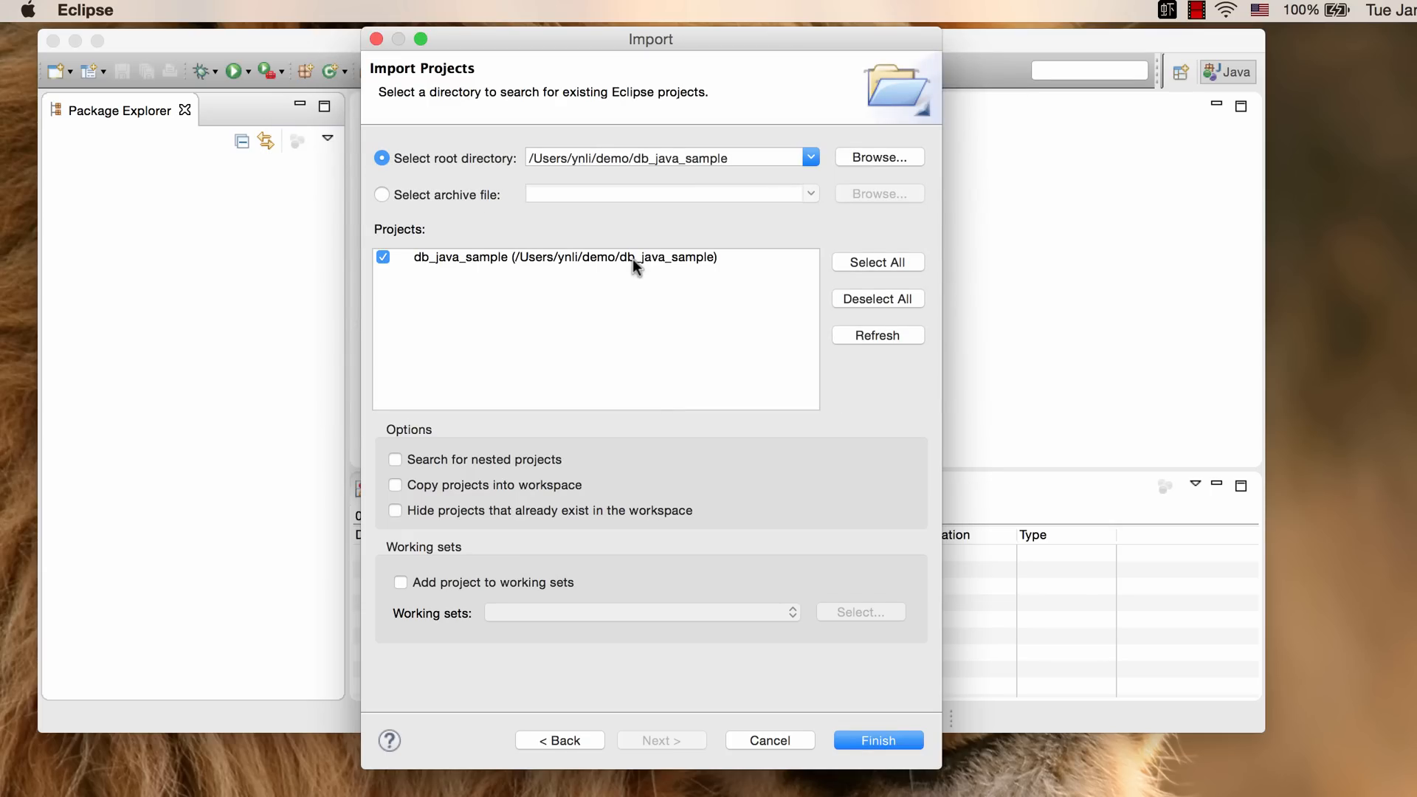
pyautogui.moveTo(668, 349)
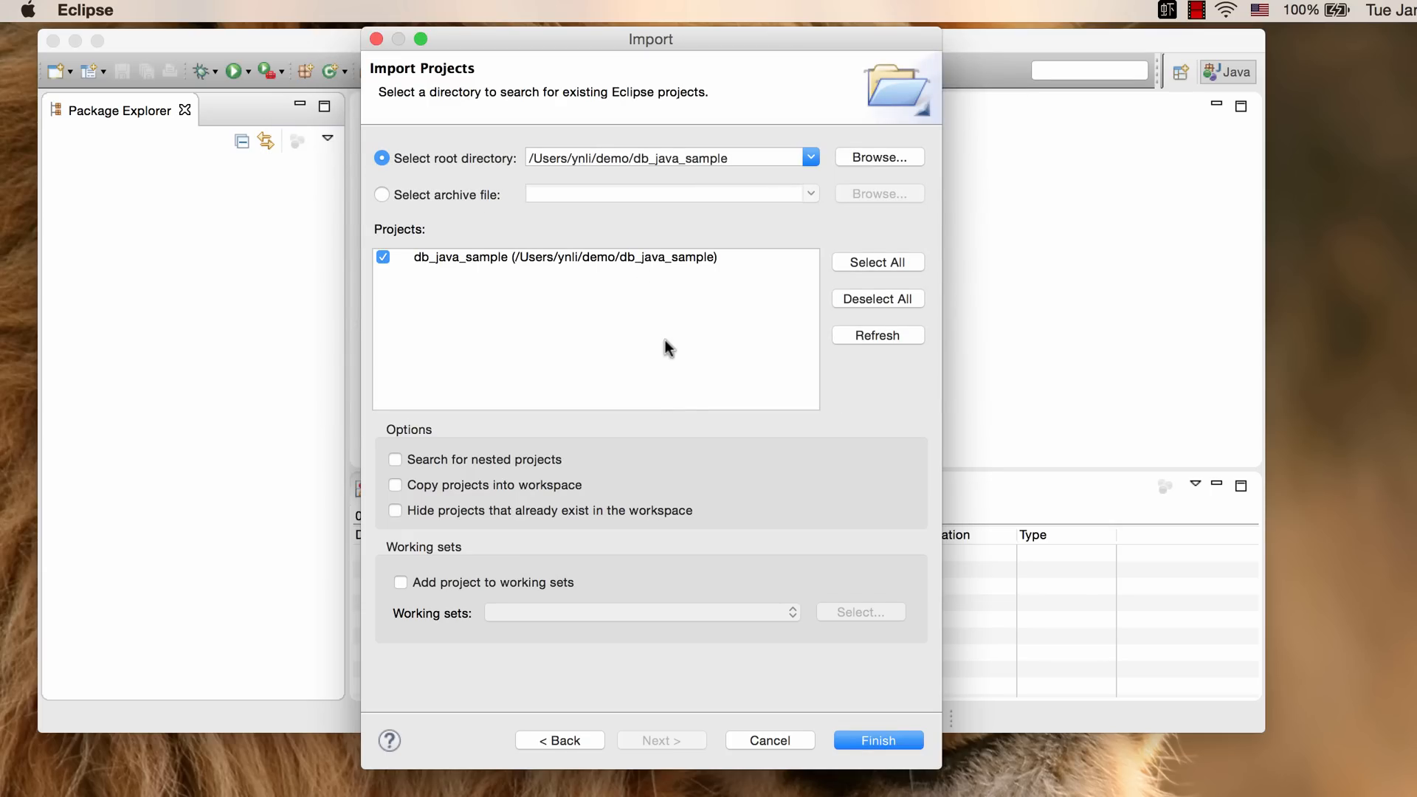
pyautogui.moveTo(780, 583)
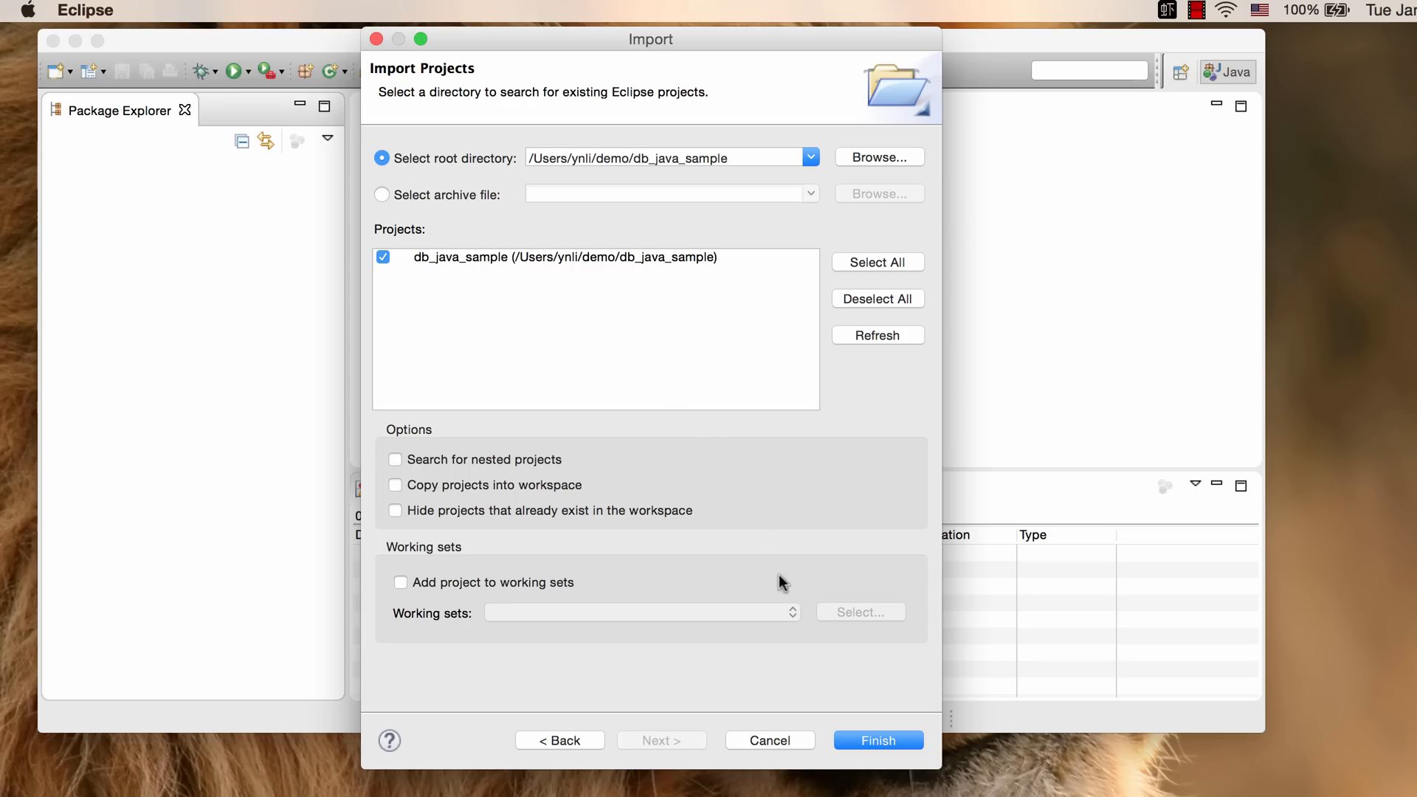
pyautogui.click(876, 740)
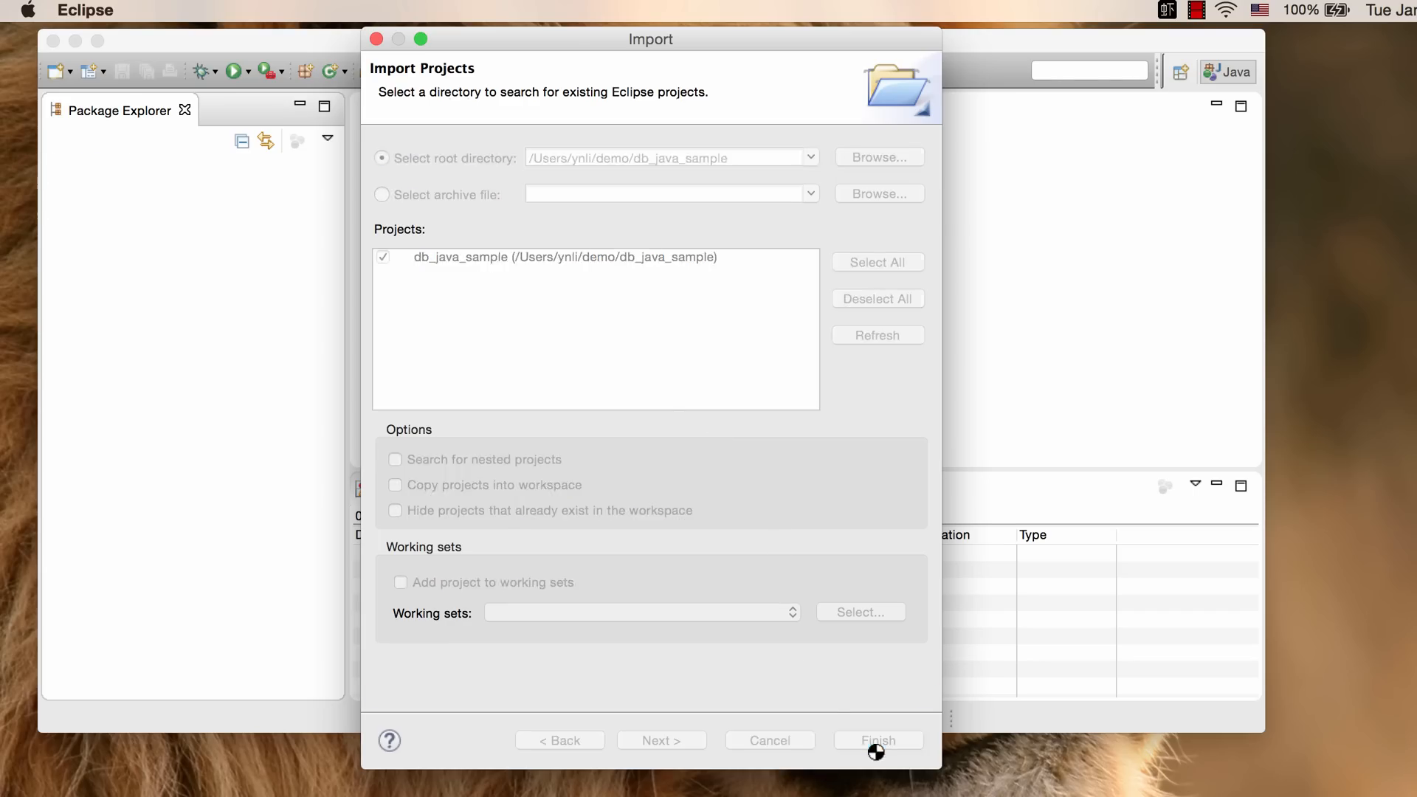
pyautogui.click(876, 740)
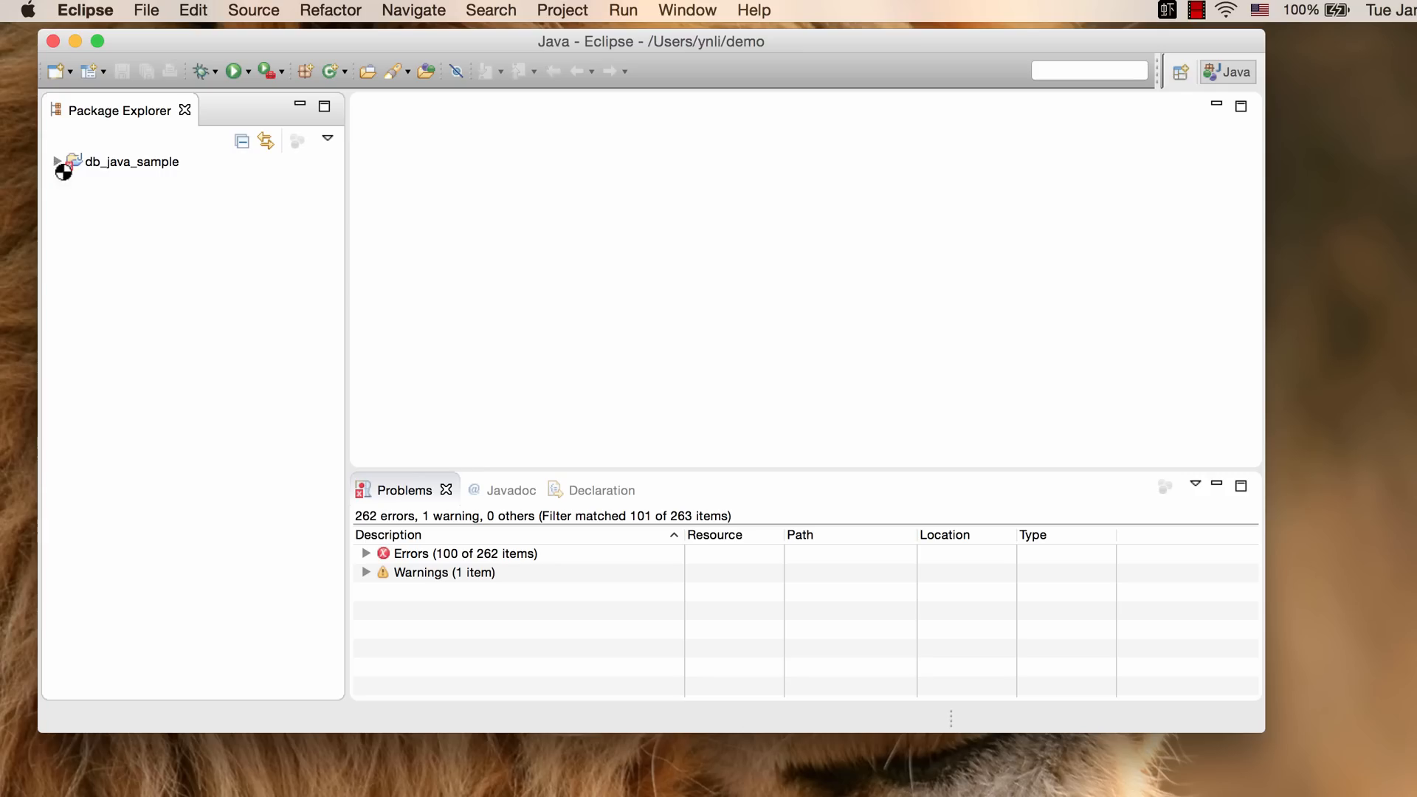
# - Expand db_java_sample and show its Build Path context menu
pyautogui.click(58, 161)
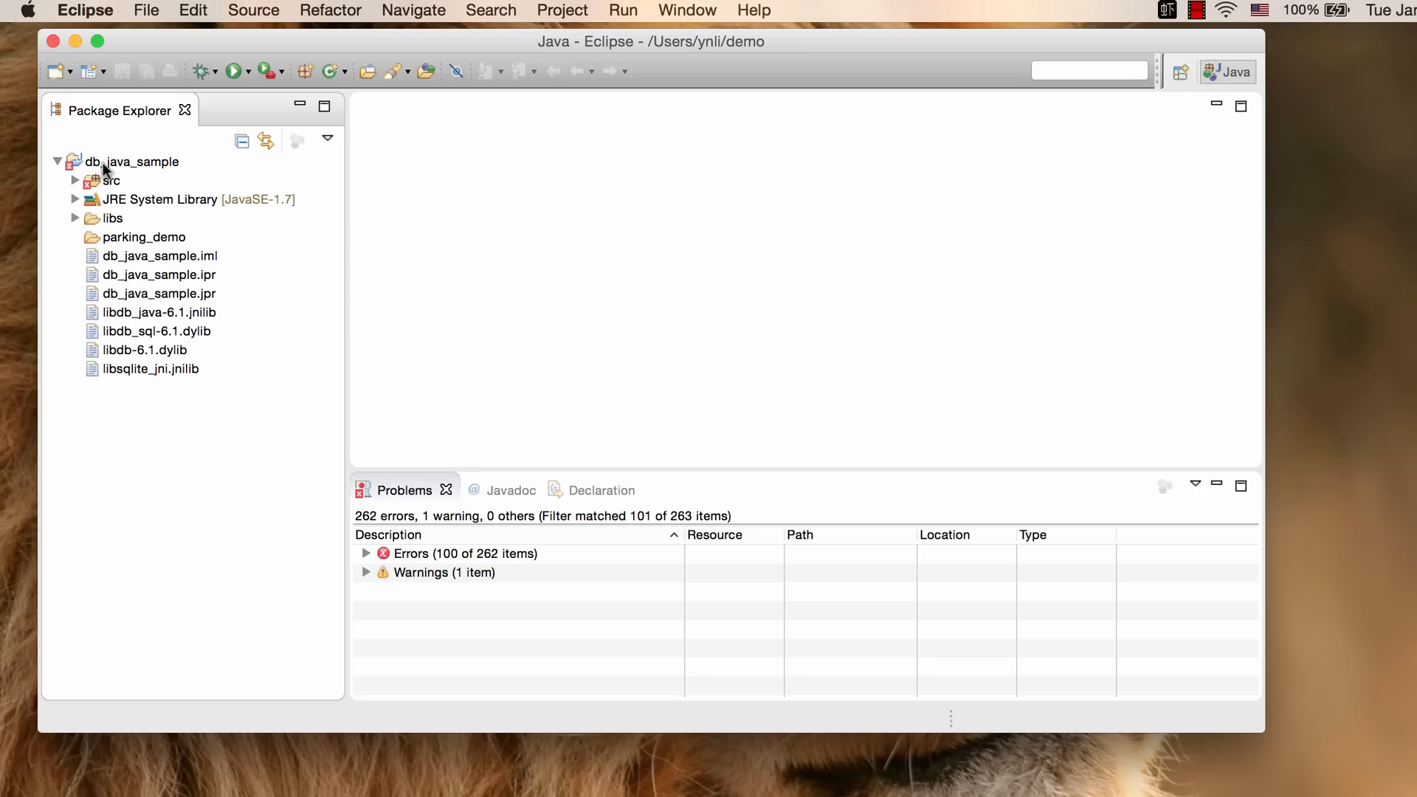
pyautogui.moveTo(137, 172)
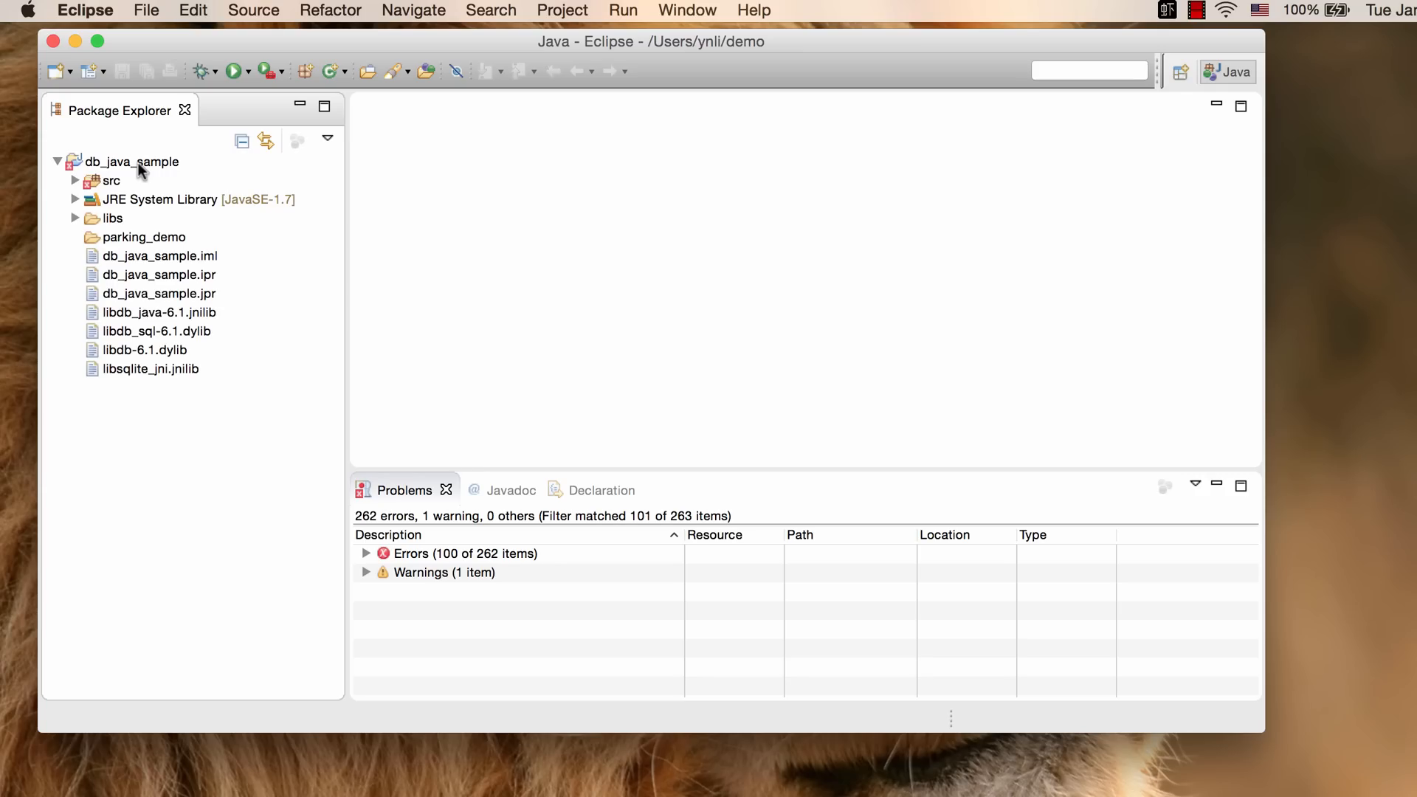
pyautogui.moveTo(160, 171)
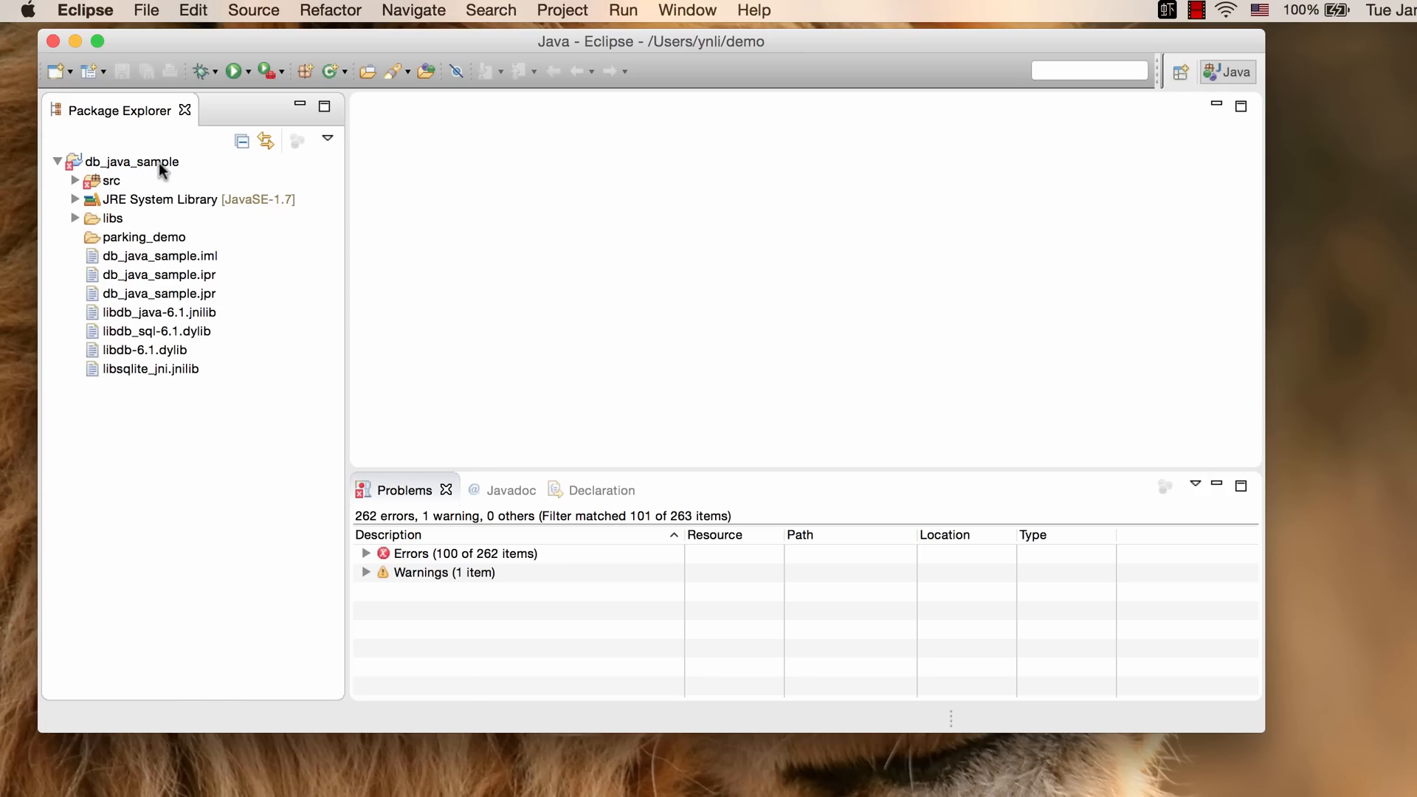
pyautogui.rightClick(125, 162)
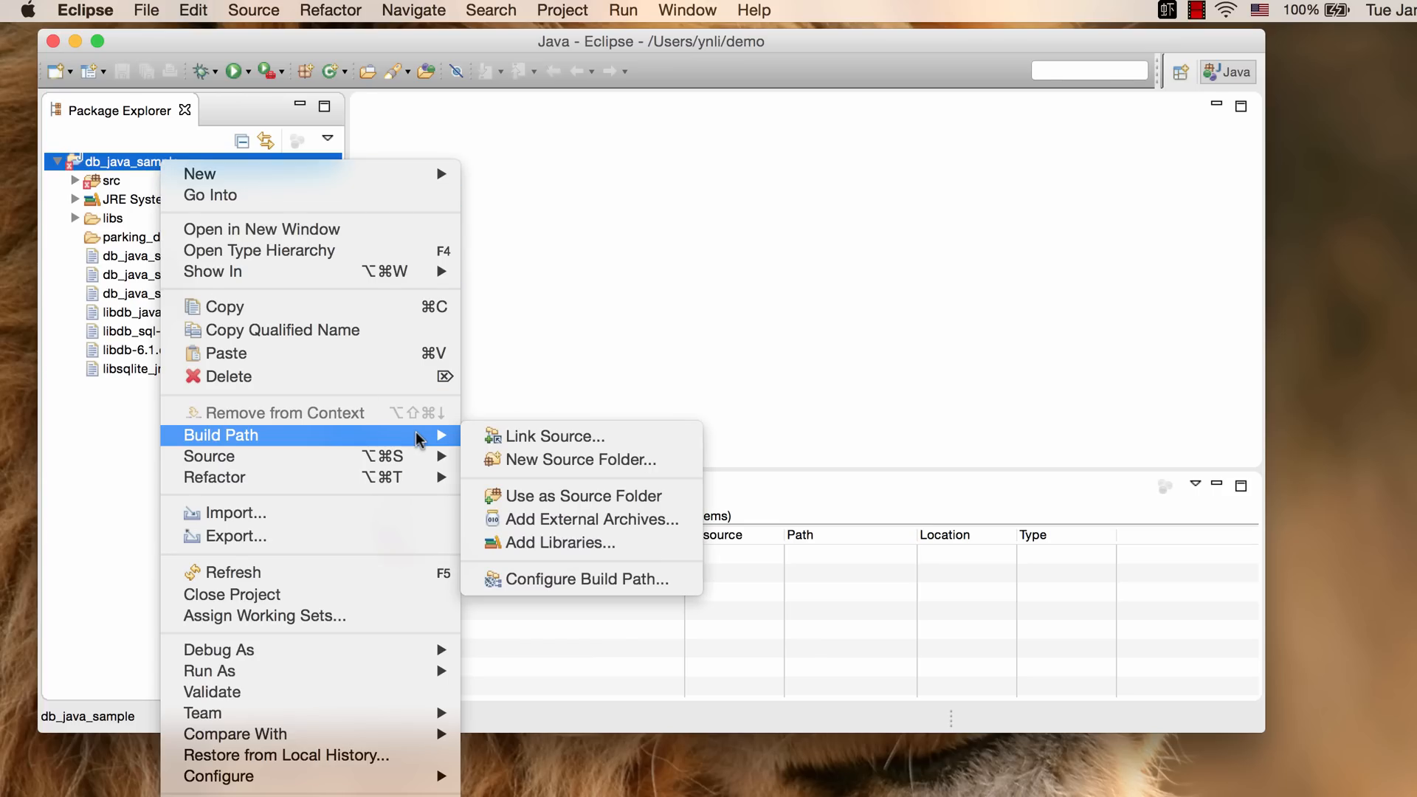
pyautogui.moveTo(567, 520)
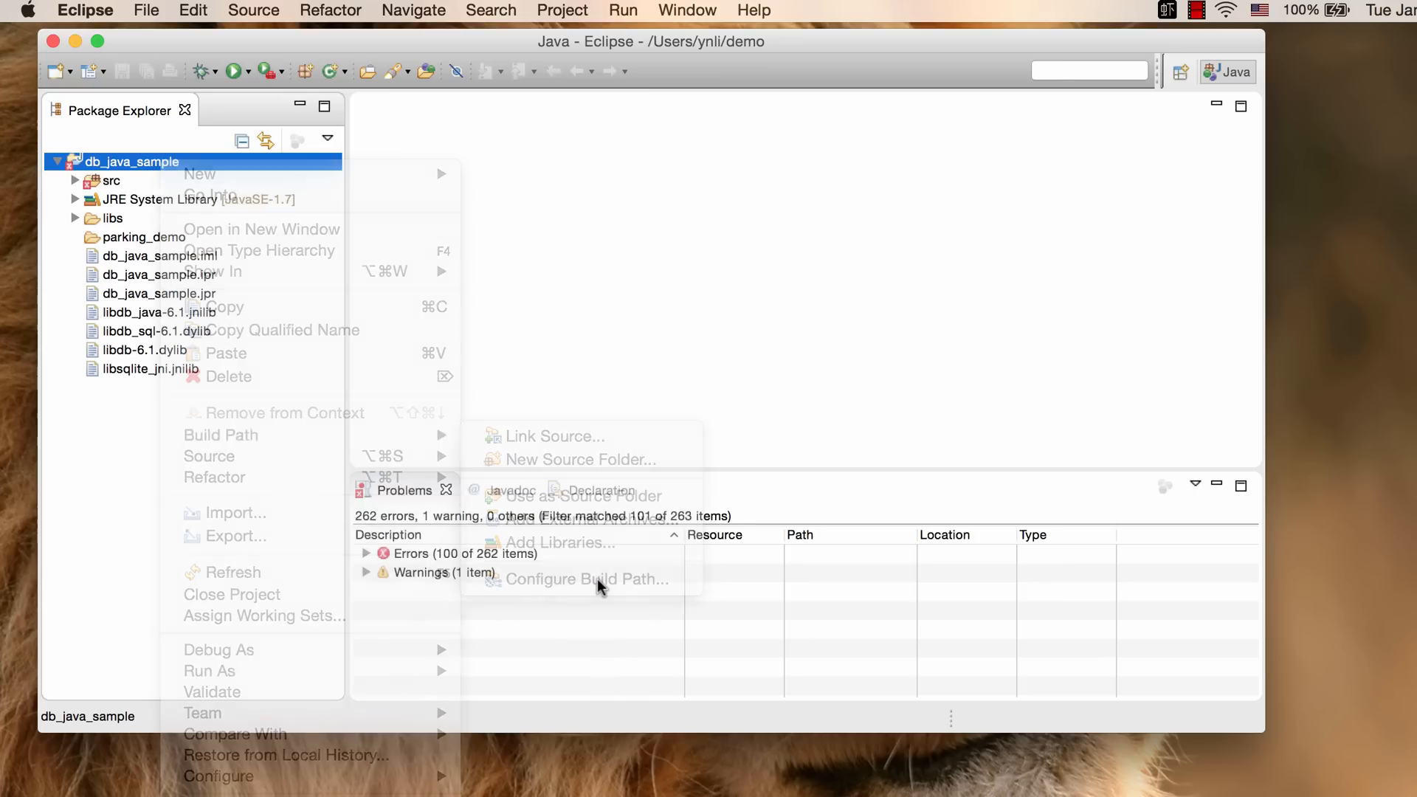
# - Add libs/db.jar and libs/sqlite.jar as build path libraries and expand sqlite.jar
pyautogui.click(585, 580)
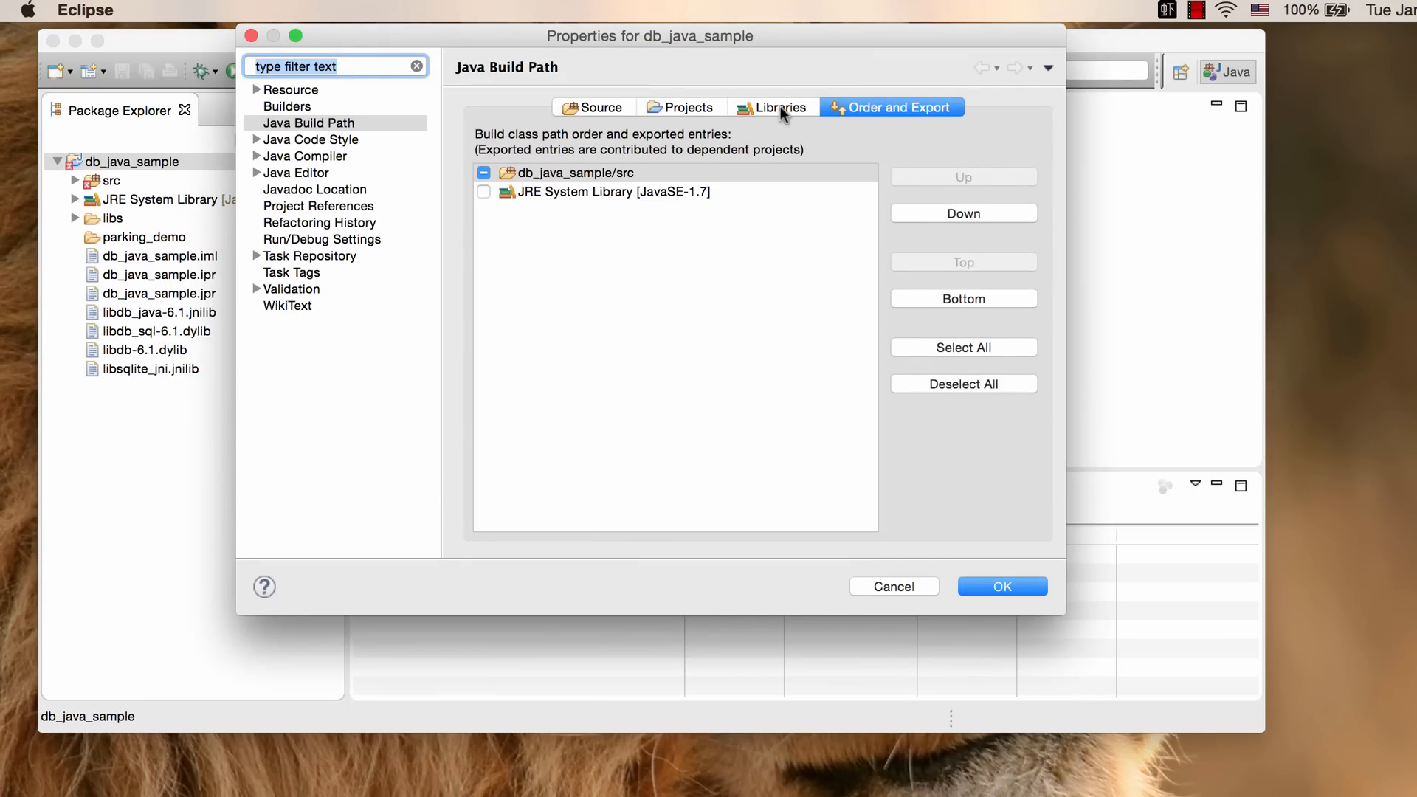
pyautogui.click(781, 108)
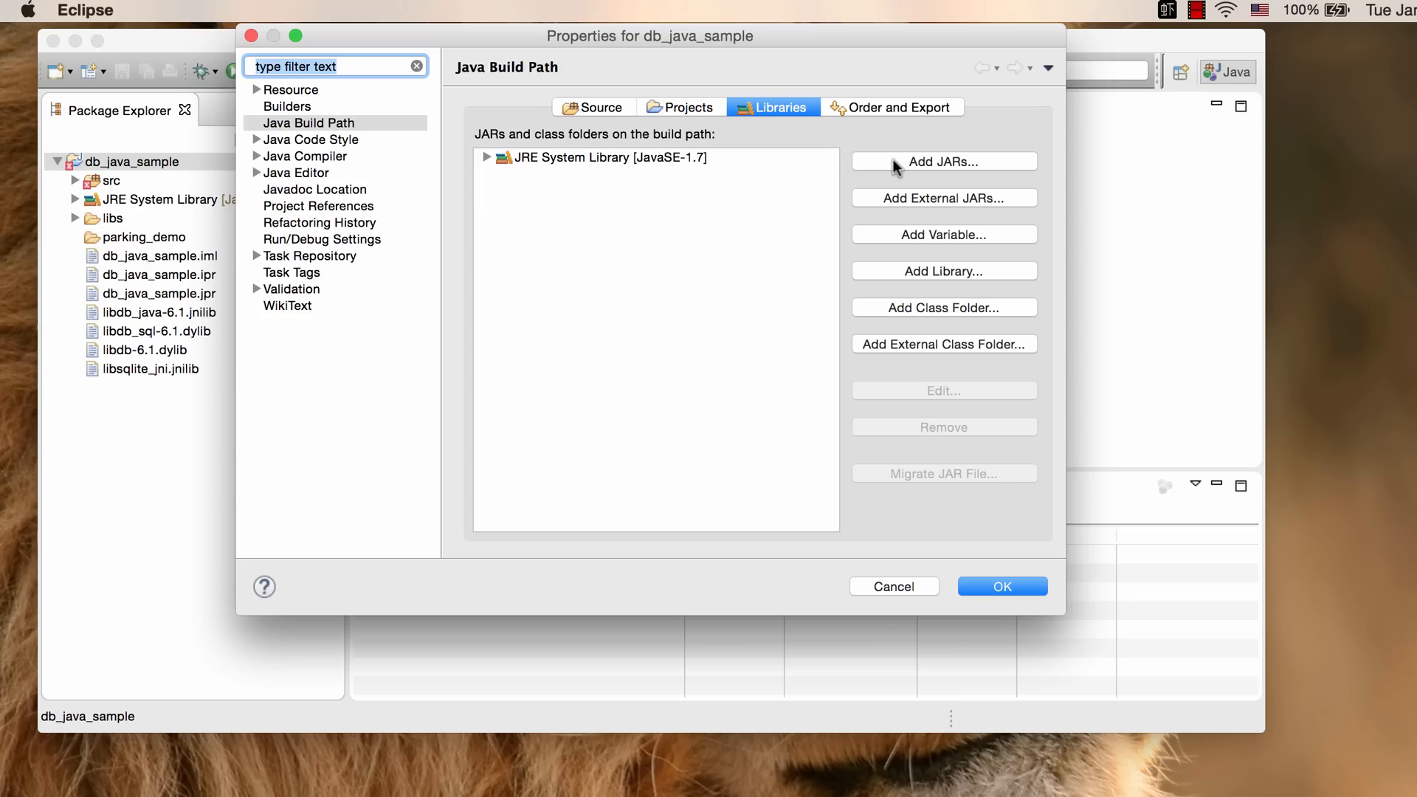
pyautogui.click(942, 160)
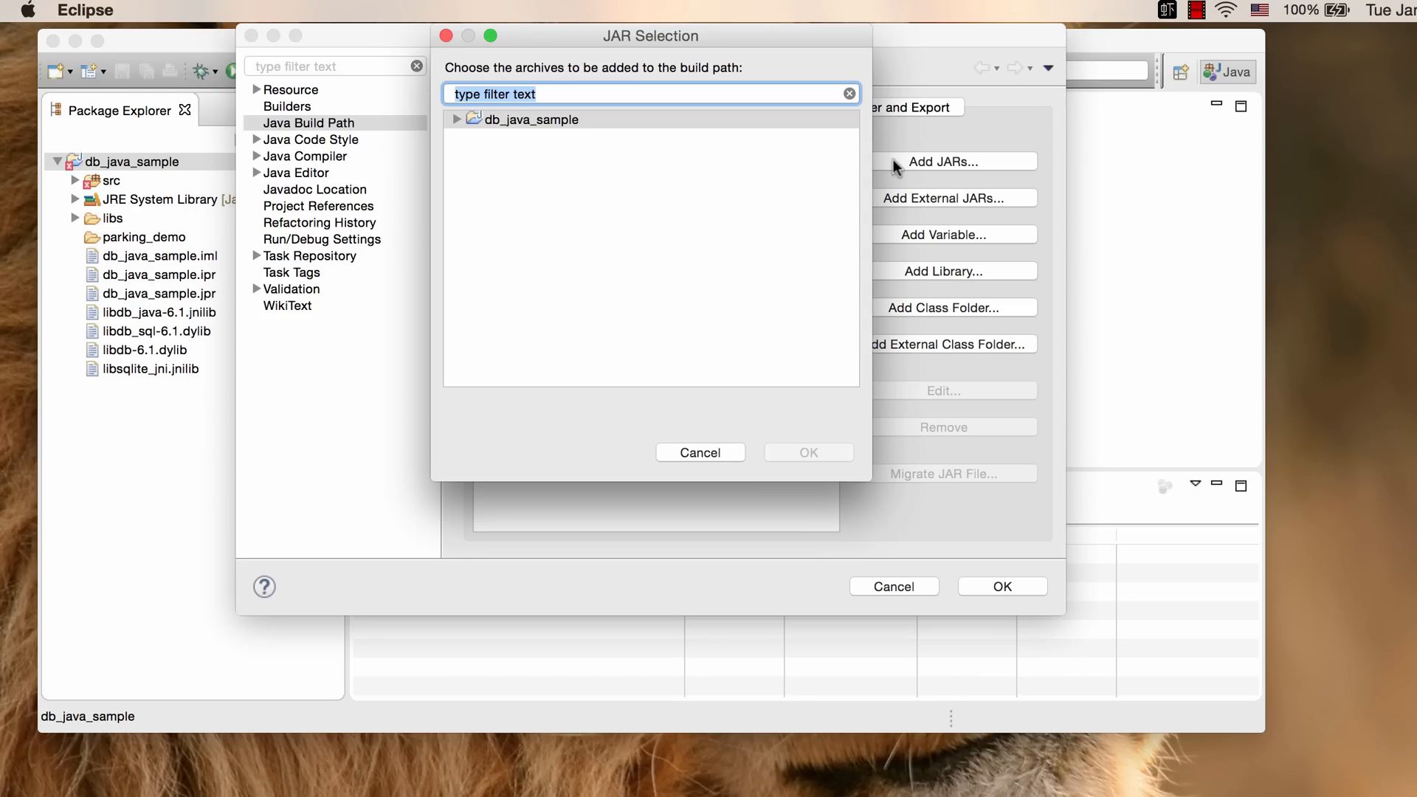
pyautogui.click(458, 118)
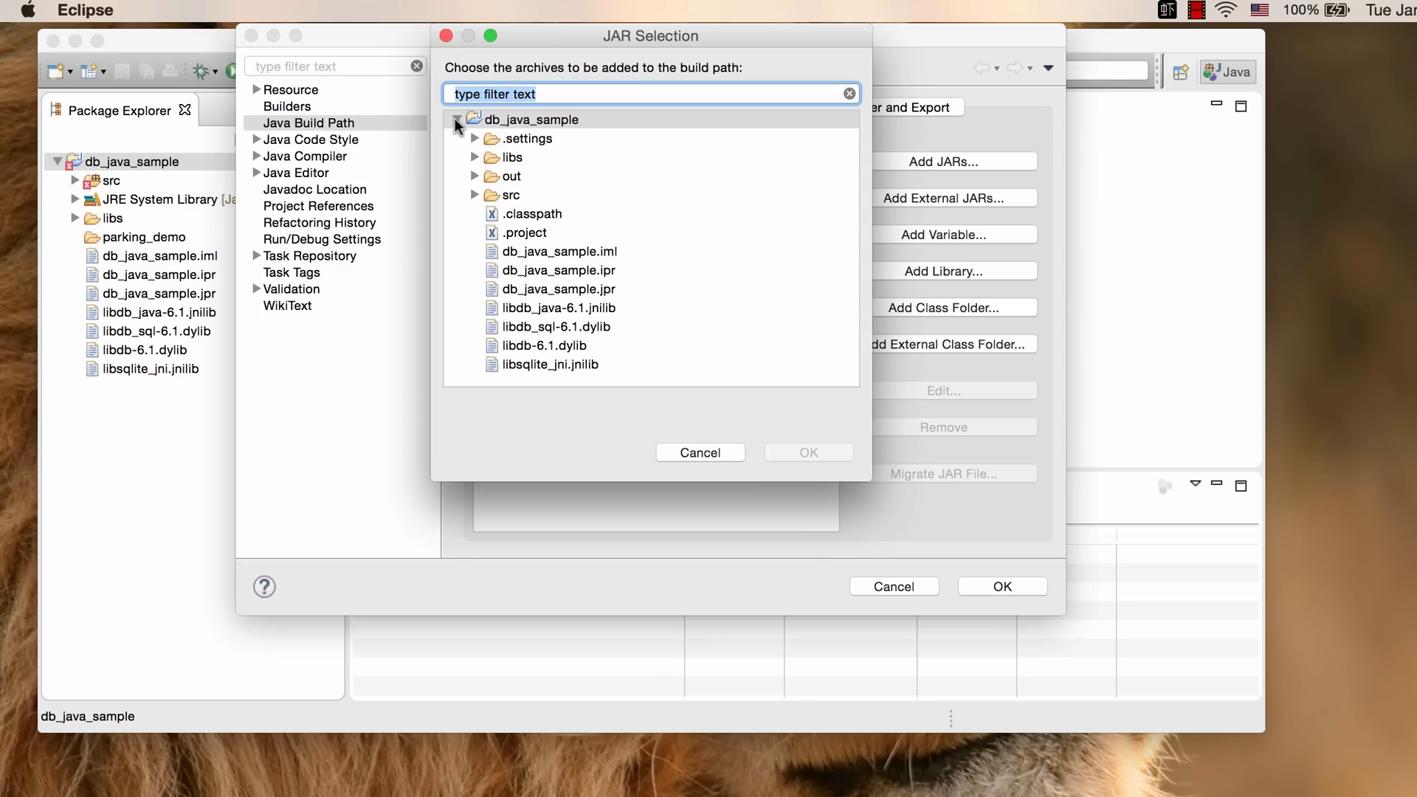
pyautogui.click(474, 157)
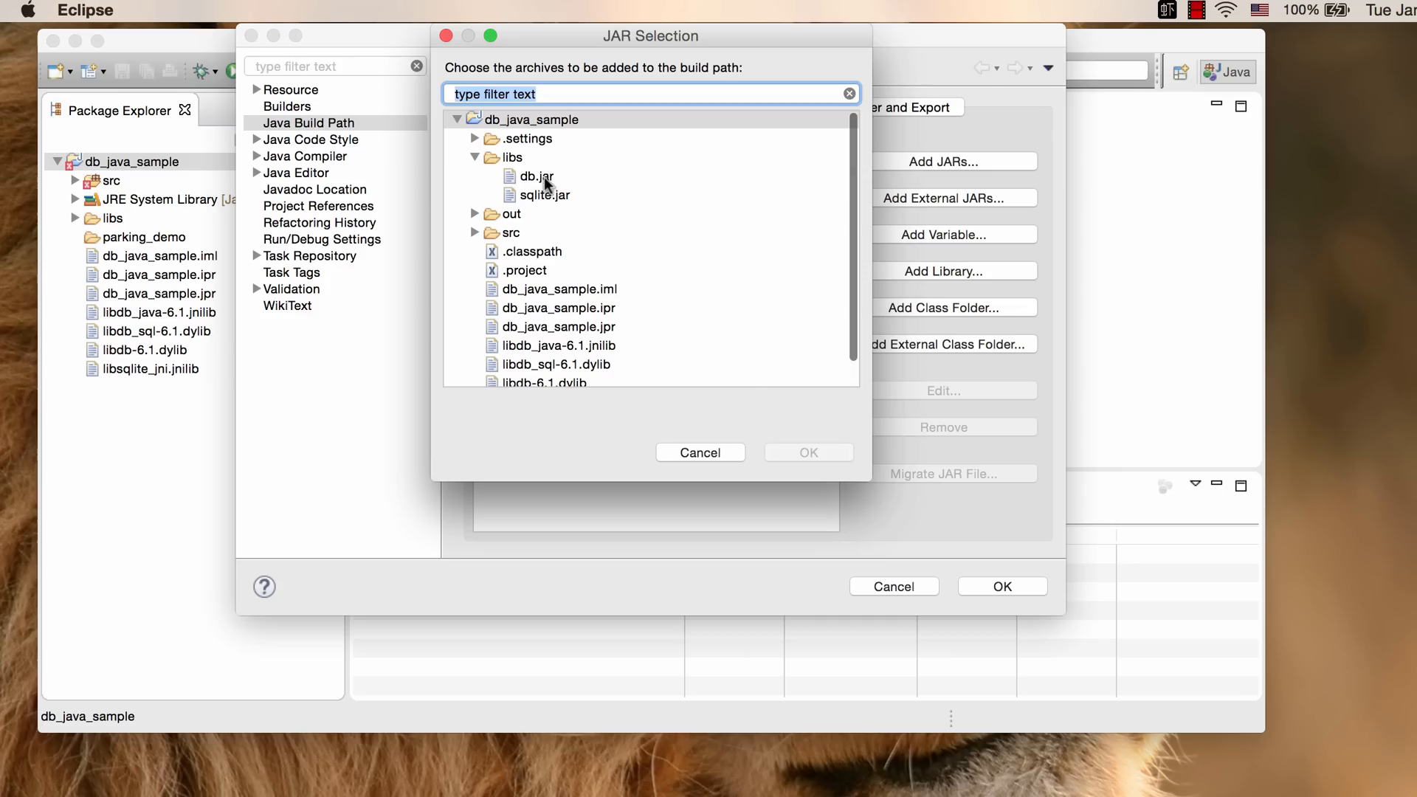
pyautogui.click(535, 177)
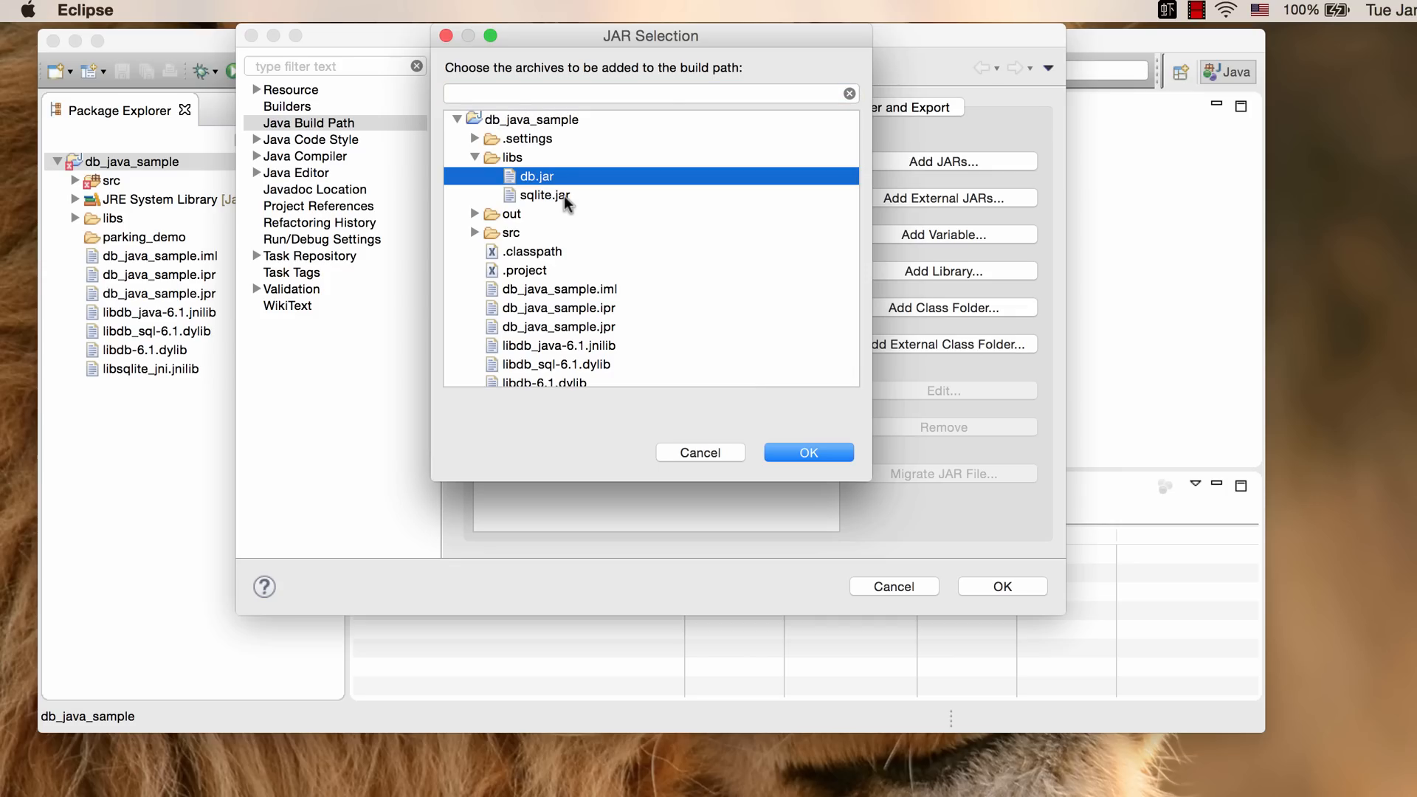
pyautogui.click(544, 195)
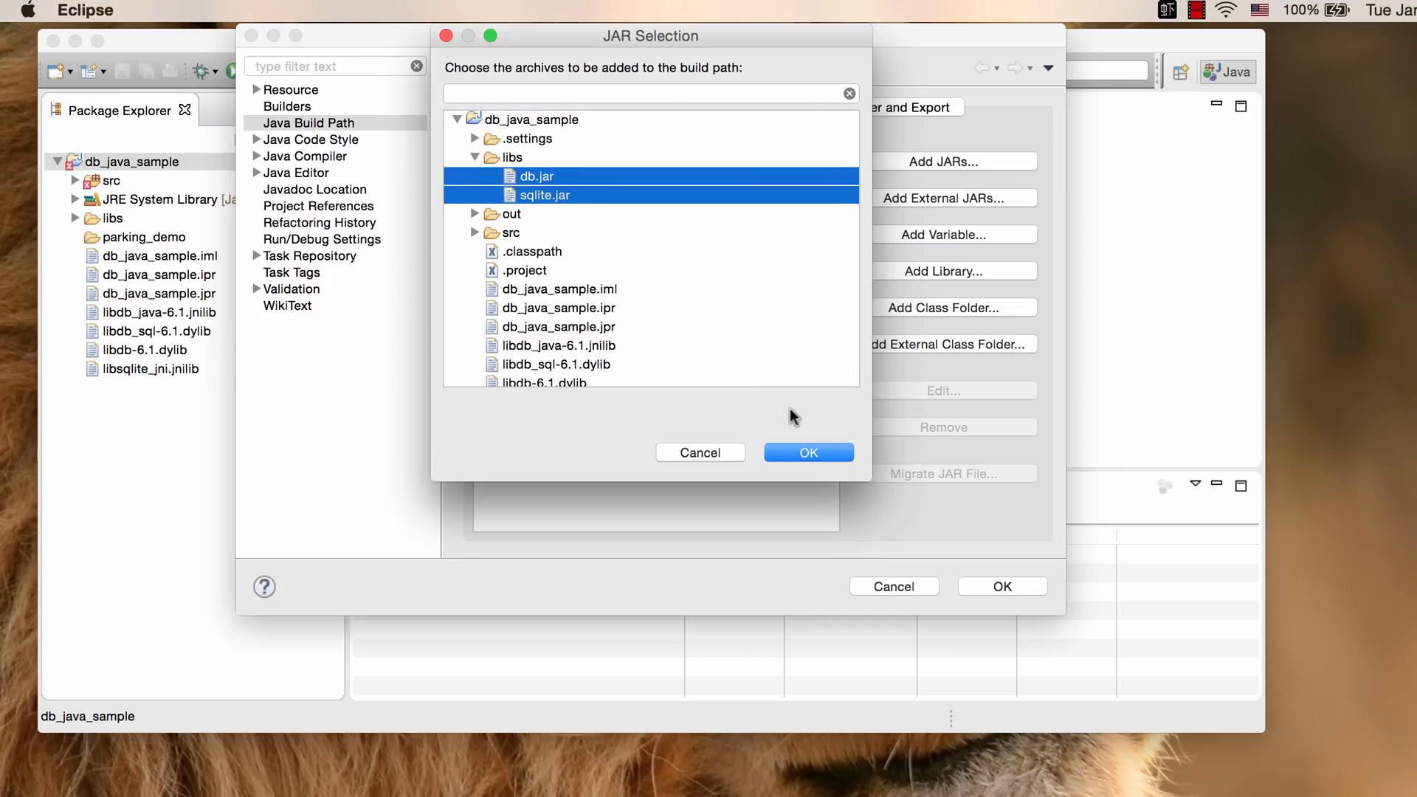
pyautogui.click(806, 452)
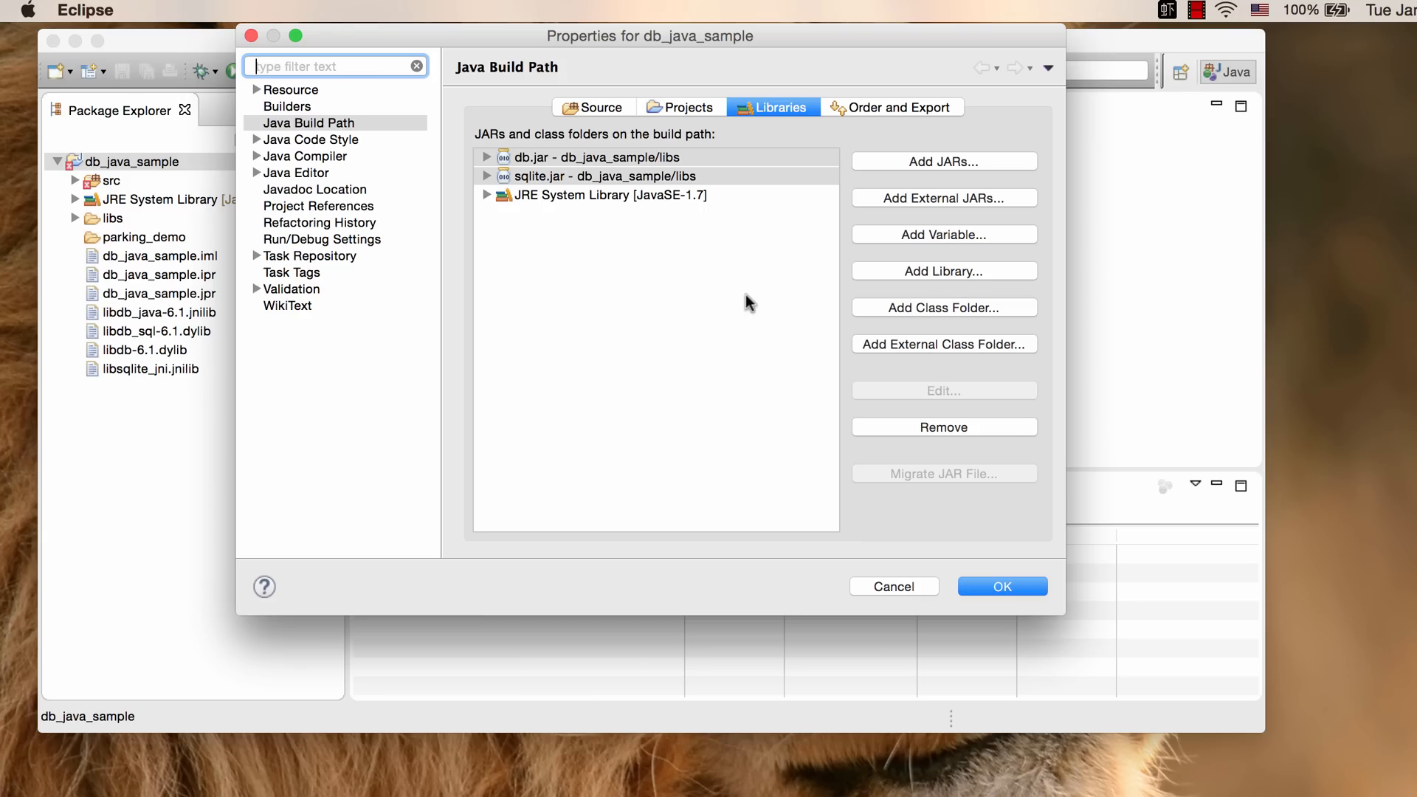
pyautogui.moveTo(622, 262)
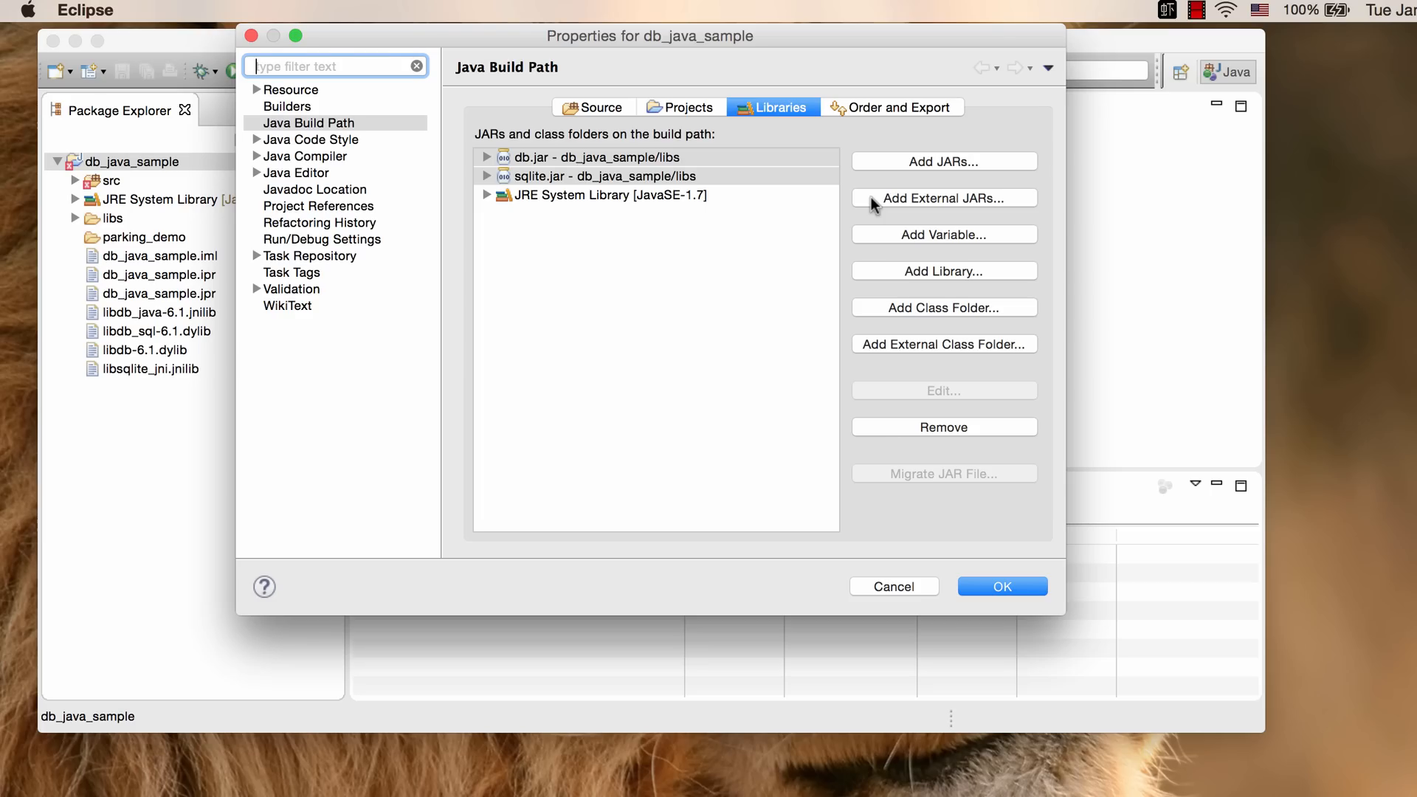
pyautogui.moveTo(499, 194)
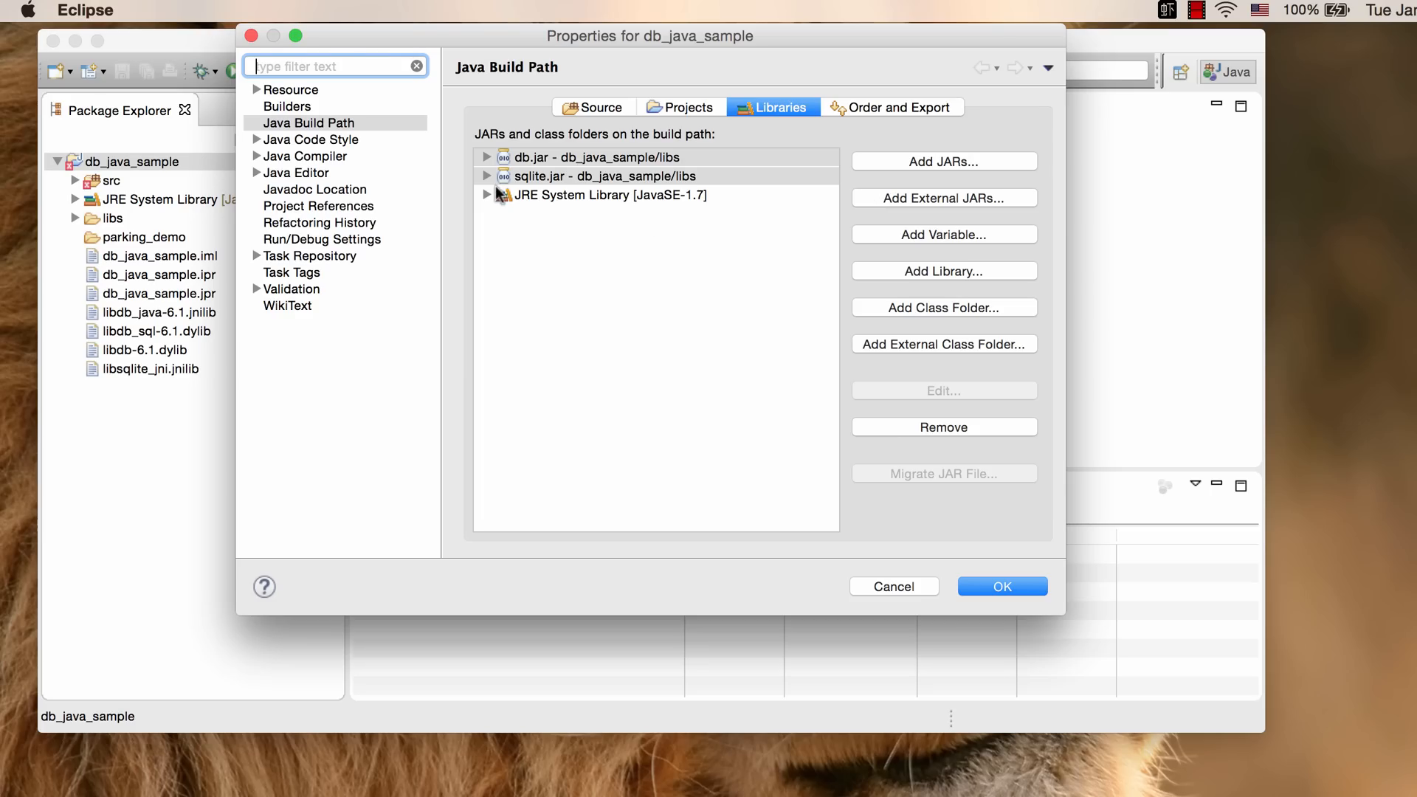
pyautogui.click(487, 176)
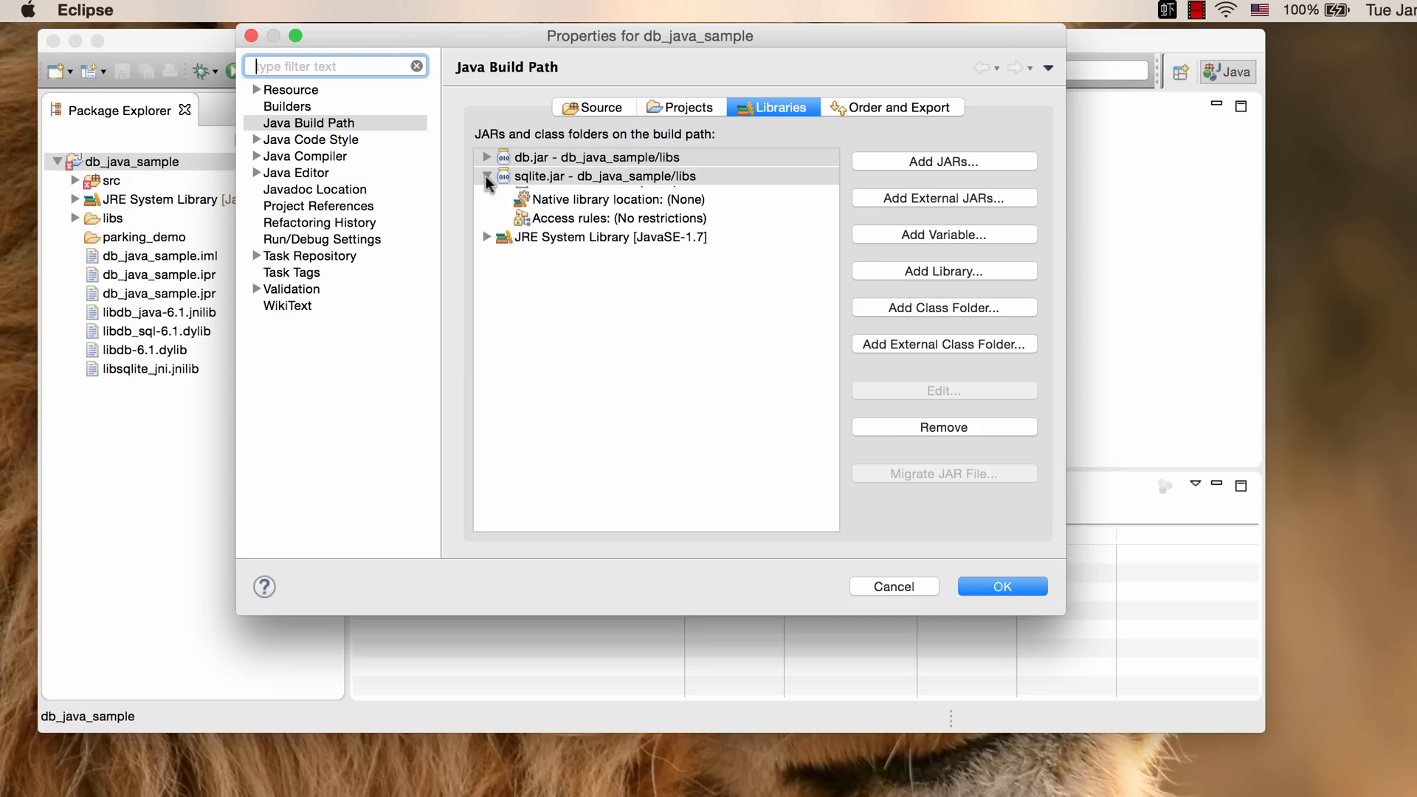
# - Set db.jar's native library location to the workspace folder db_java_sample
pyautogui.click(487, 156)
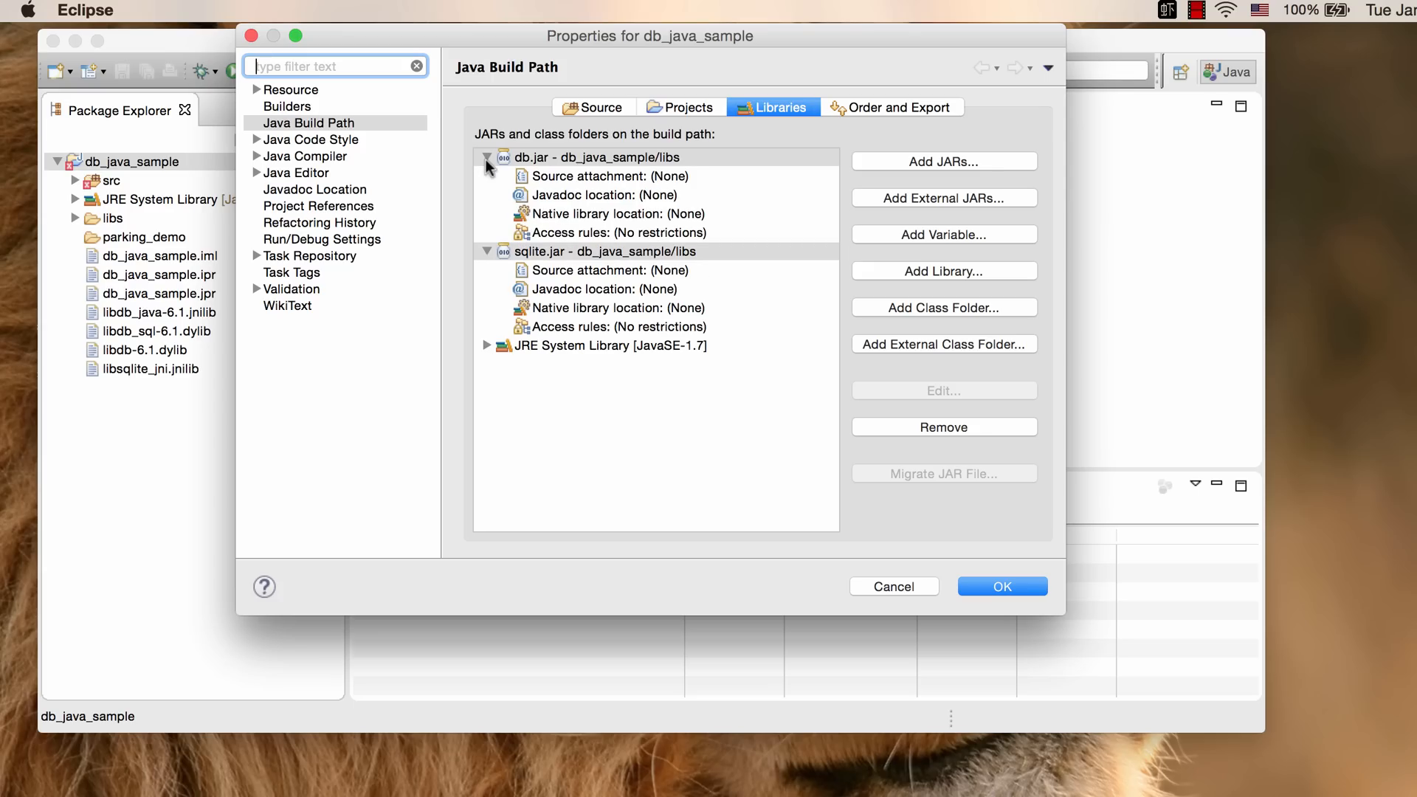
pyautogui.moveTo(633, 221)
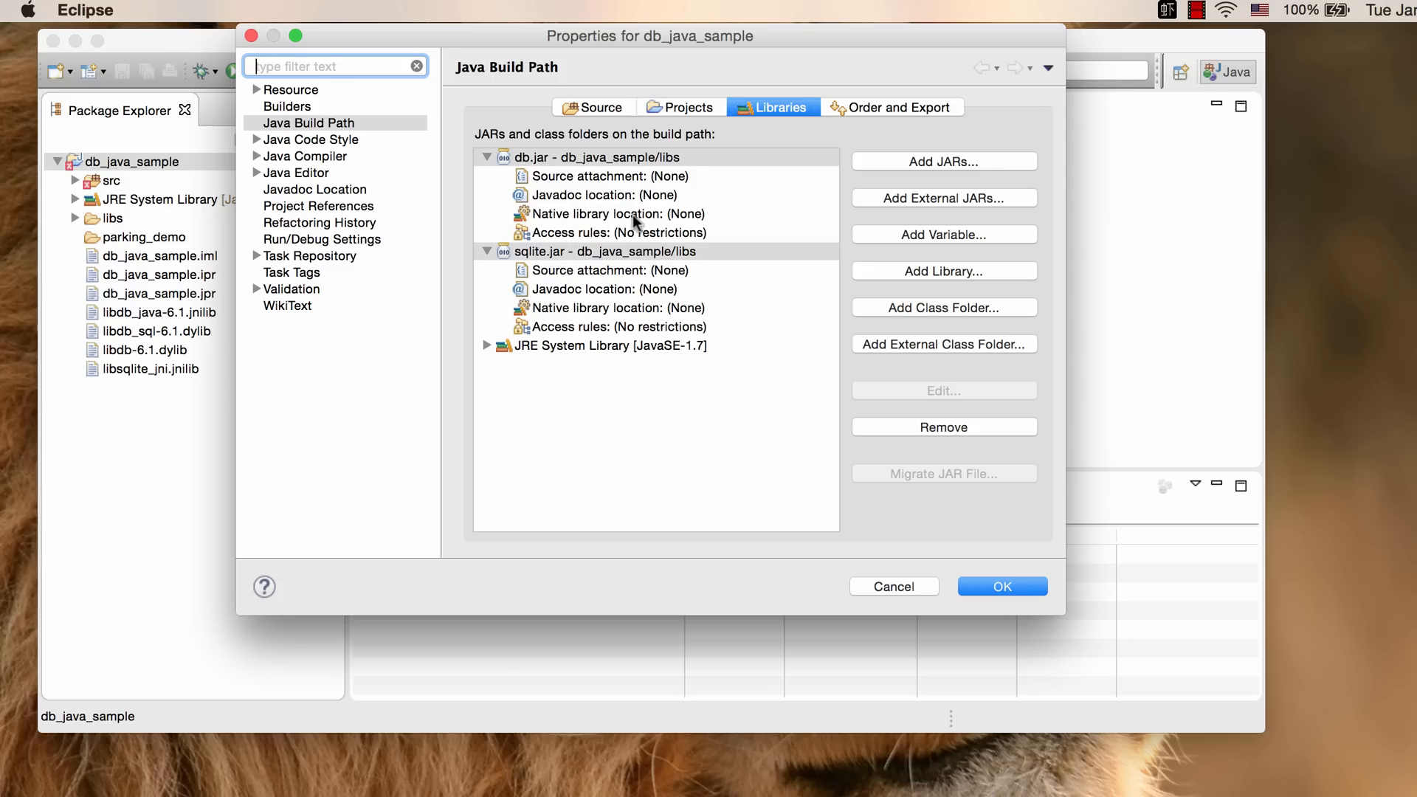
pyautogui.click(618, 213)
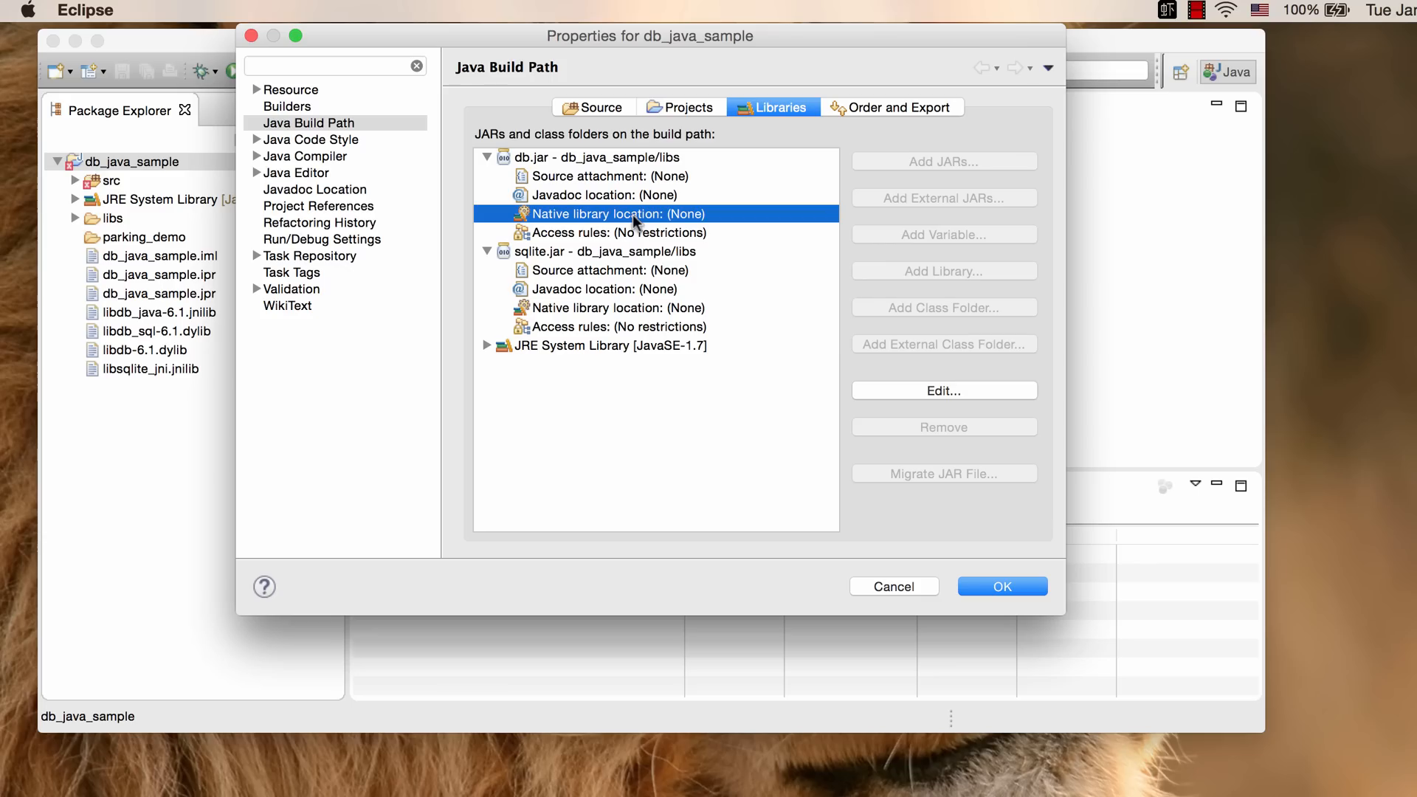
pyautogui.click(943, 389)
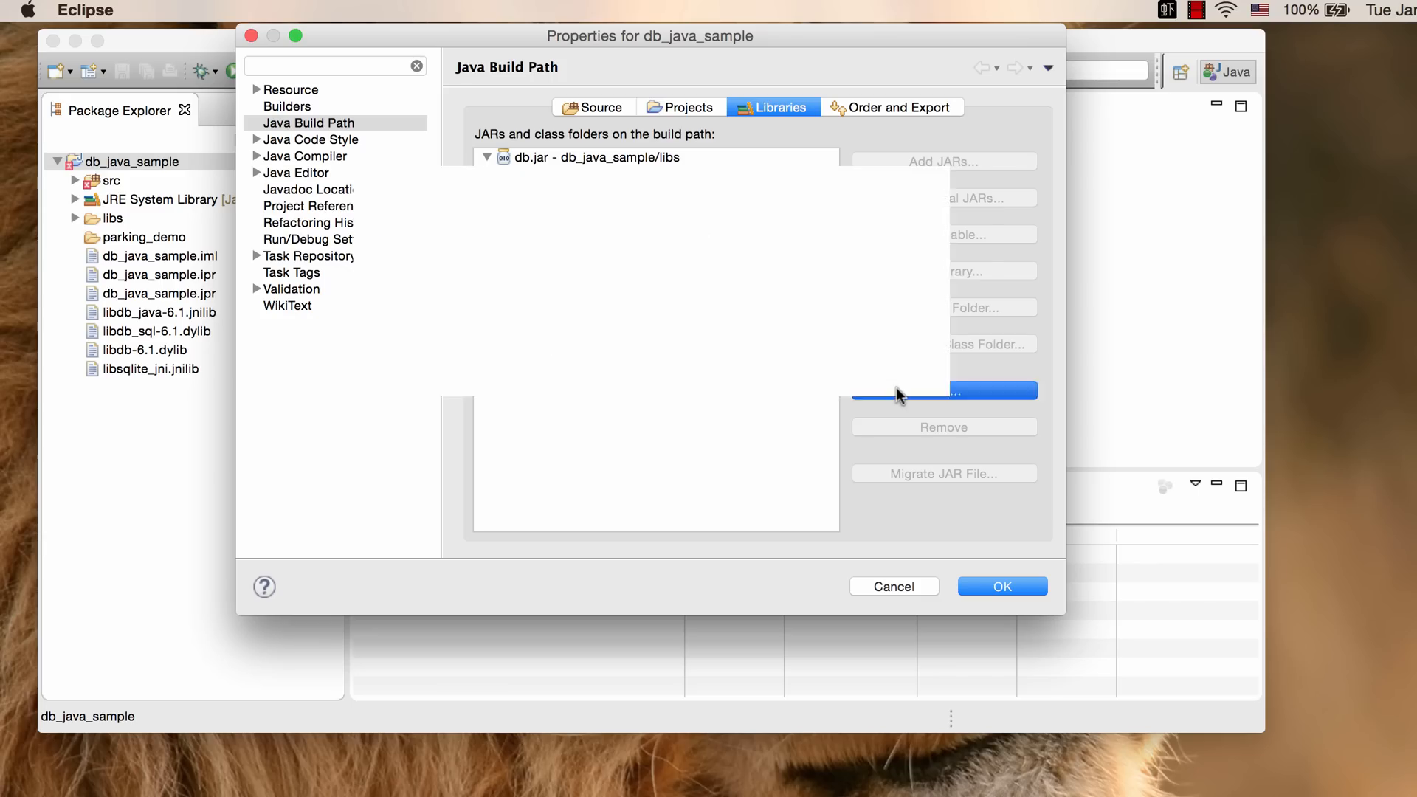
pyautogui.click(943, 390)
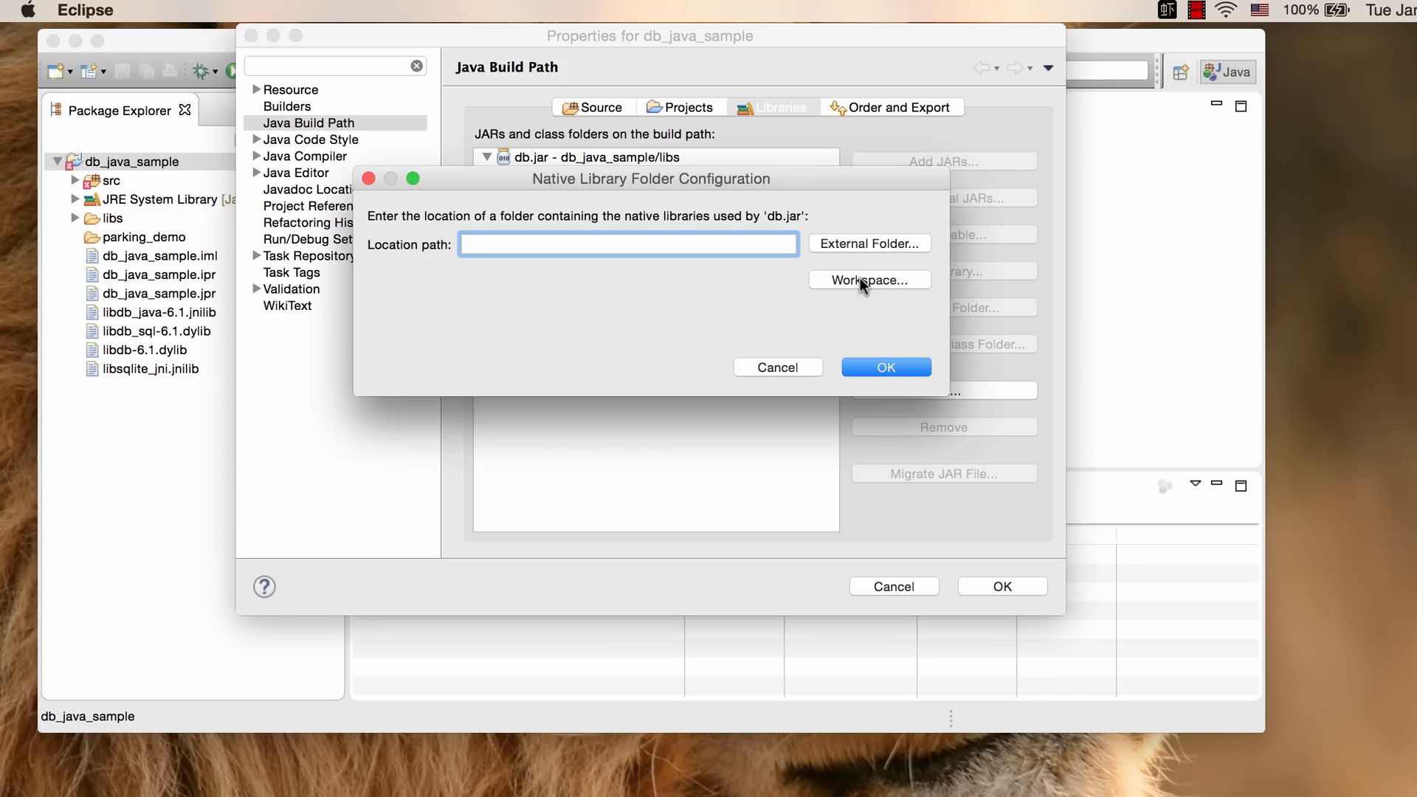
pyautogui.click(868, 281)
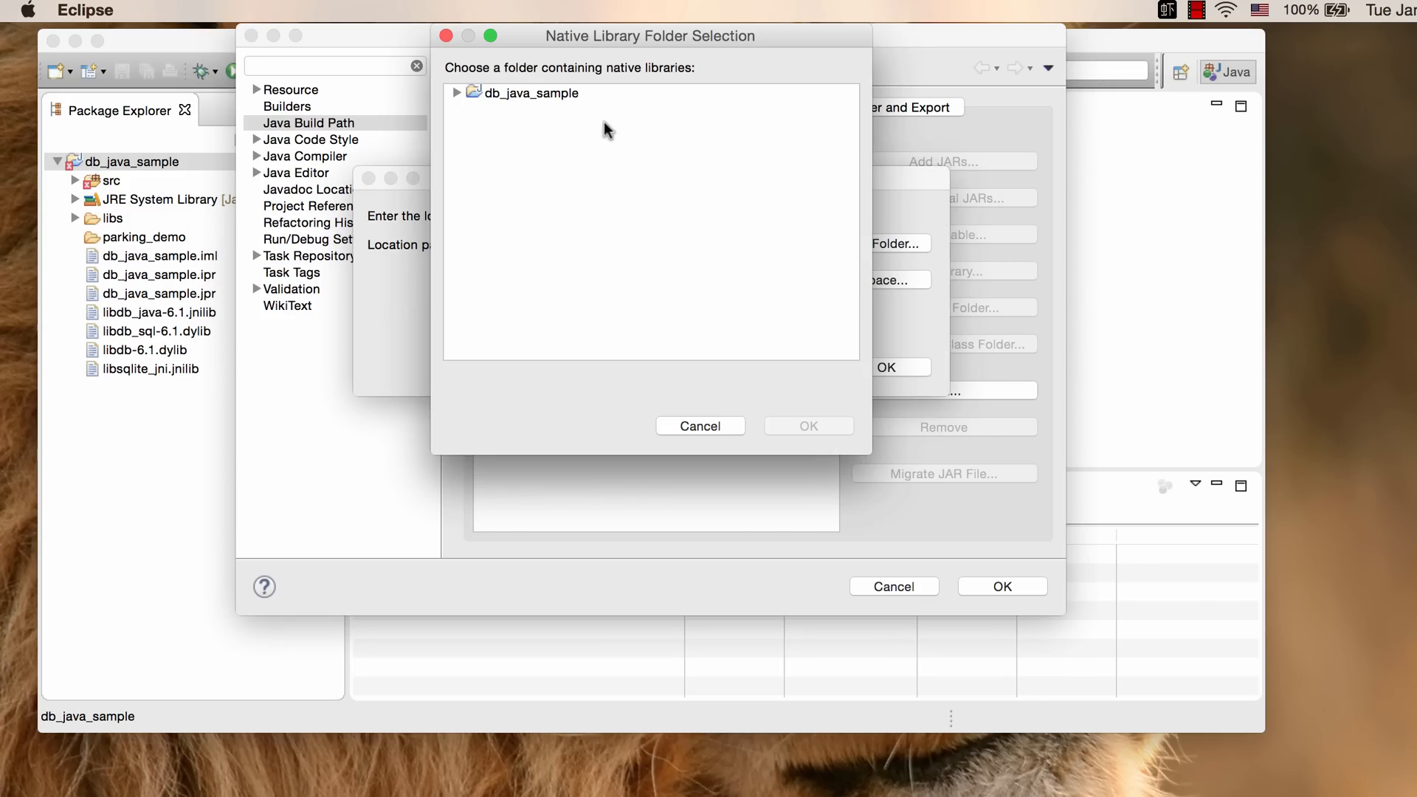
pyautogui.click(527, 92)
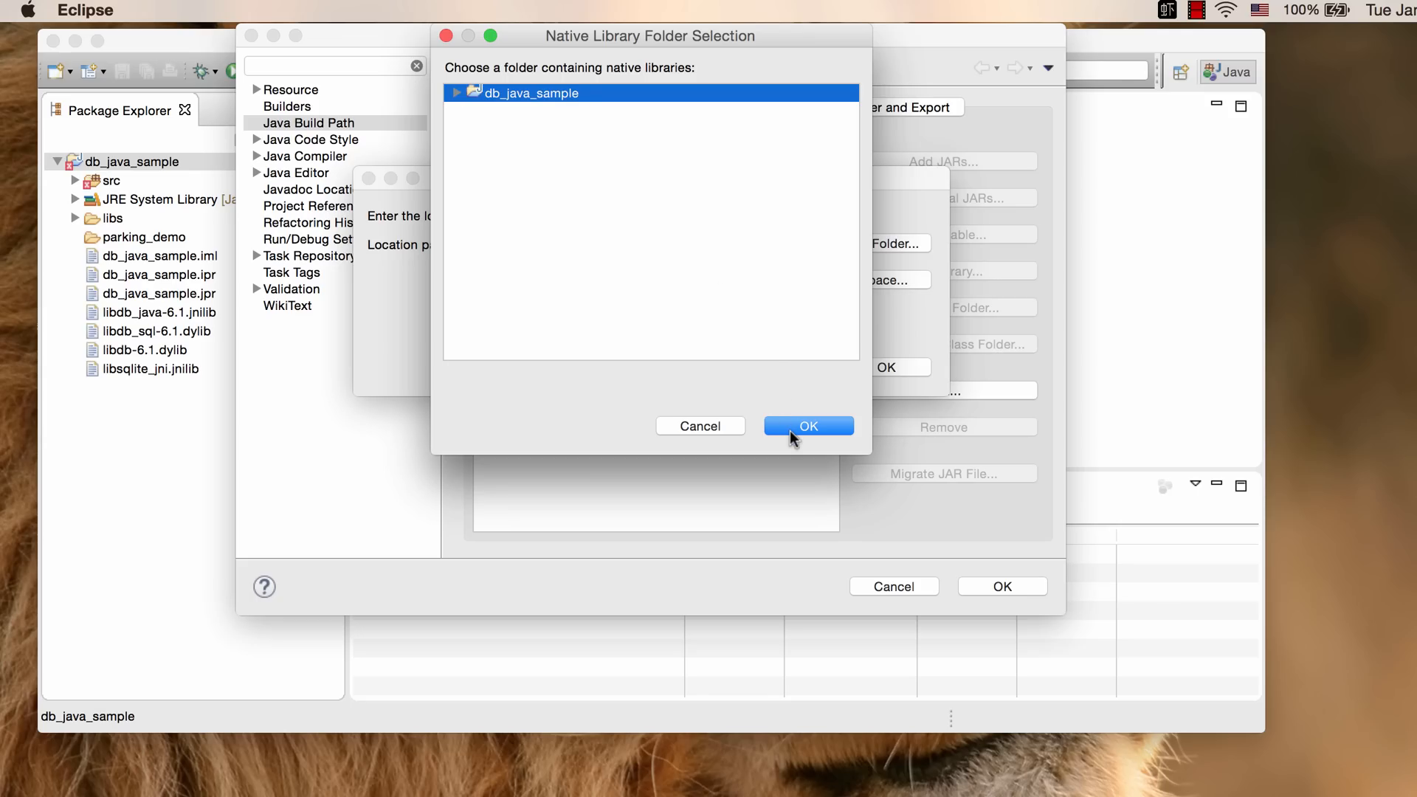
pyautogui.click(806, 426)
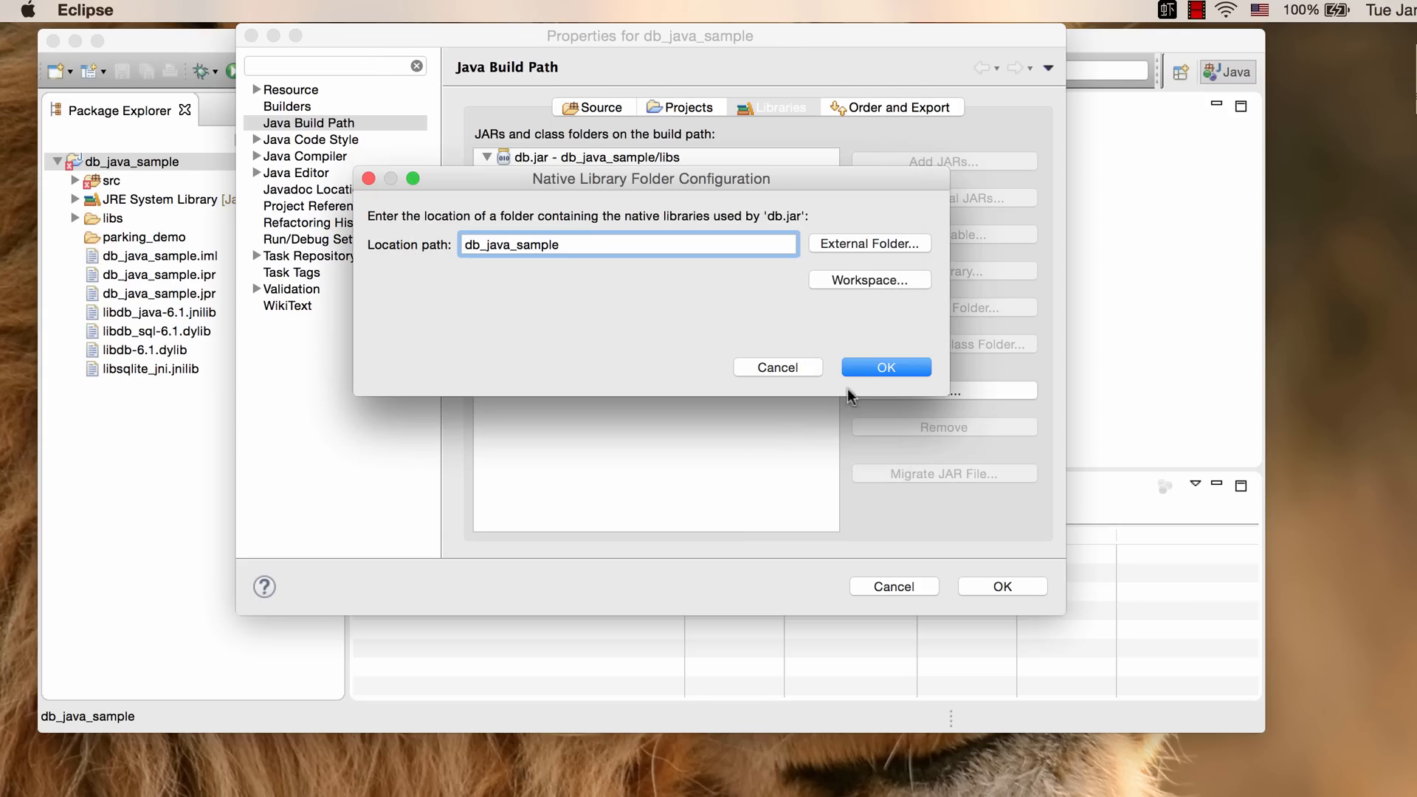
pyautogui.moveTo(885, 366)
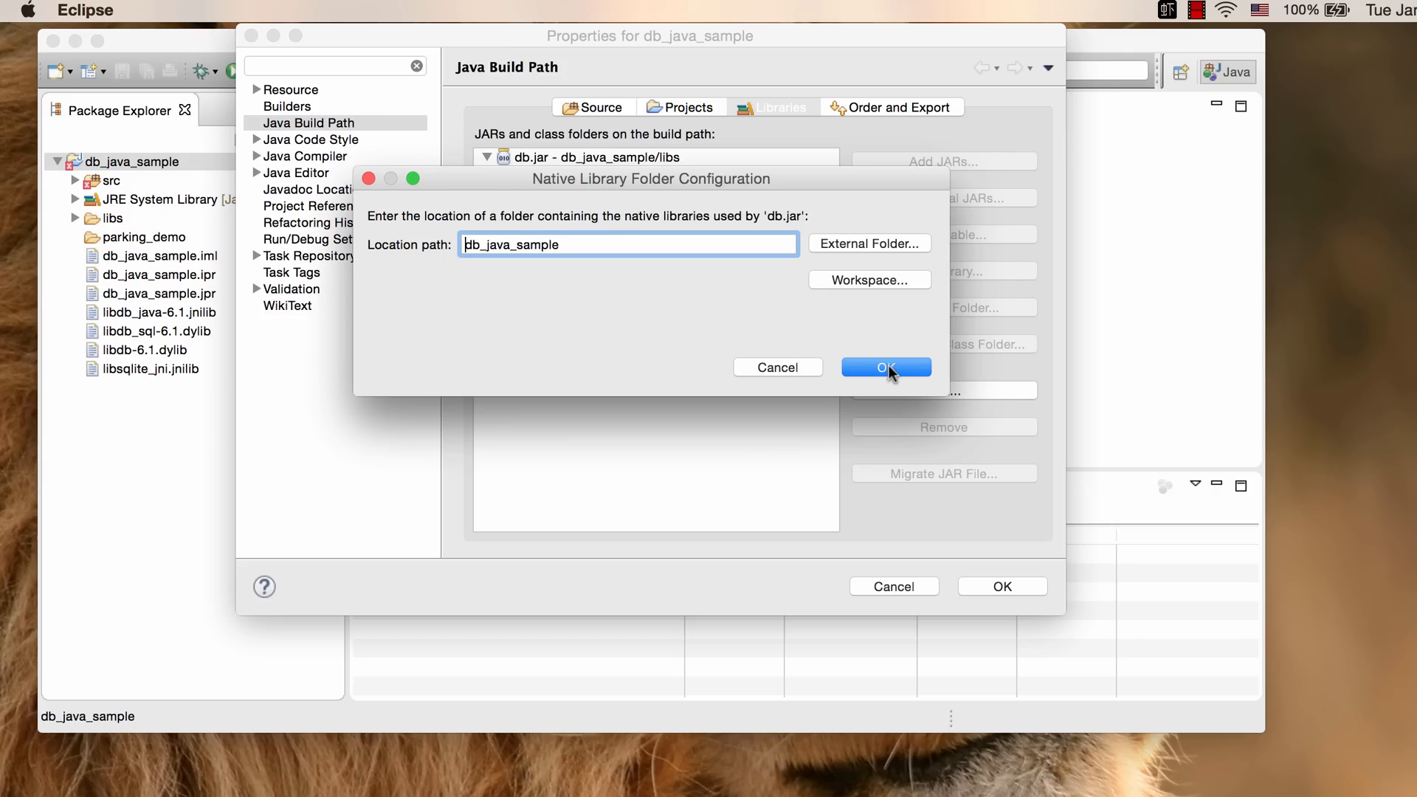
pyautogui.click(884, 366)
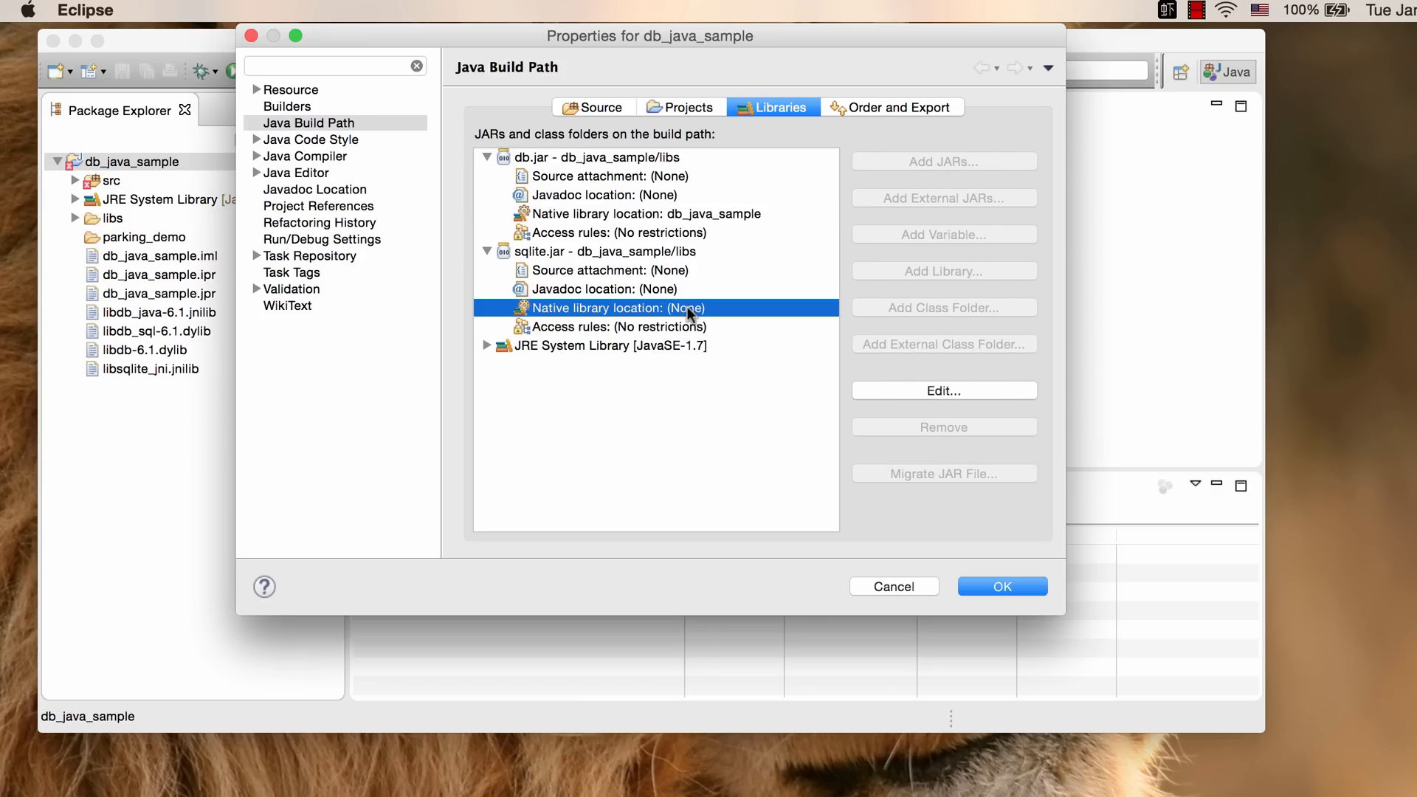
# - Set sqlite.jar's native library location to db_java_sample and apply the build path
pyautogui.click(942, 390)
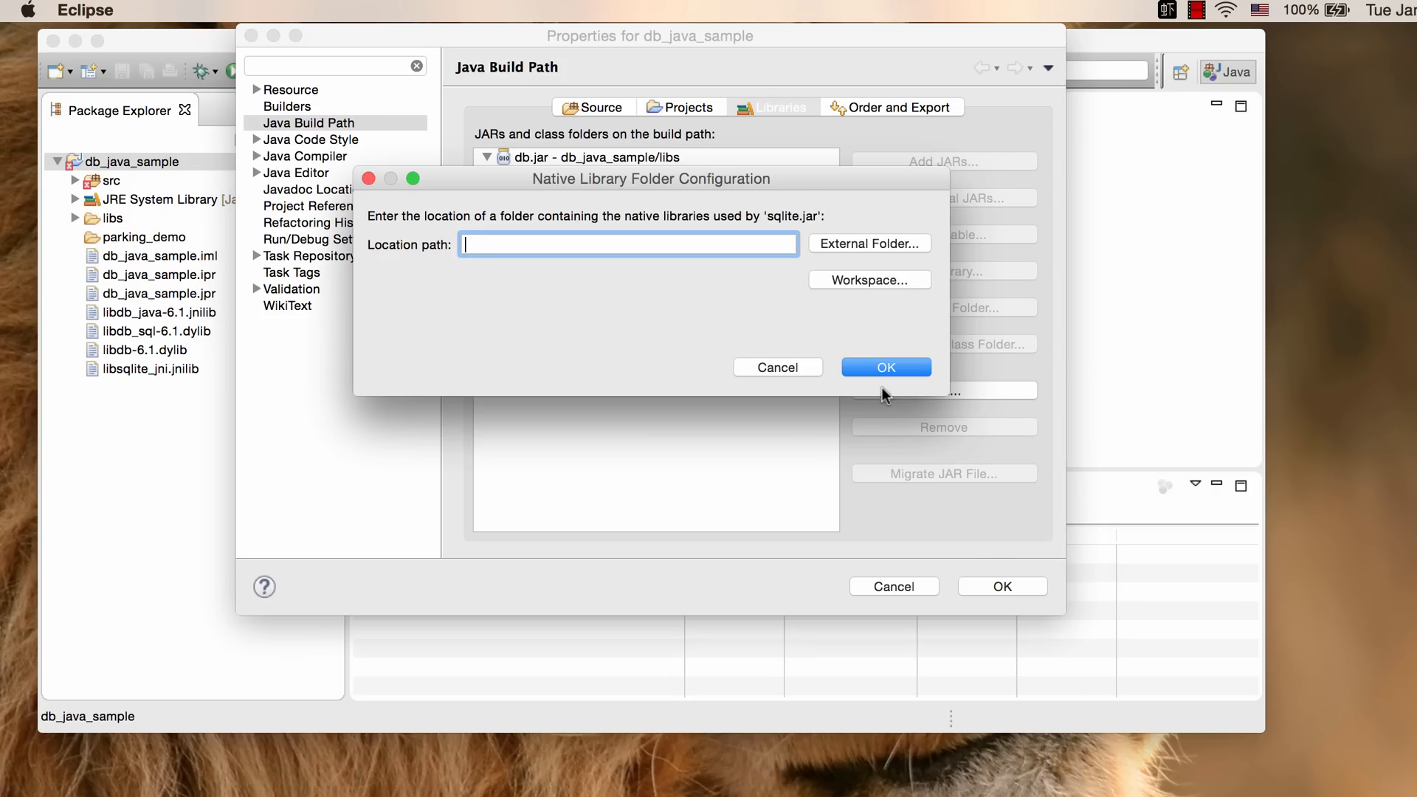
pyautogui.click(868, 279)
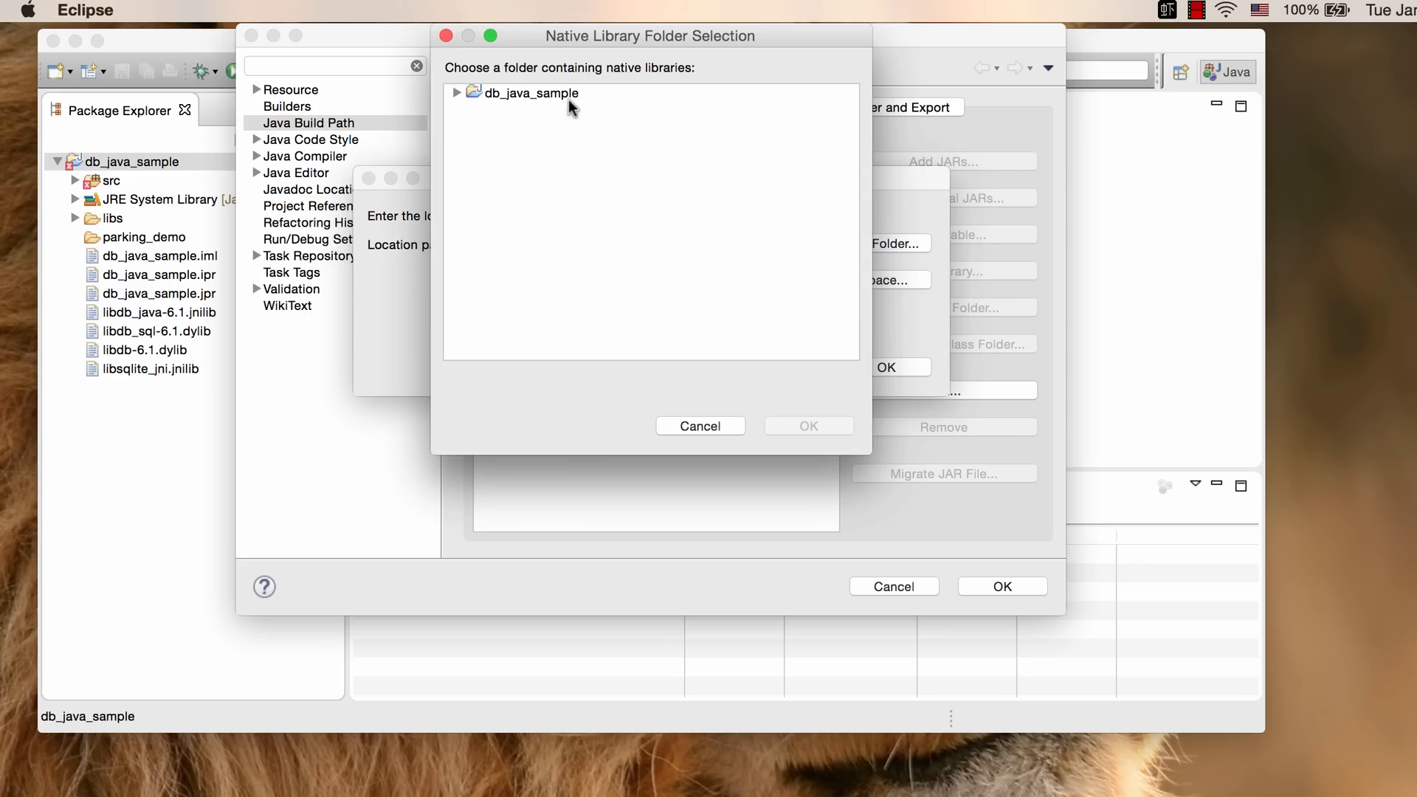
pyautogui.click(806, 426)
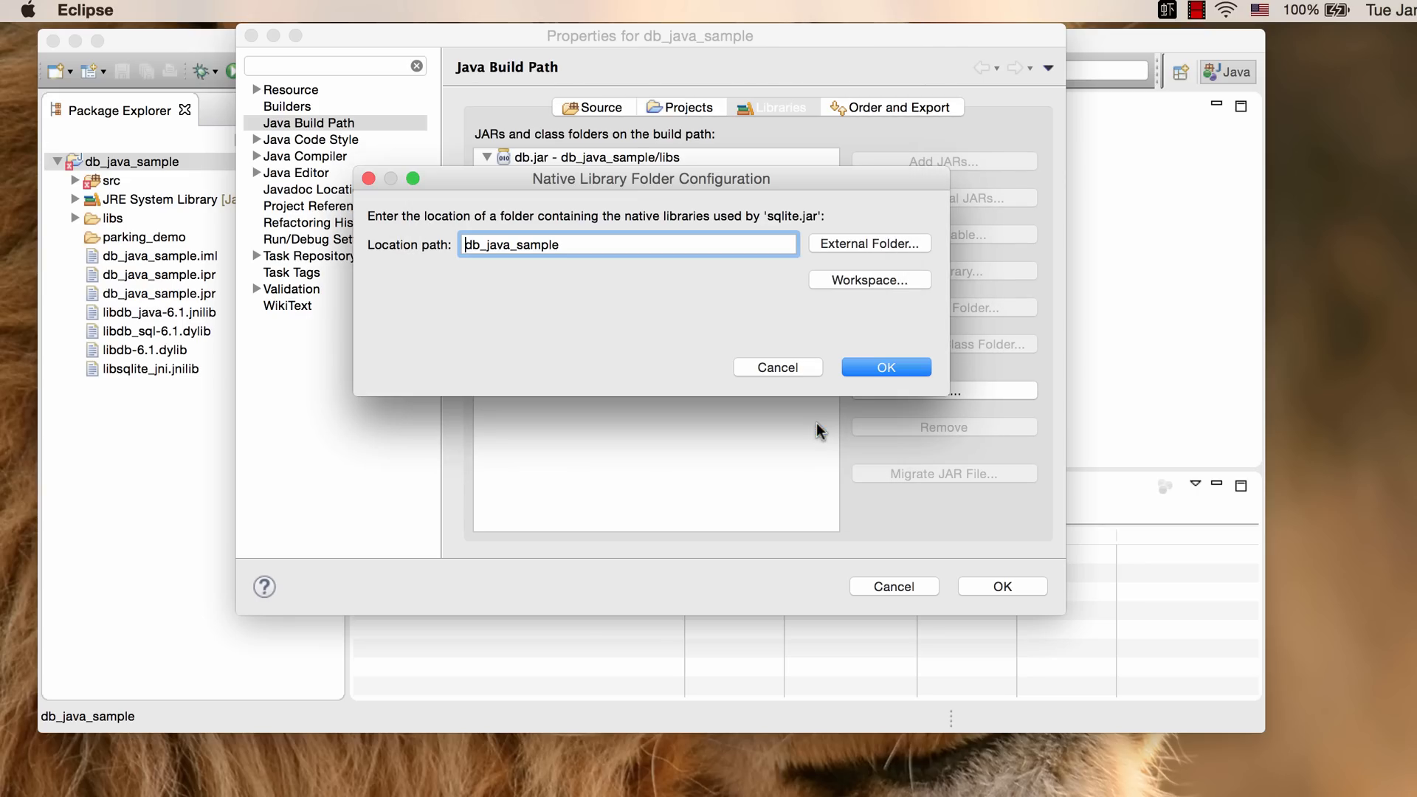
pyautogui.click(885, 367)
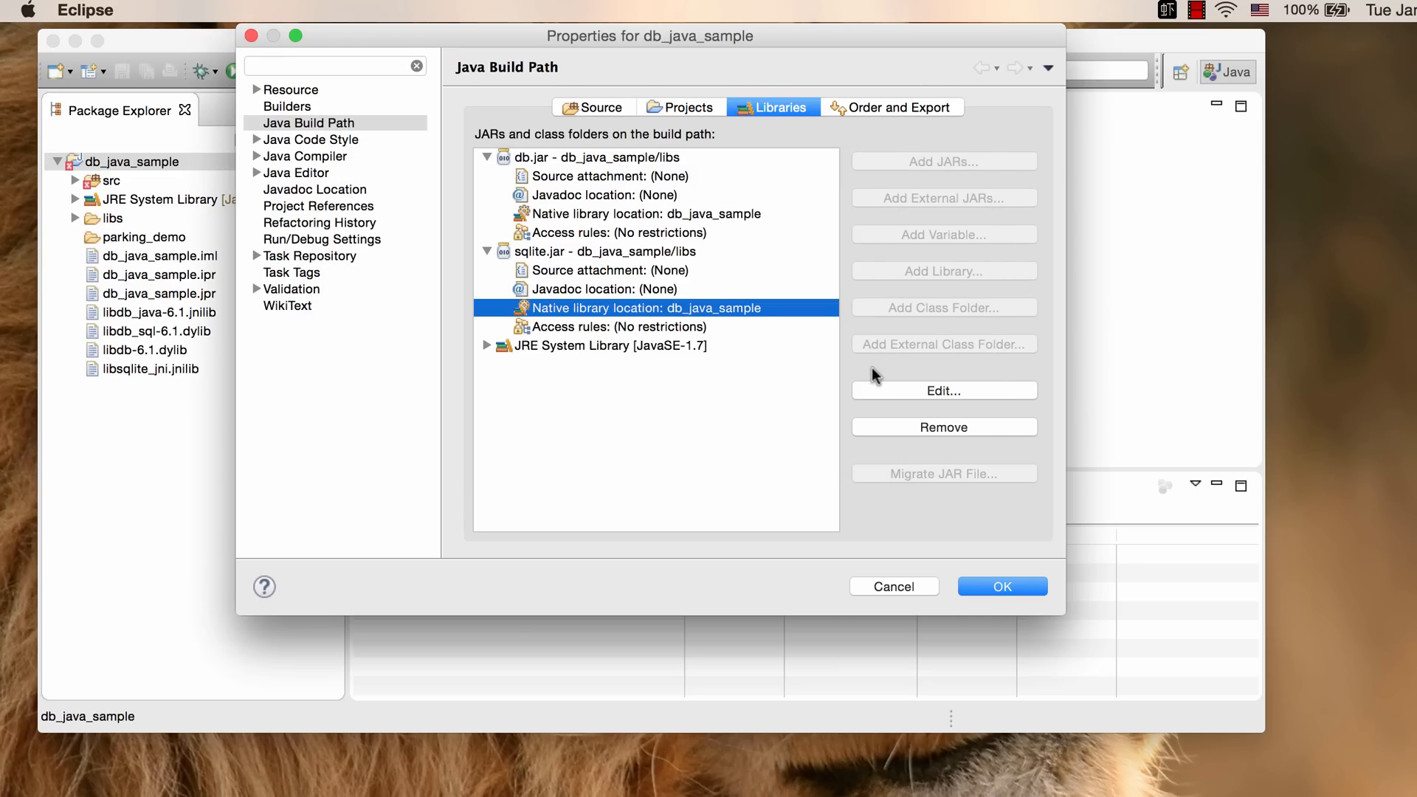
pyautogui.click(1001, 585)
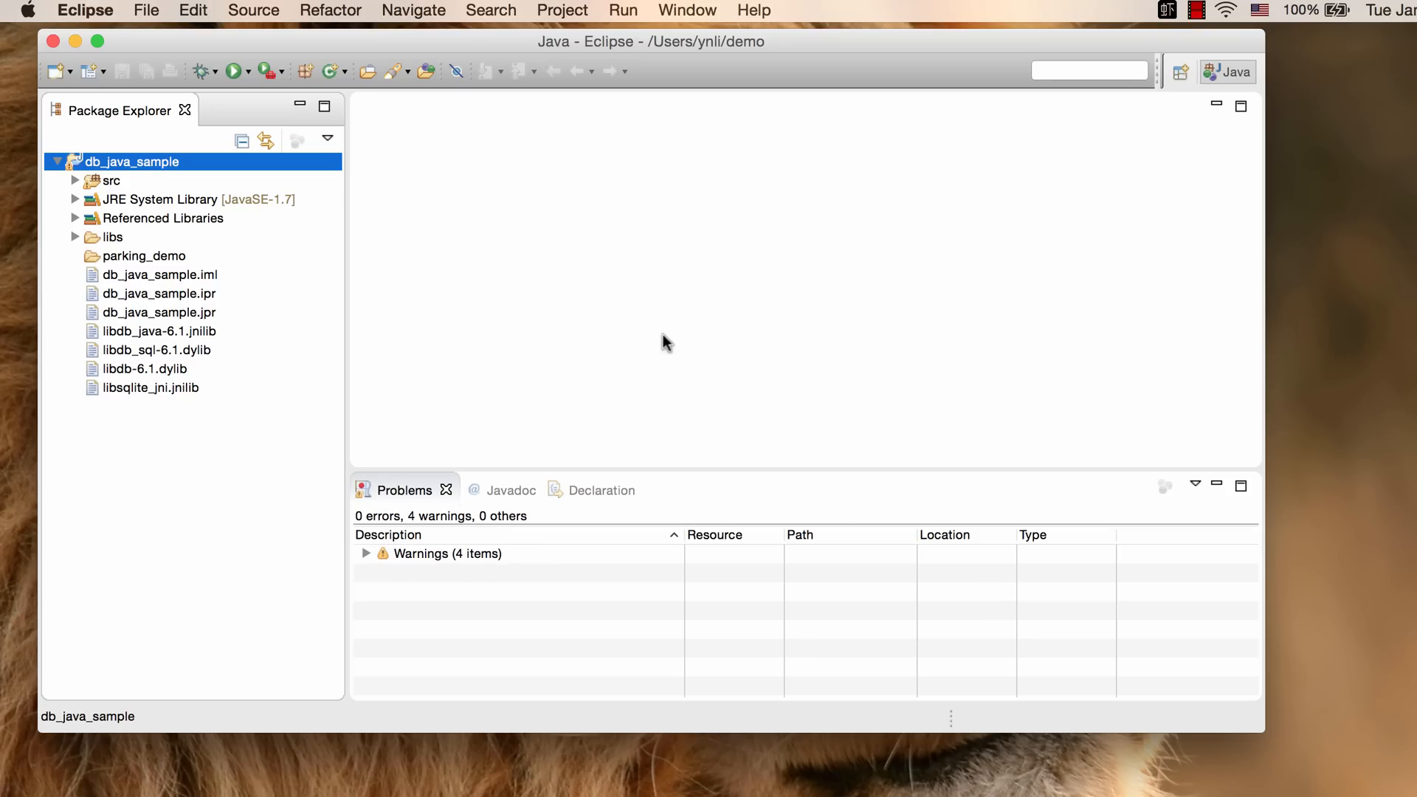
pyautogui.moveTo(77, 185)
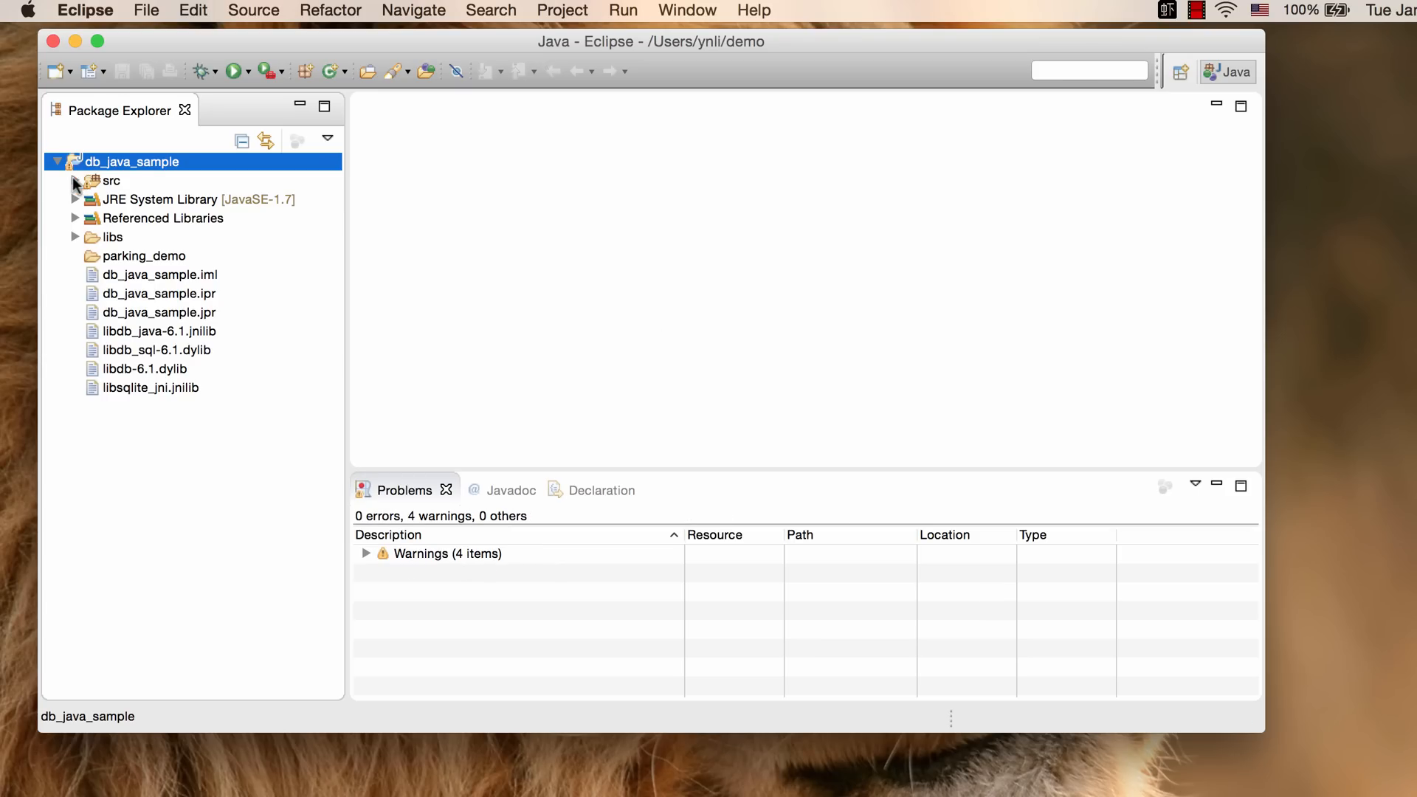
# - Run src/com.sleepycat.sample/ParkingDemo.java as a Java Application
pyautogui.click(76, 180)
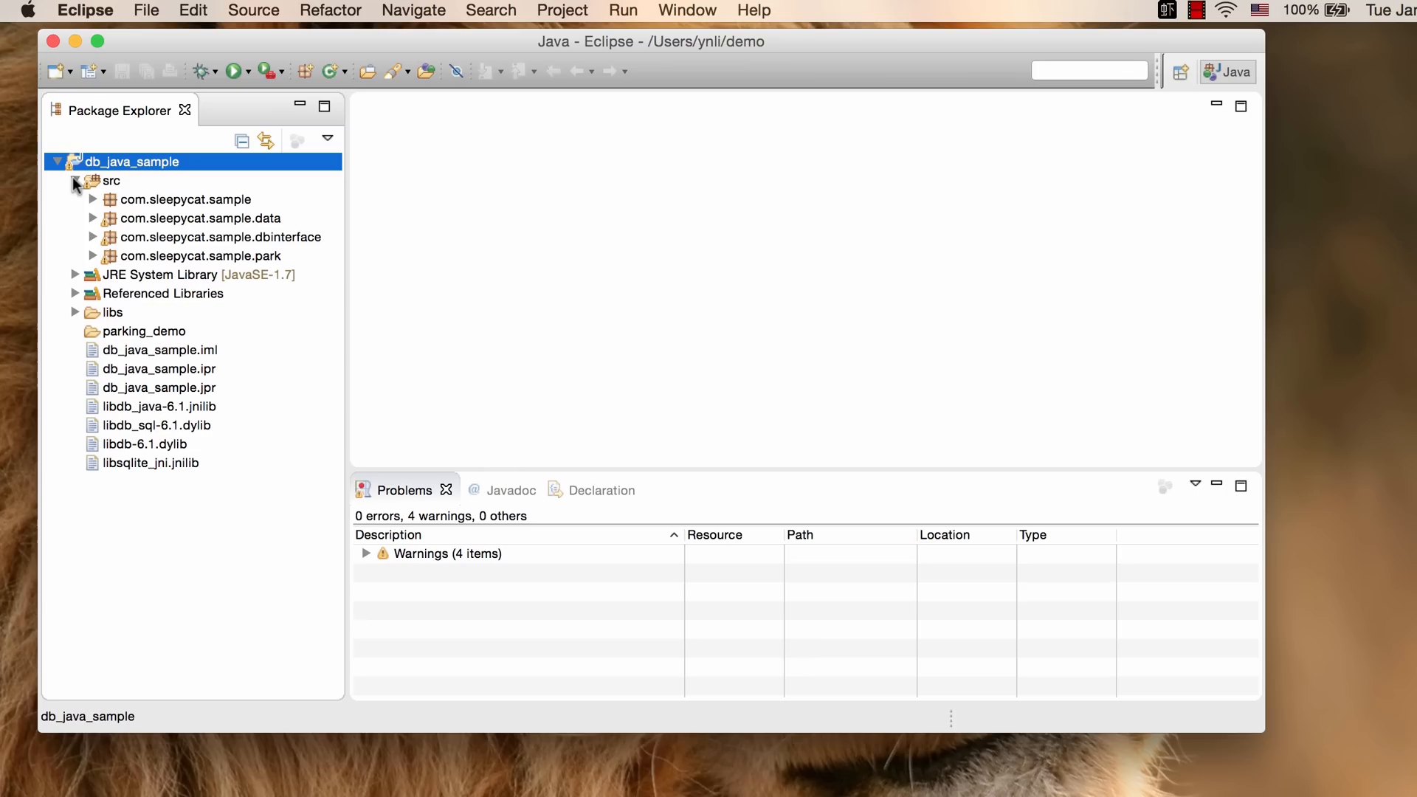
pyautogui.click(92, 198)
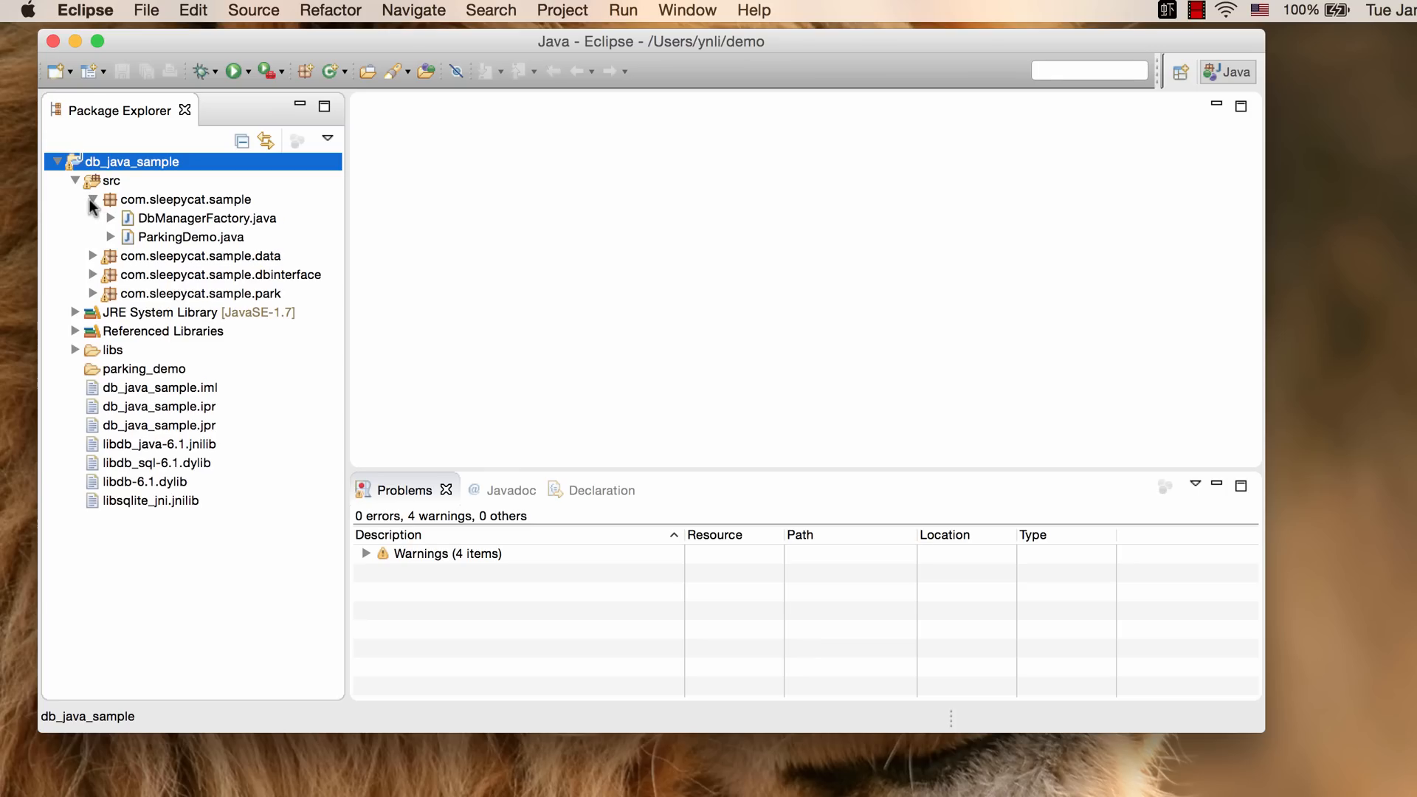
pyautogui.click(191, 237)
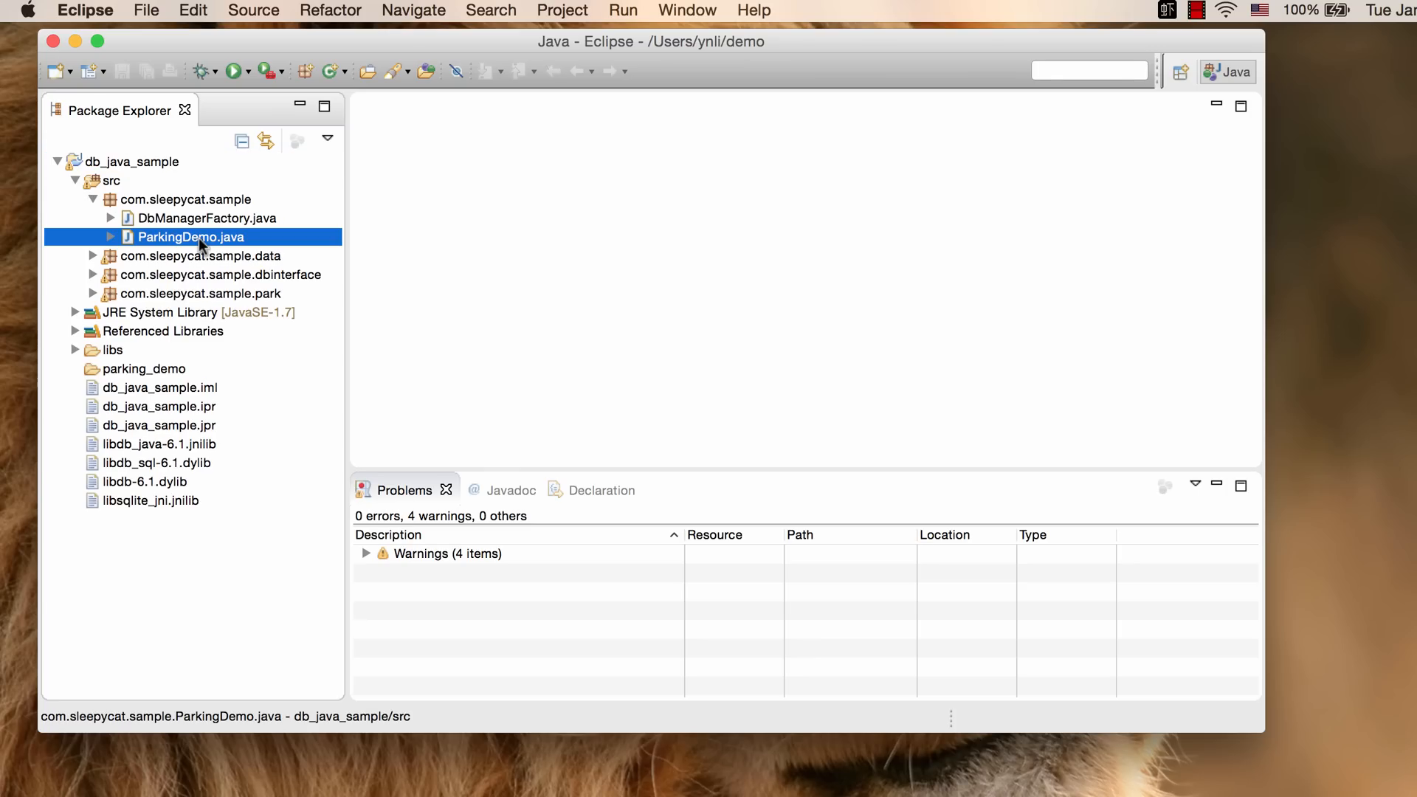
pyautogui.moveTo(253, 250)
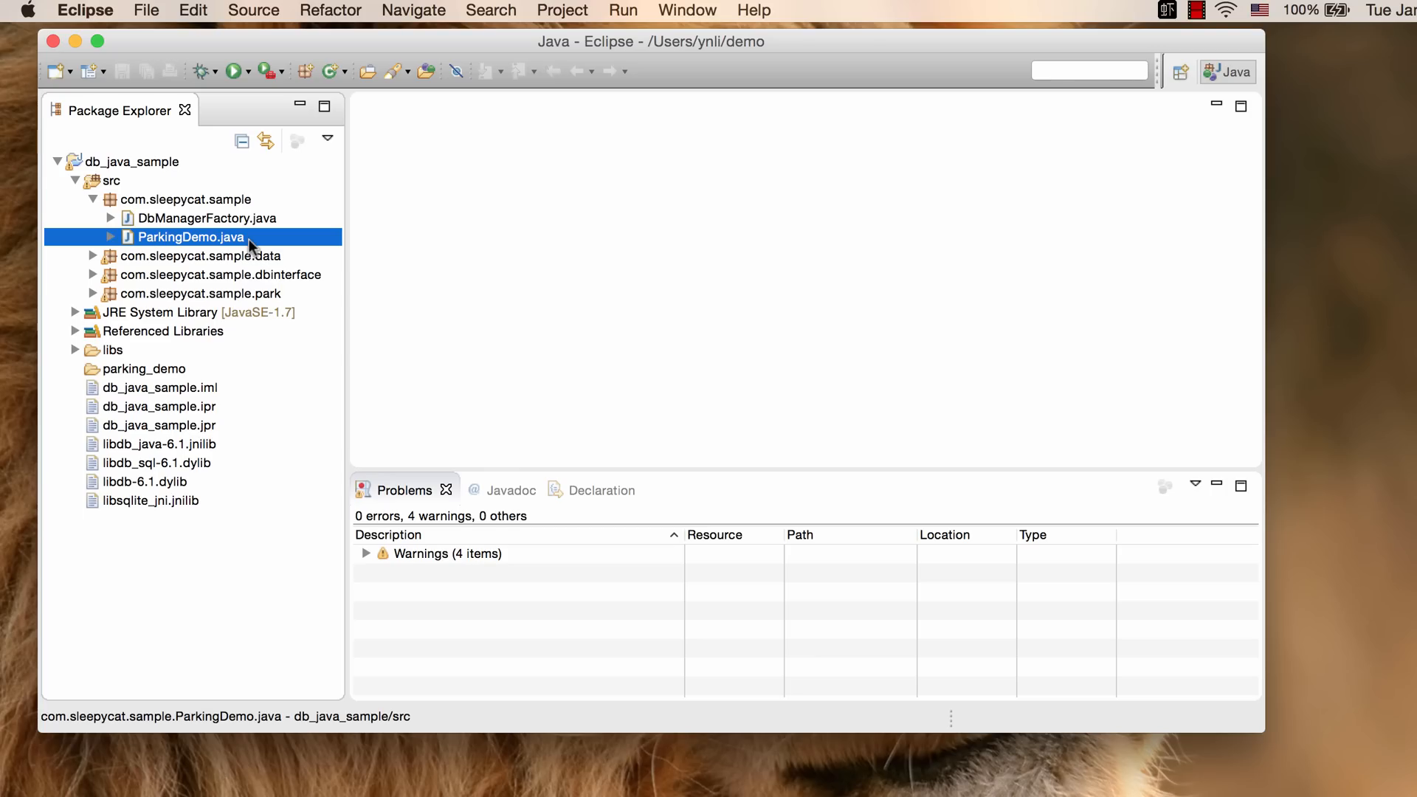
pyautogui.rightClick(189, 237)
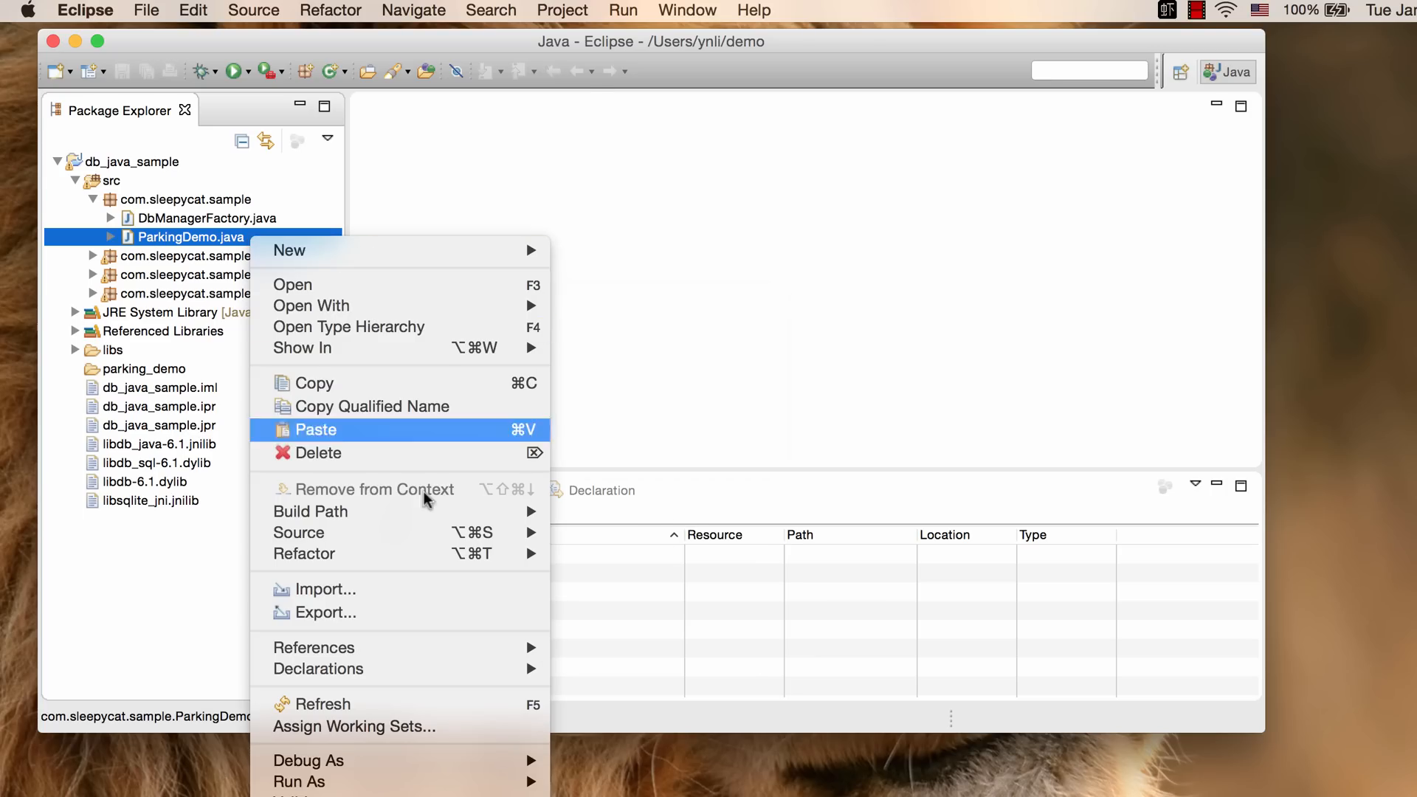
pyautogui.moveTo(299, 781)
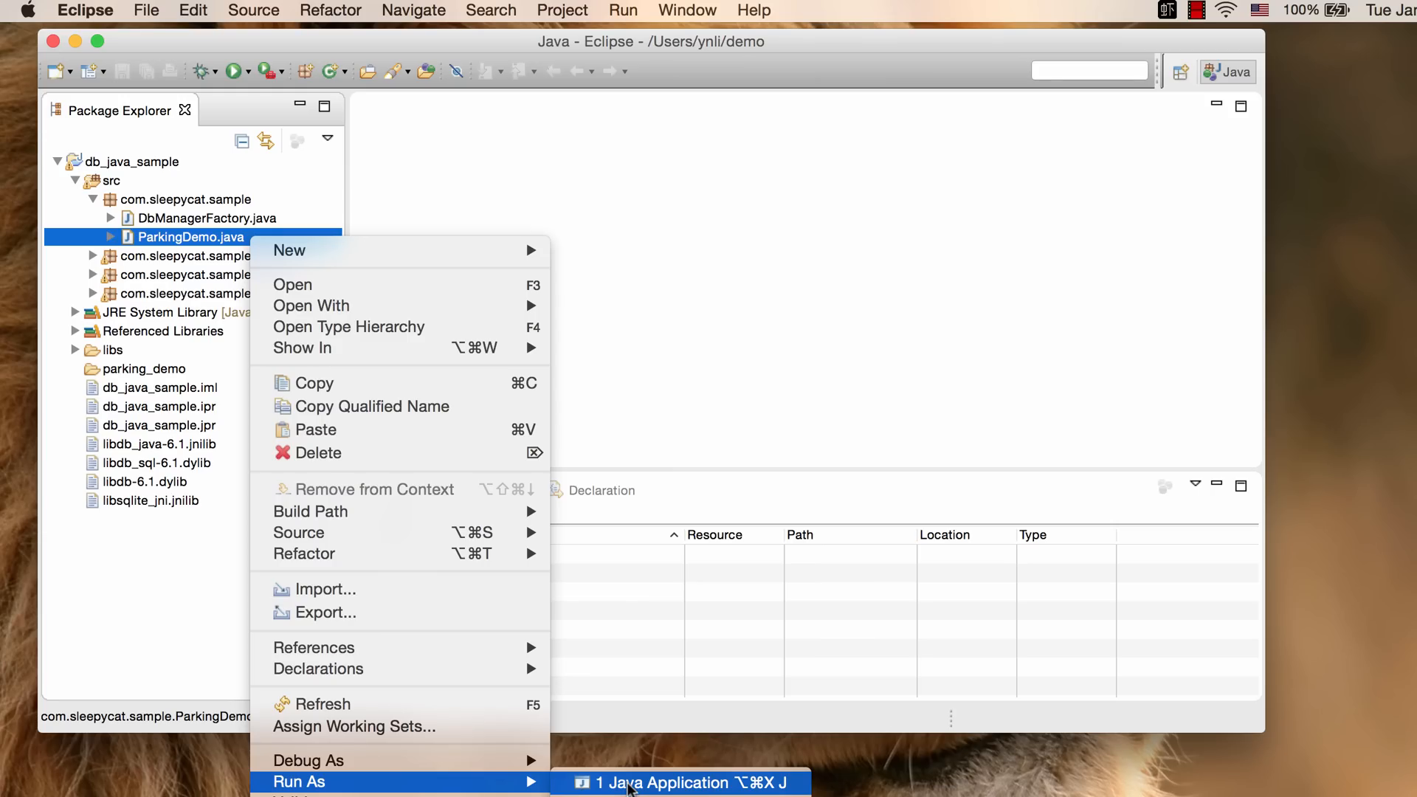
pyautogui.click(663, 783)
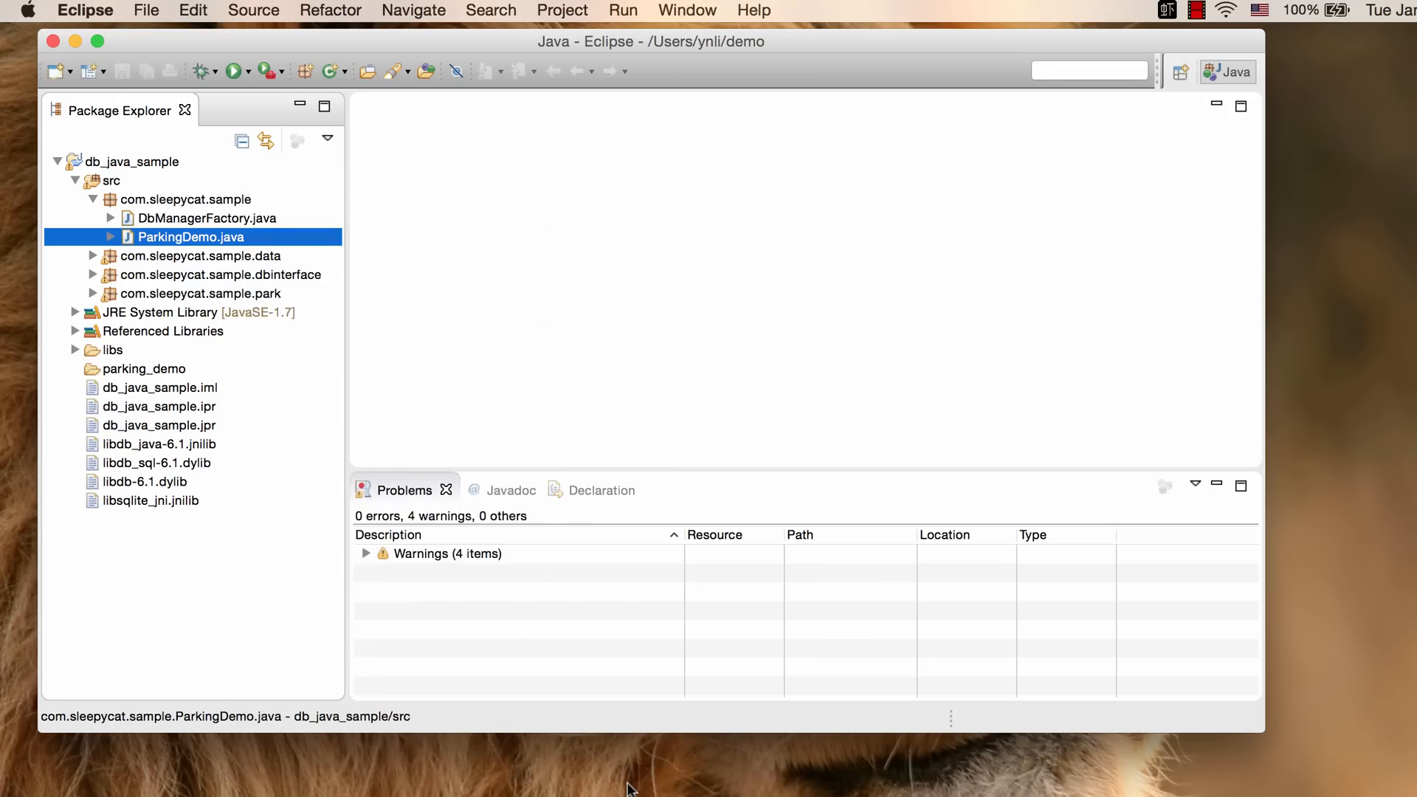
# - Scroll the Console to the totals: 4 cars entered, 28 dollars 92 cents collected
pyautogui.click(234, 71)
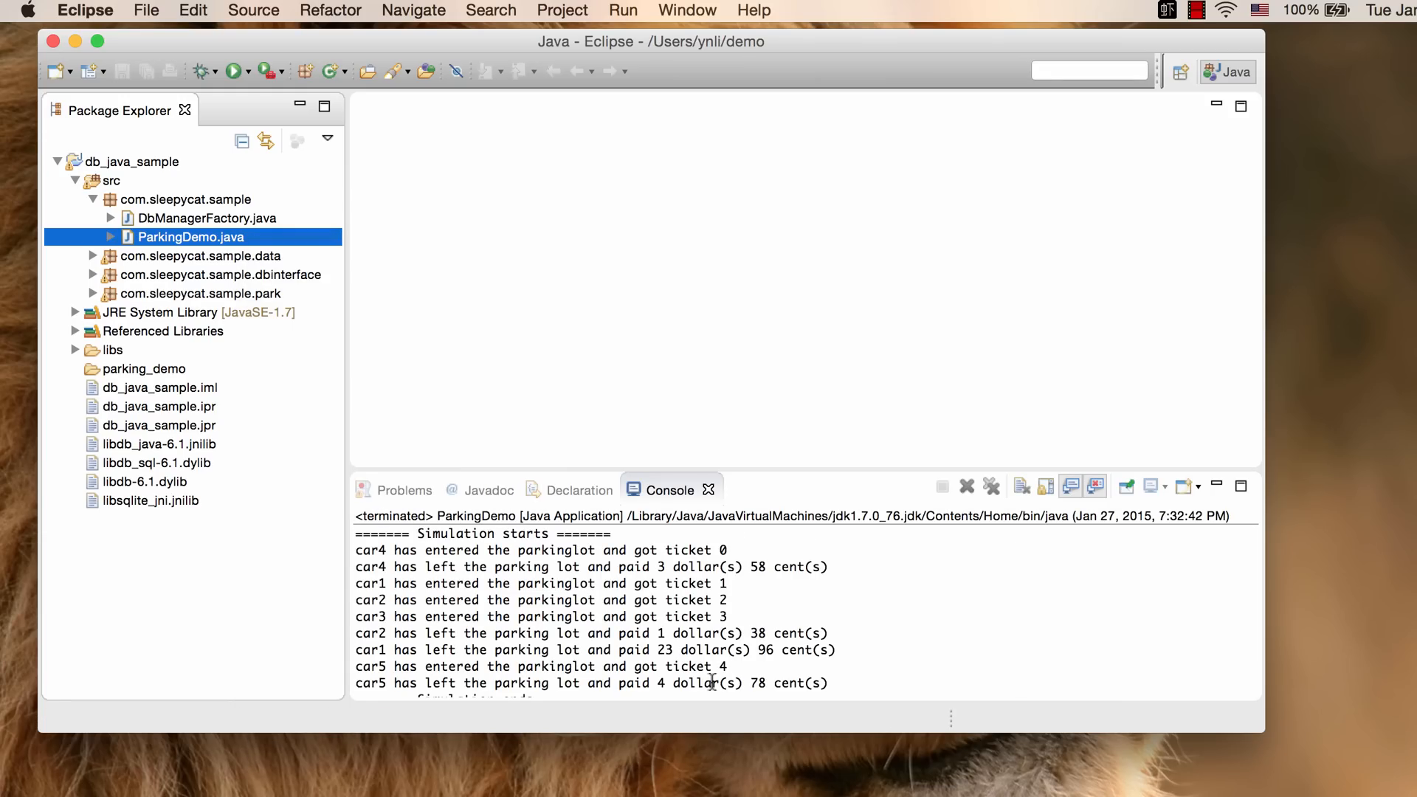
pyautogui.scroll(-3)
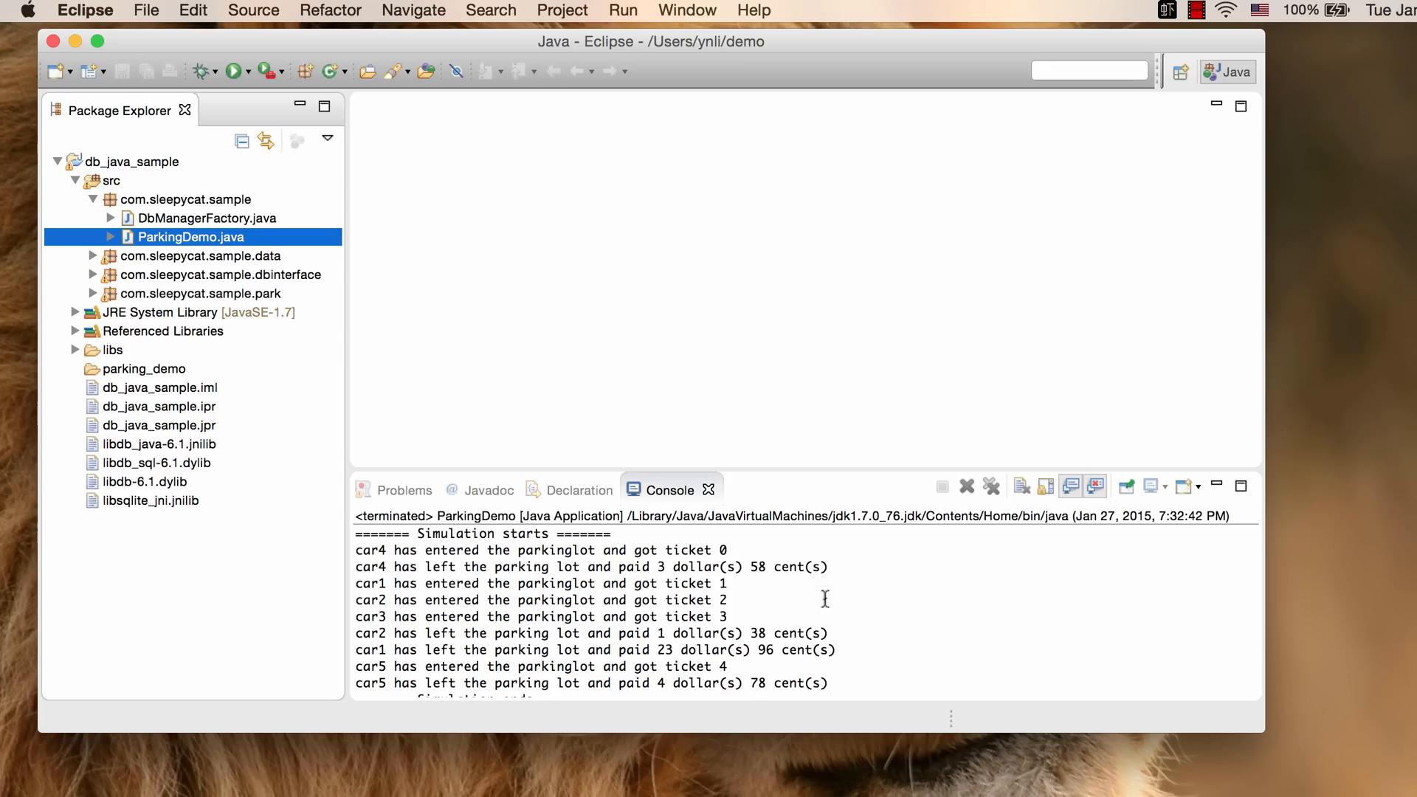
pyautogui.scroll(-3)
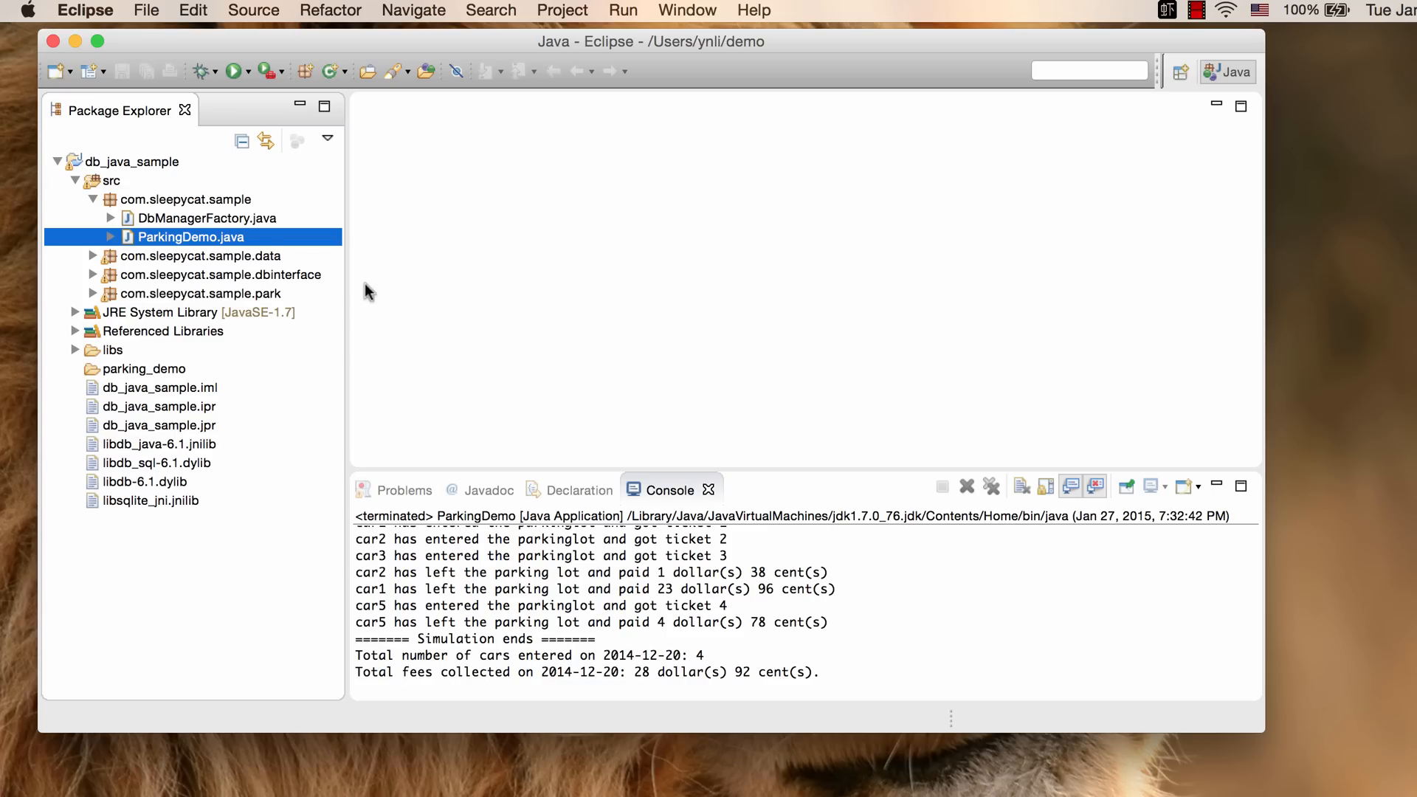
pyautogui.moveTo(246, 244)
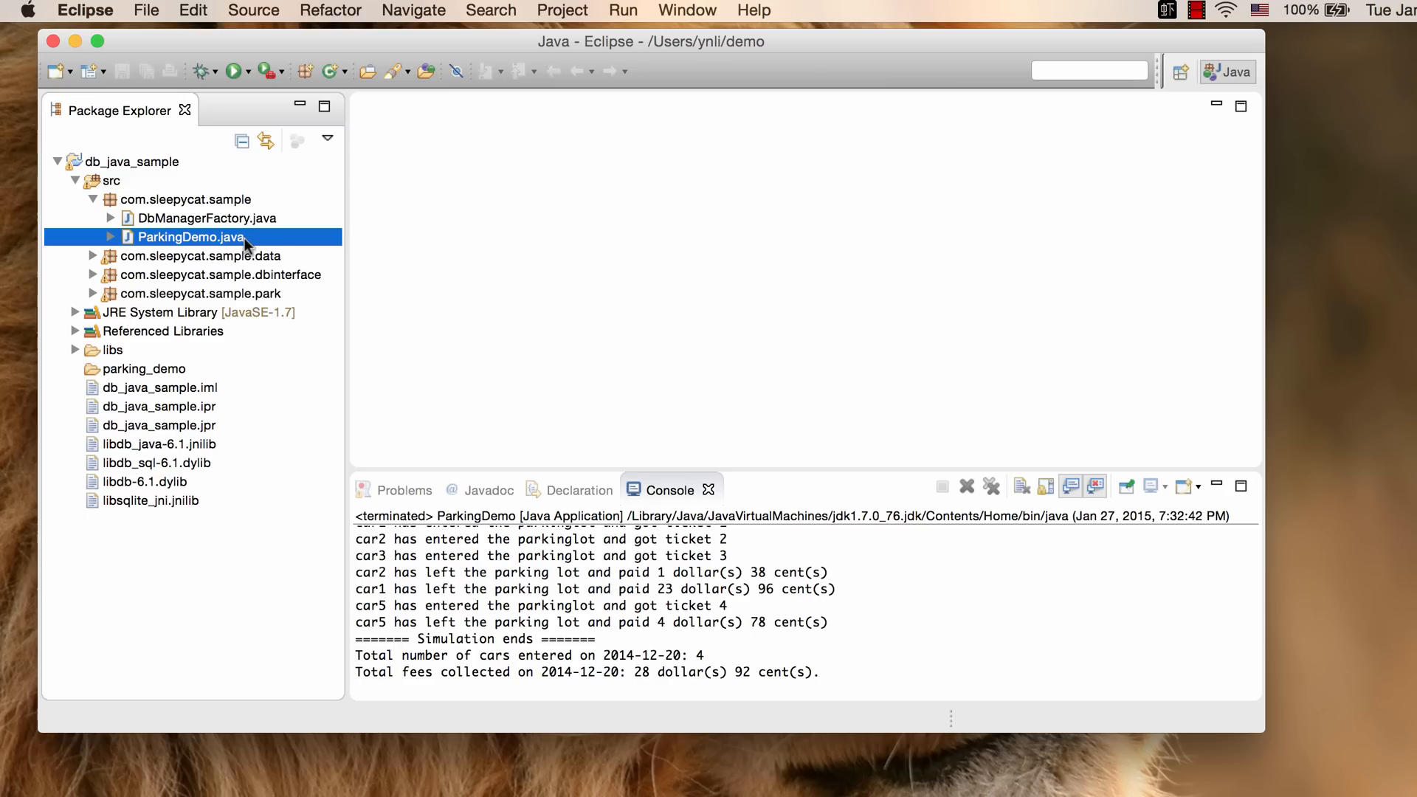
# - Change API.SQL to API.BASE in ParkingDemo.java, save, and rerun ParkingDemo
pyautogui.doubleClick(190, 237)
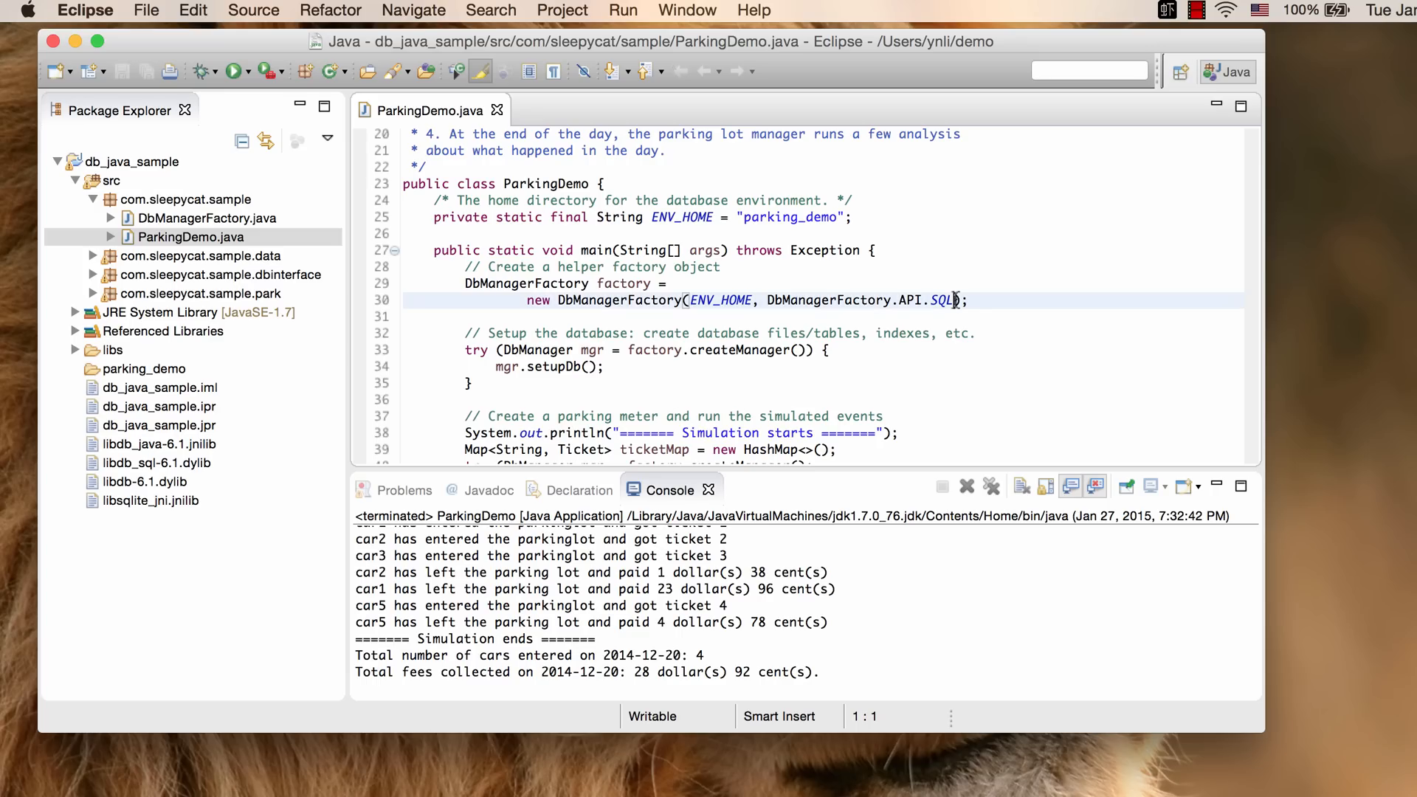
pyautogui.press('Backspace')
pyautogui.write('BASE')
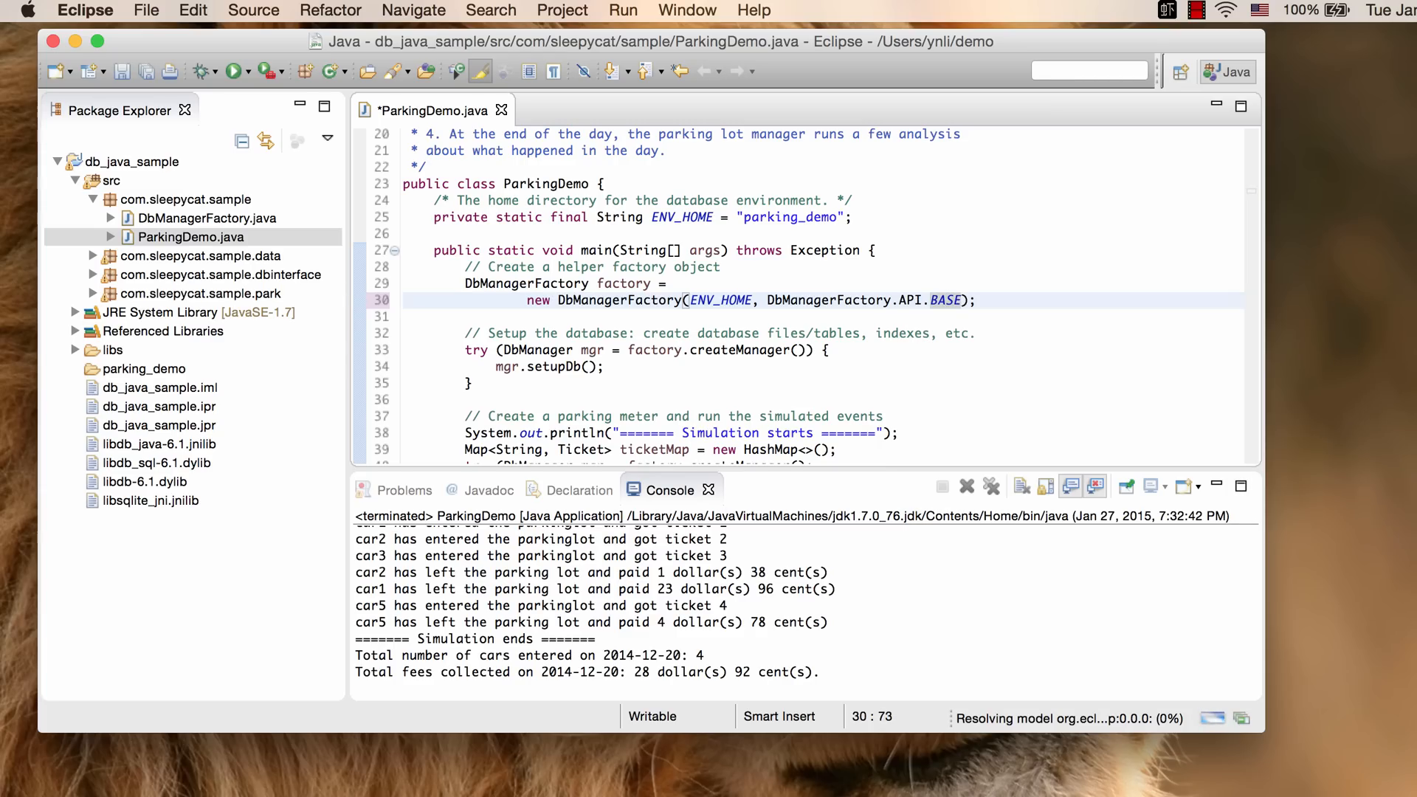
pyautogui.press('cmd+s')
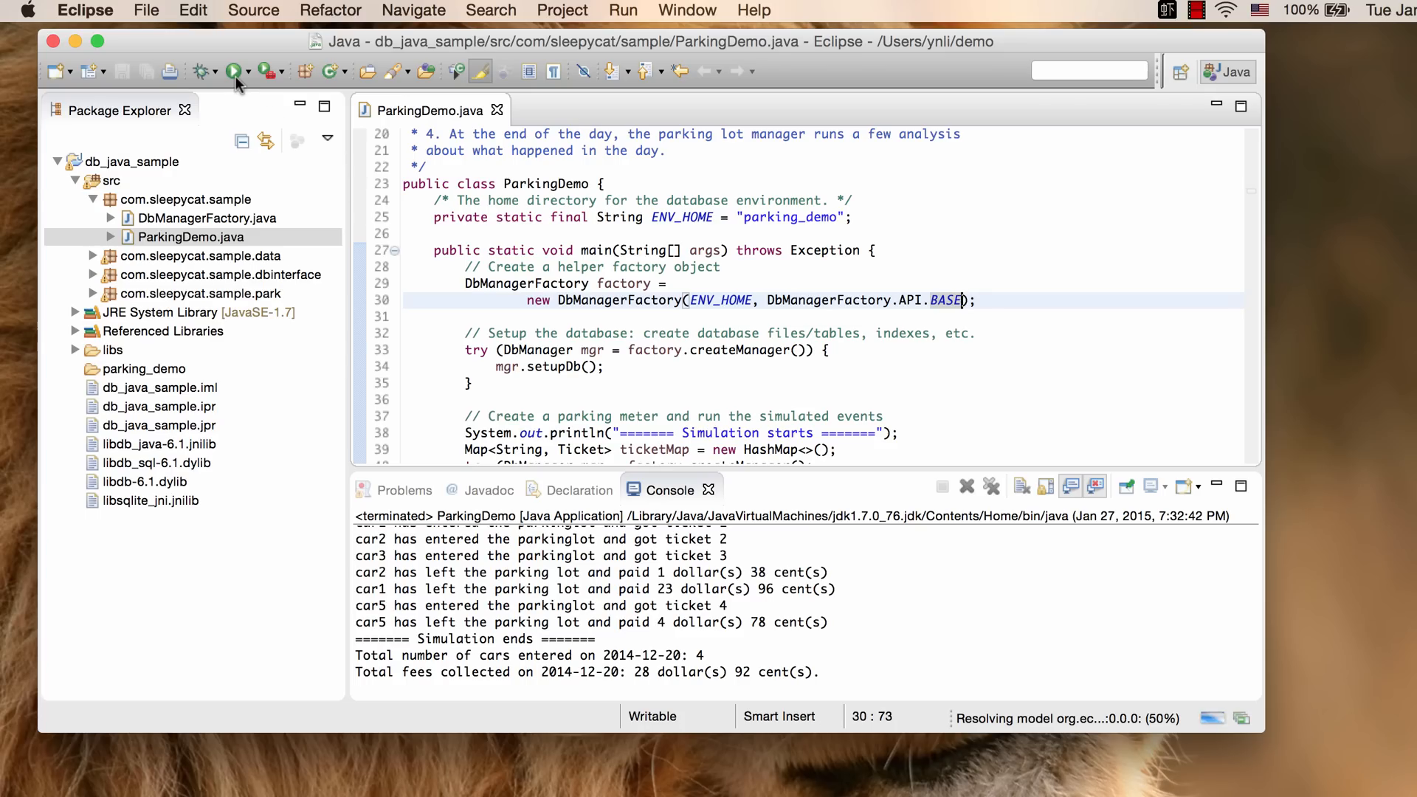
pyautogui.moveTo(236, 71)
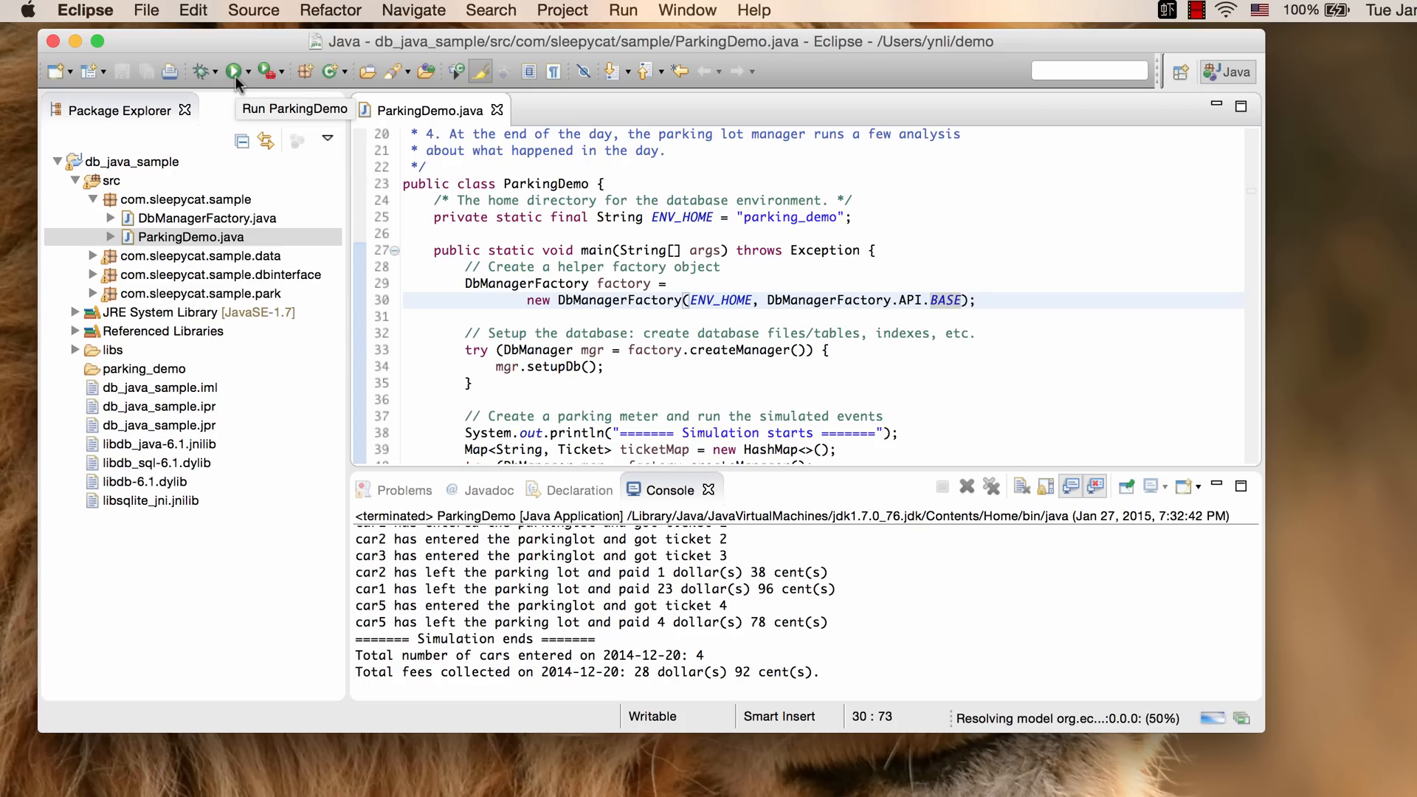
pyautogui.click(233, 71)
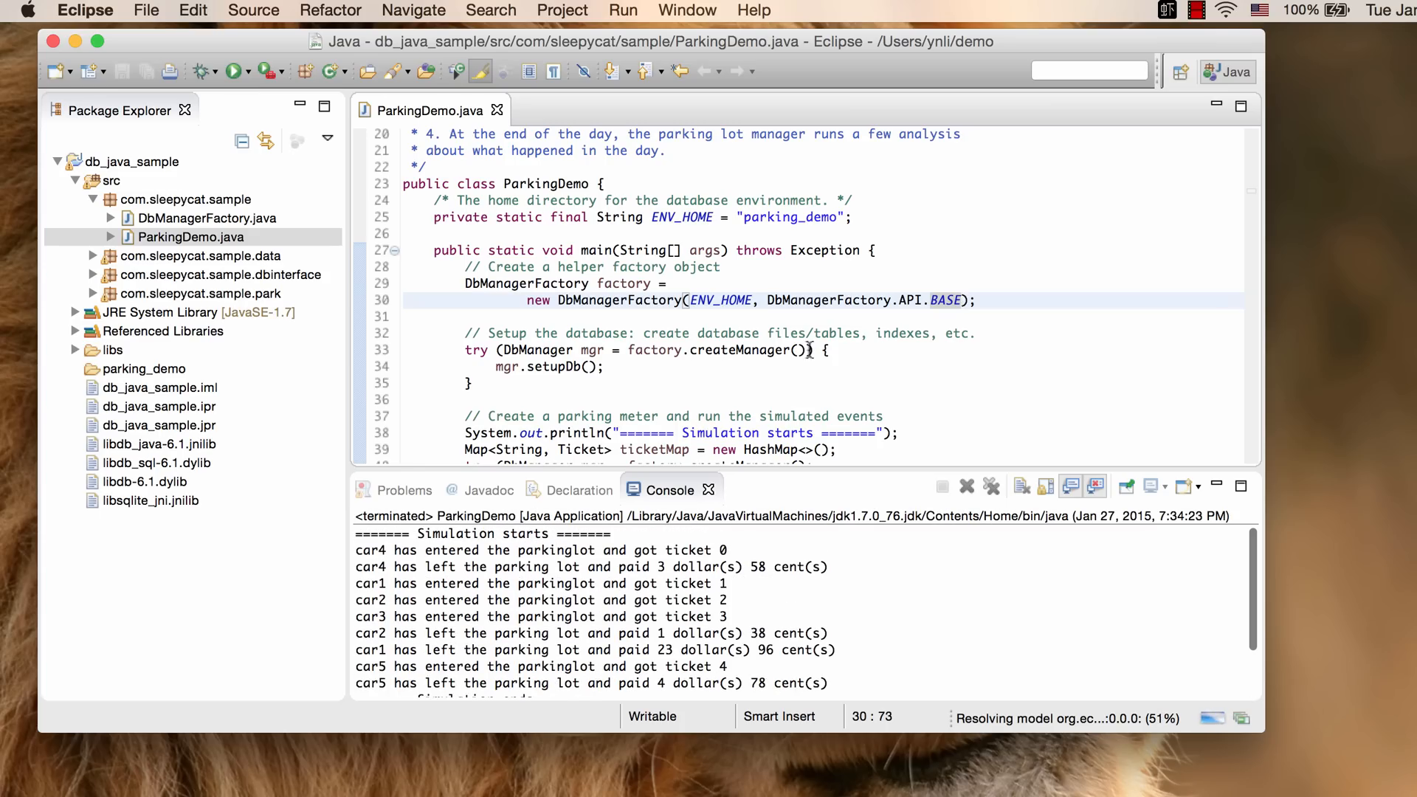
pyautogui.moveTo(945, 300)
pyautogui.write('DPL')
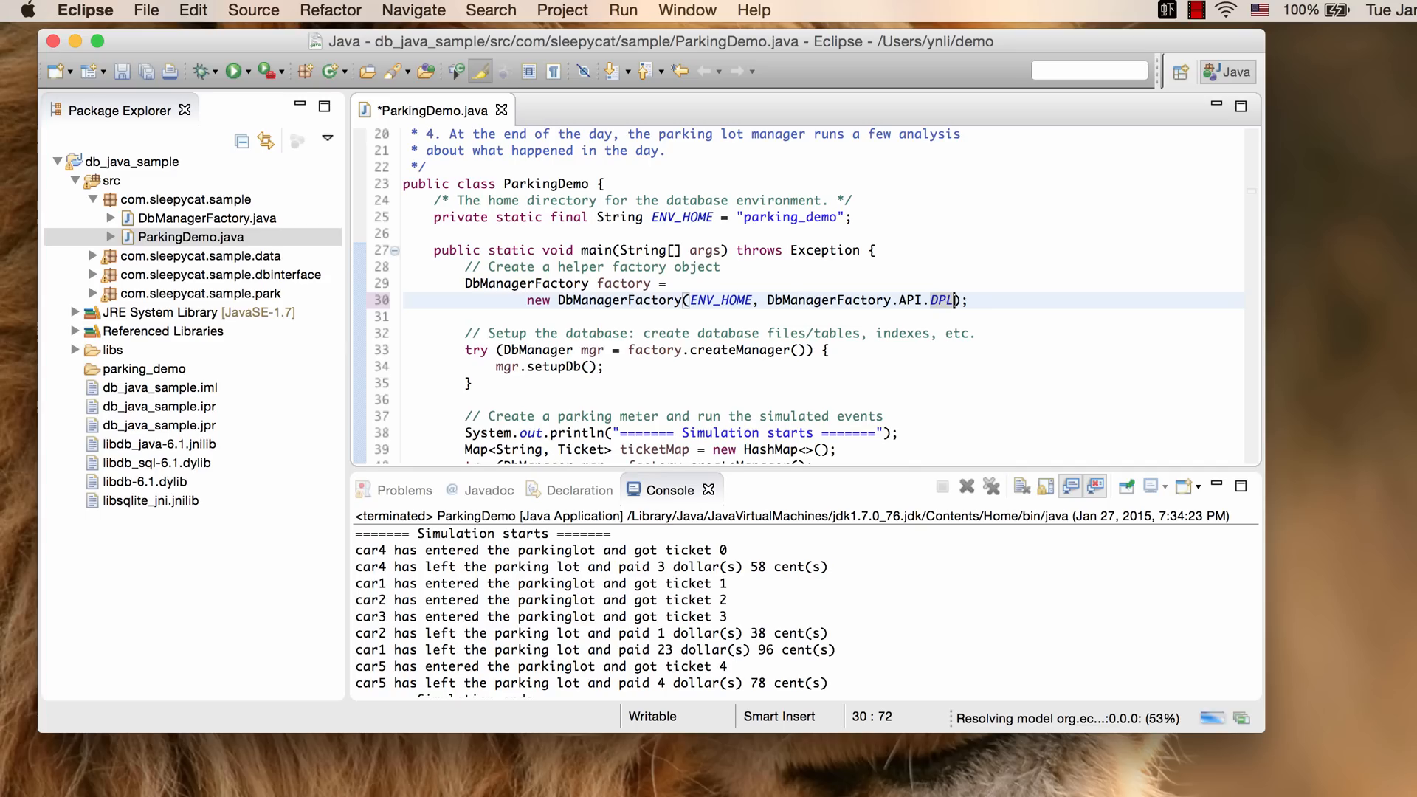
# - Save ParkingDemo with API.DPL and rerun it to the 4-car, $28.92 totals
pyautogui.press('cmd+s')
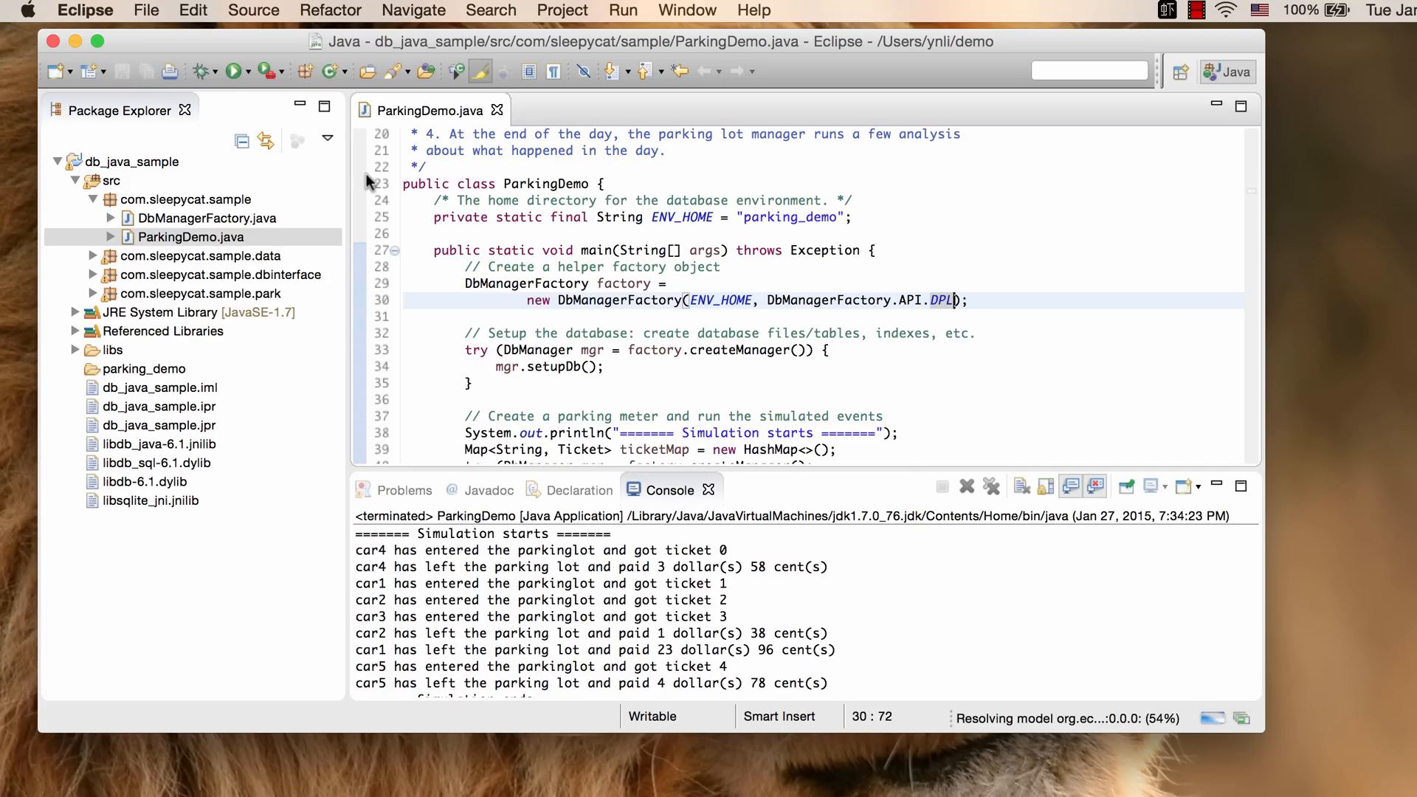
pyautogui.click(234, 71)
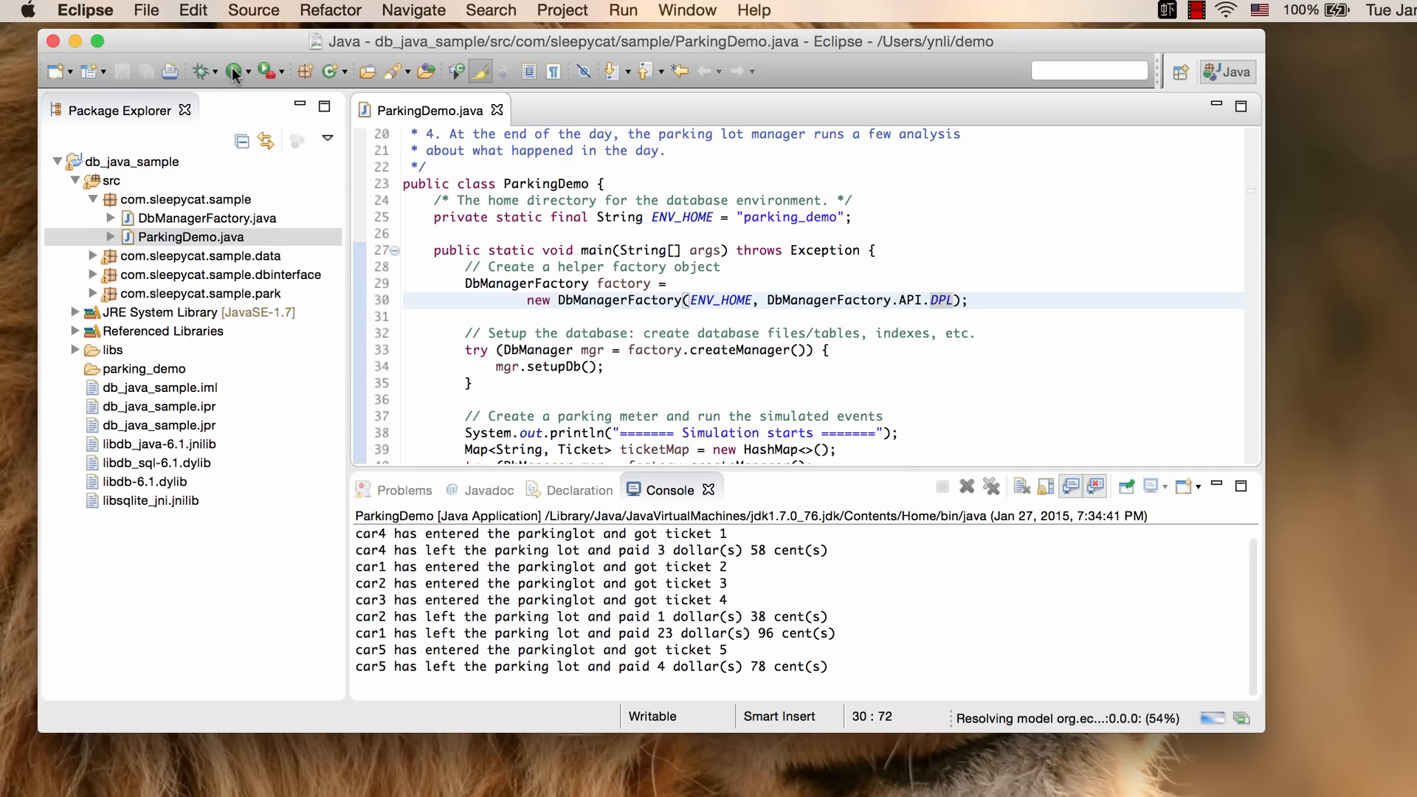
pyautogui.click(234, 72)
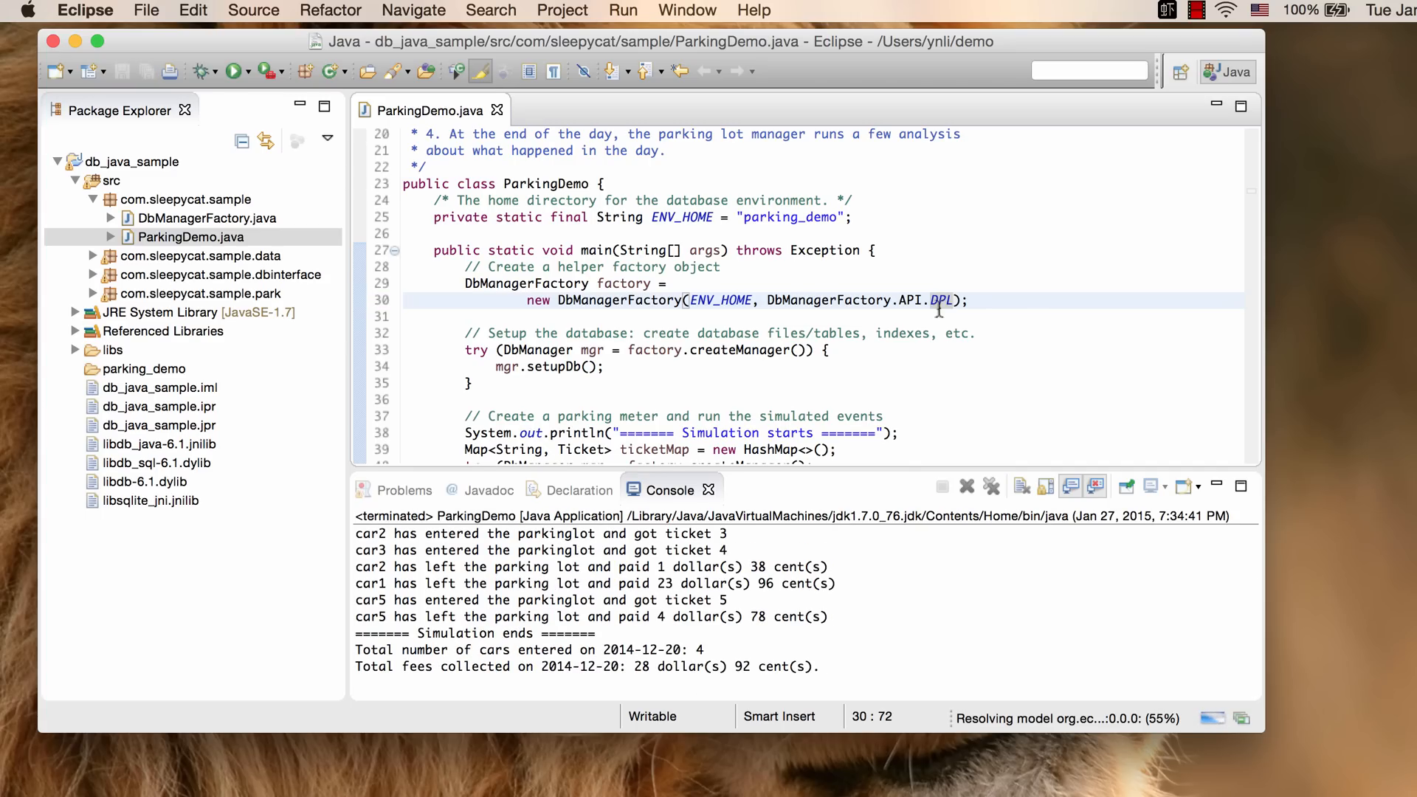
pyautogui.moveTo(1071, 322)
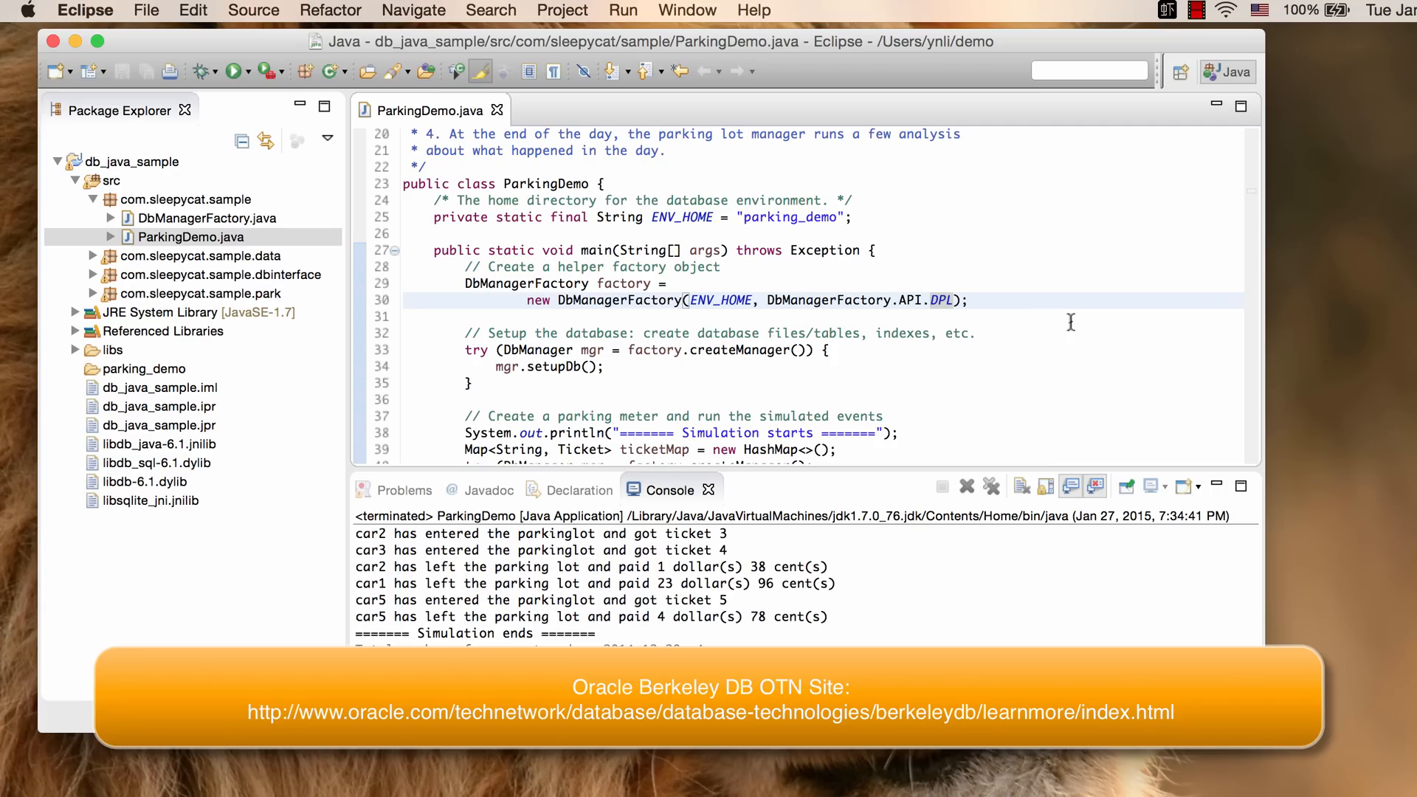
pyautogui.click(954, 300)
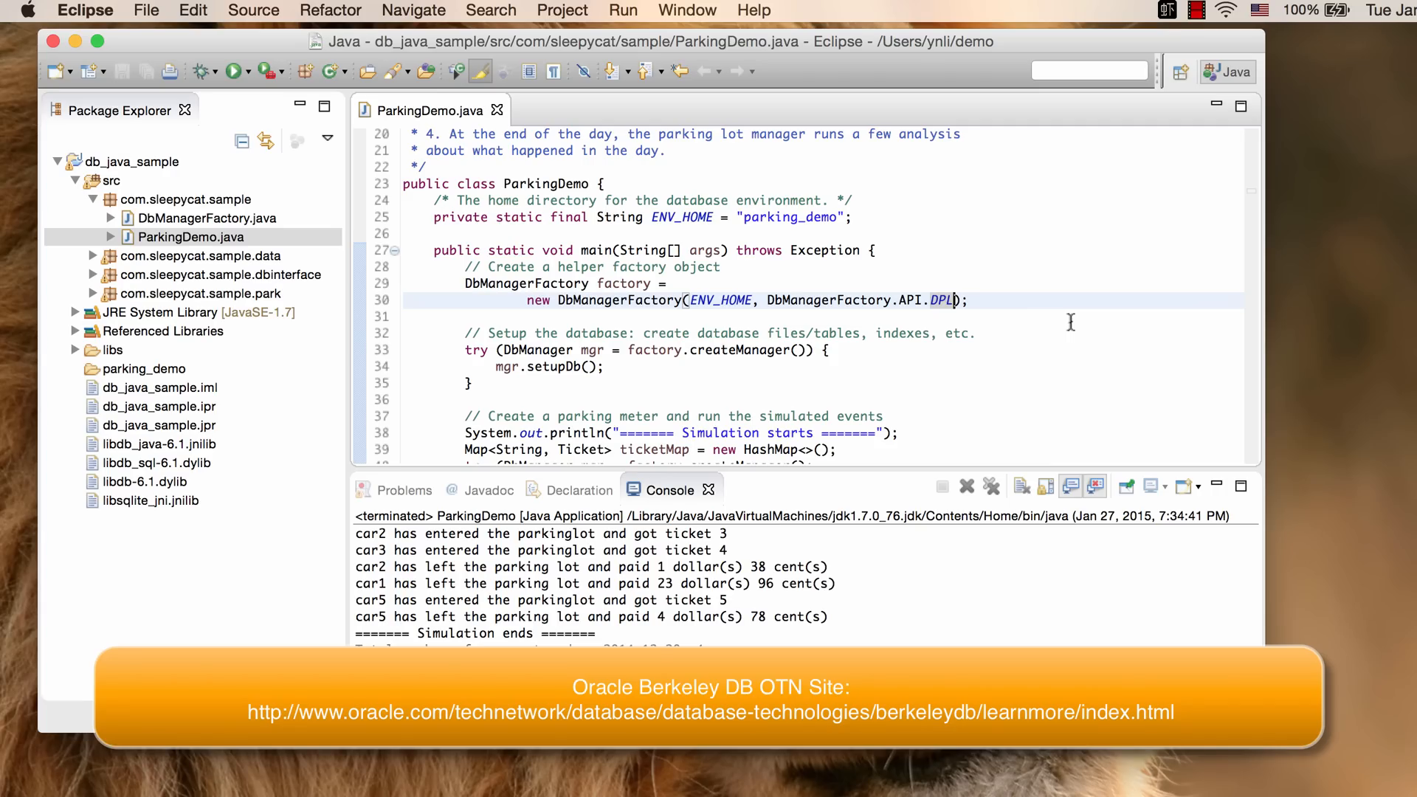